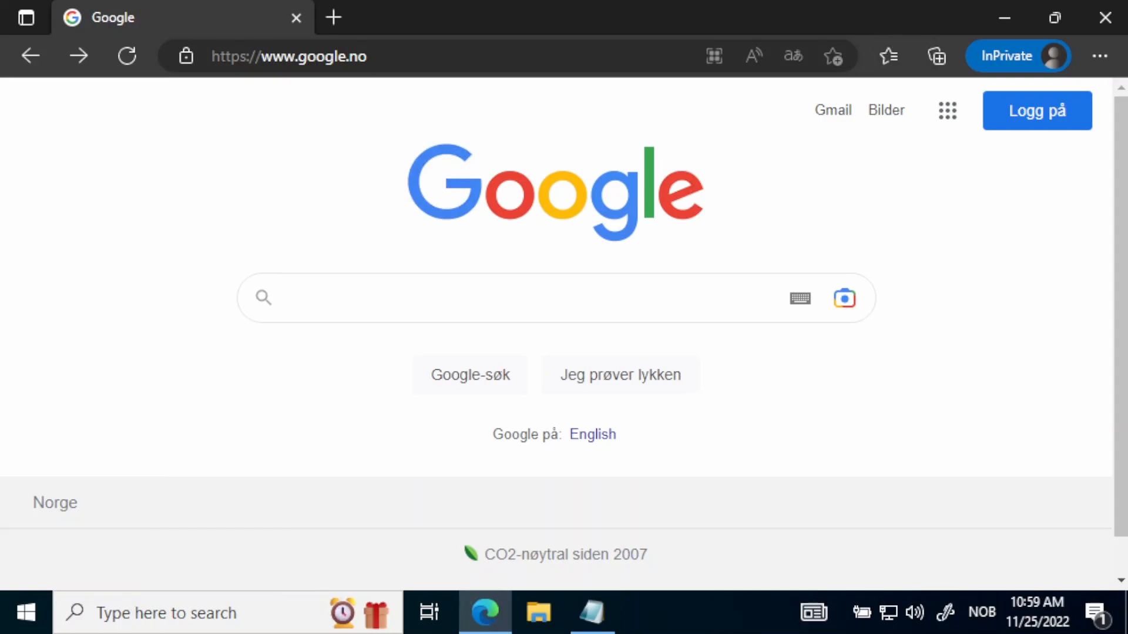
- Google 'notepad++' in Edge and reach the Notepad++ v8.4.7 page with its installer links
click(504, 297)
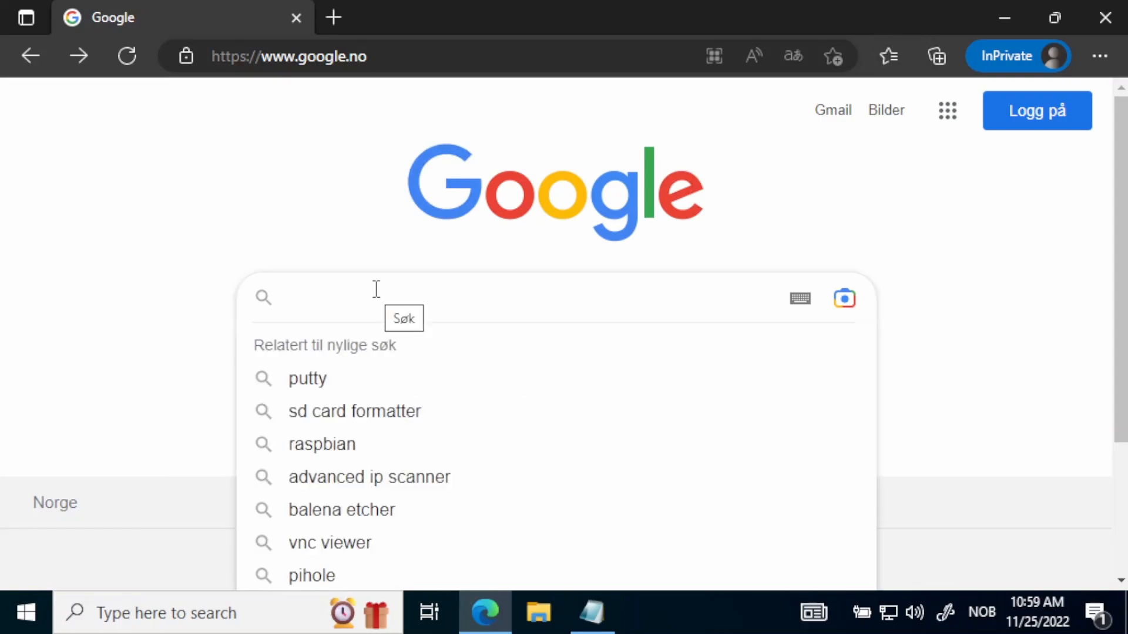
text(notepad)
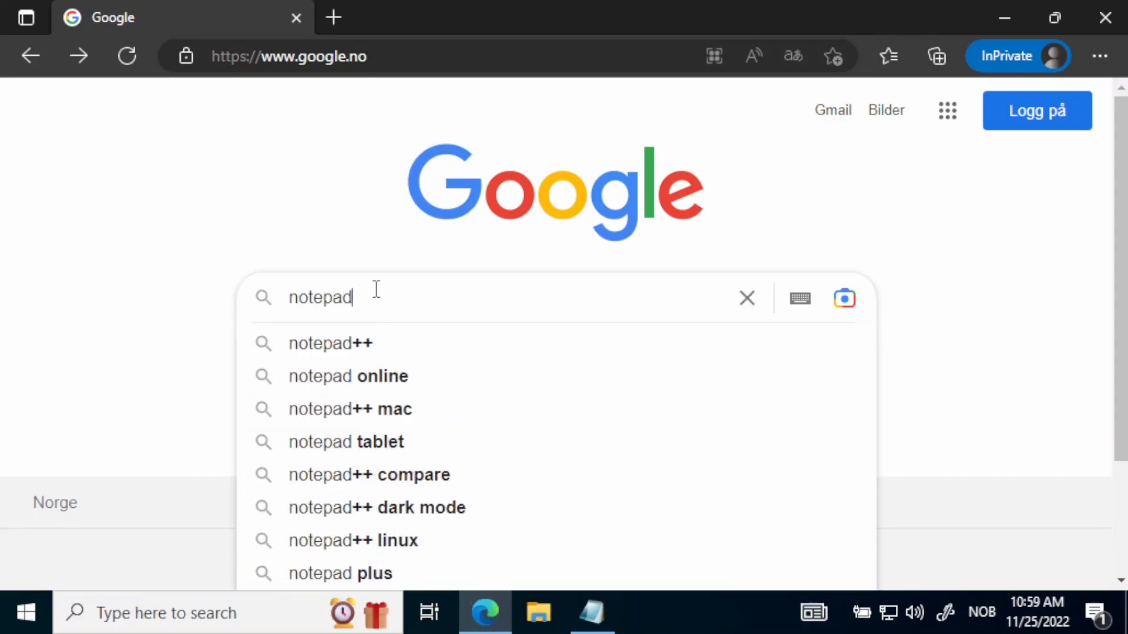
click(330, 343)
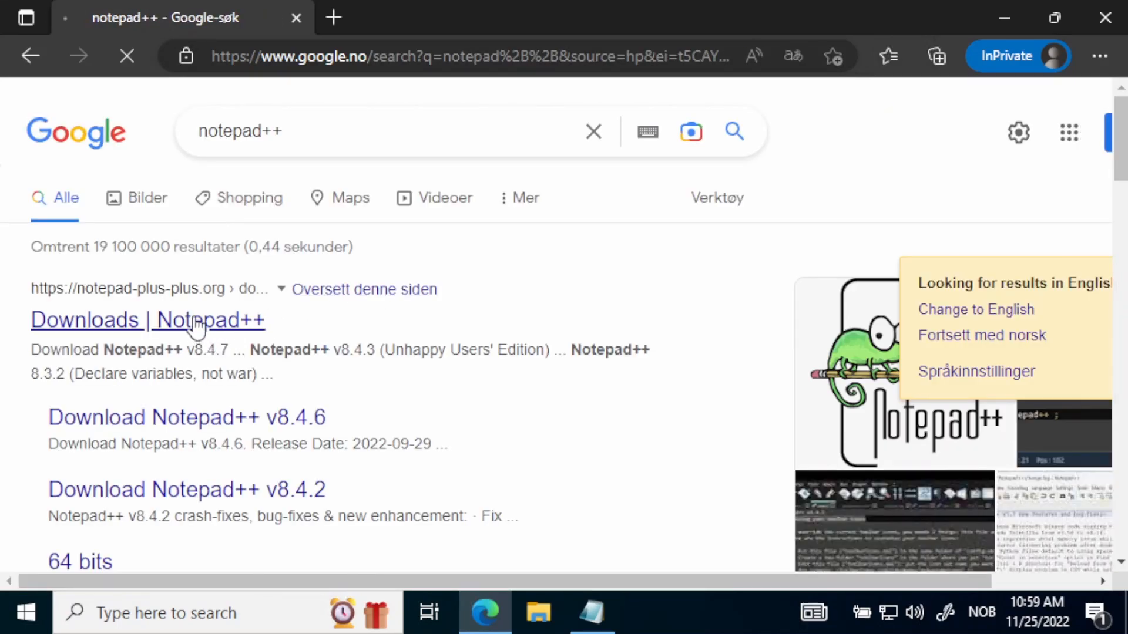
click(147, 320)
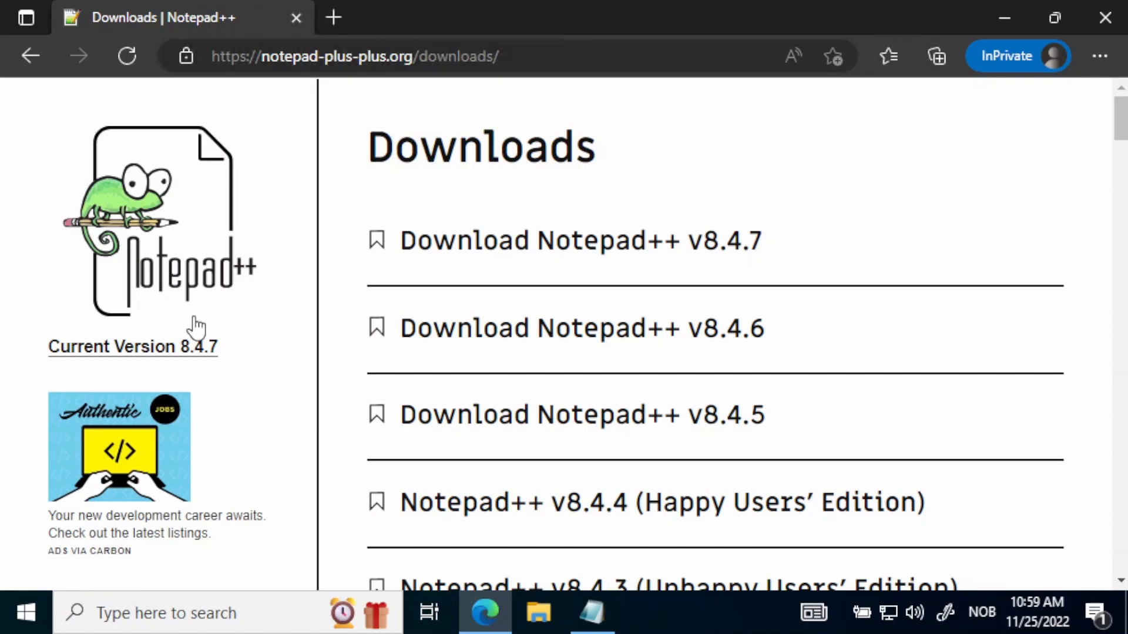
click(582, 240)
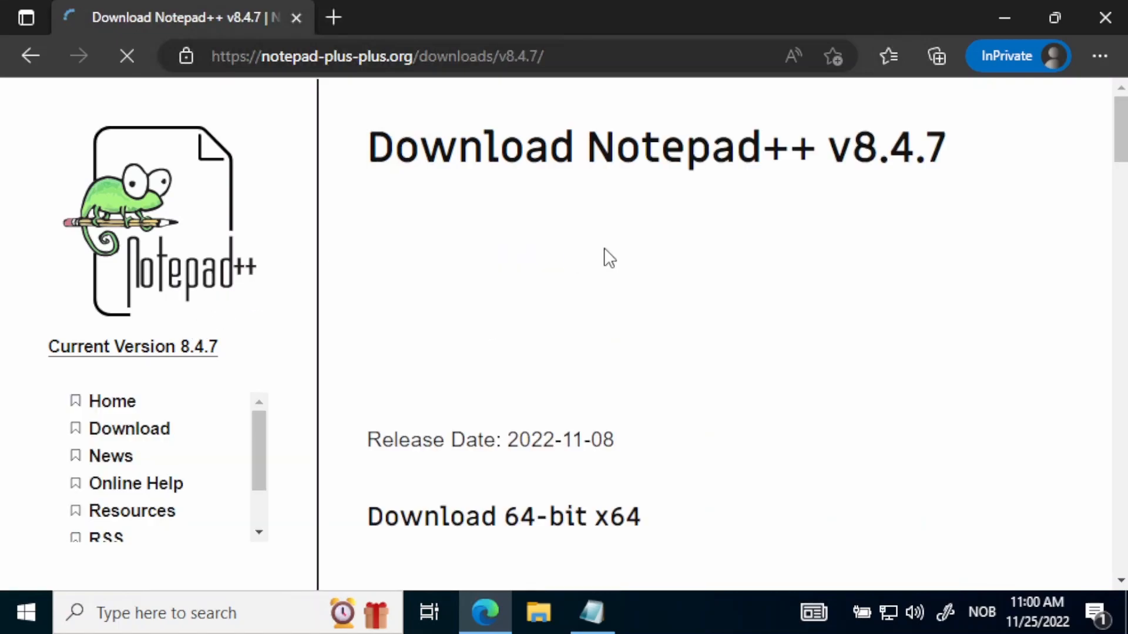
scroll(down, 3)
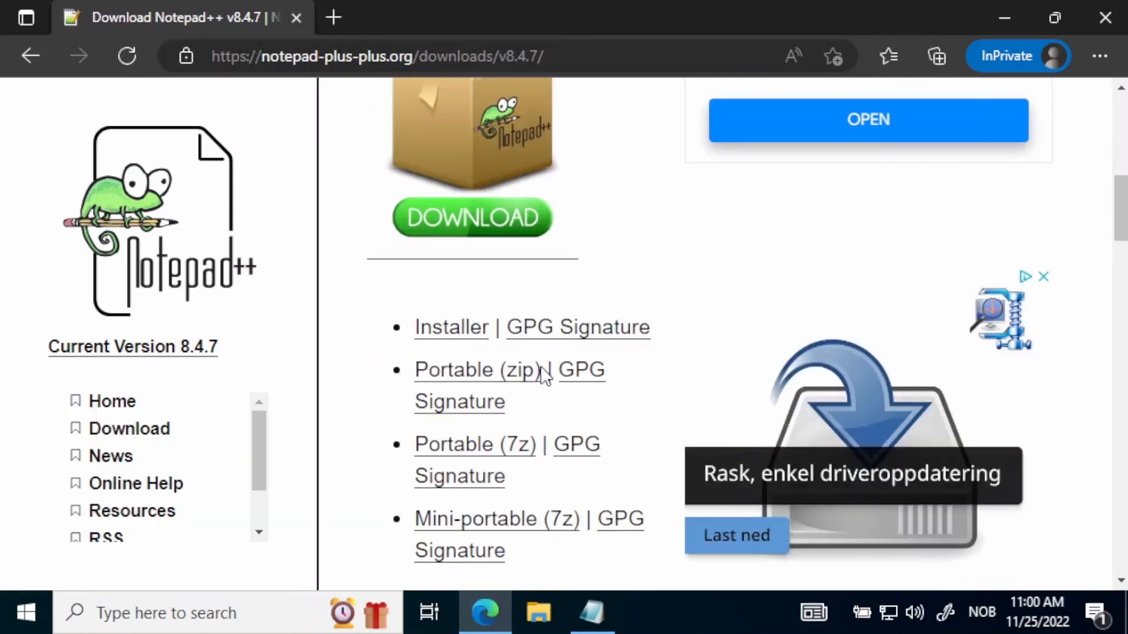
- Download the Notepad++ installer, run it in English to the default folder, and launch Notepad++
click(450, 327)
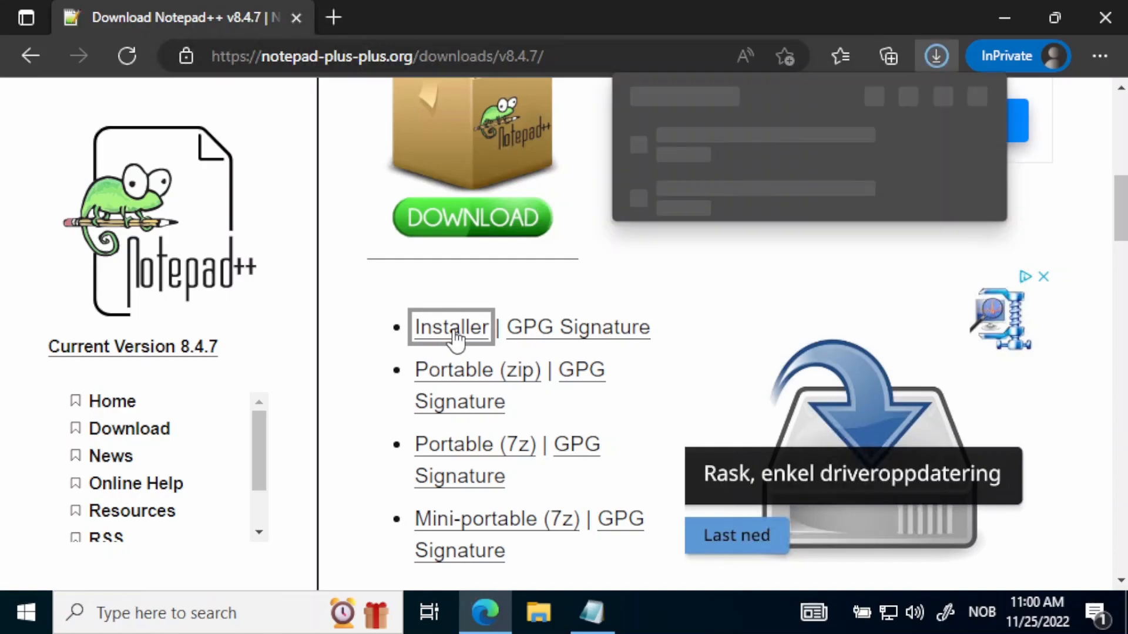
click(936, 56)
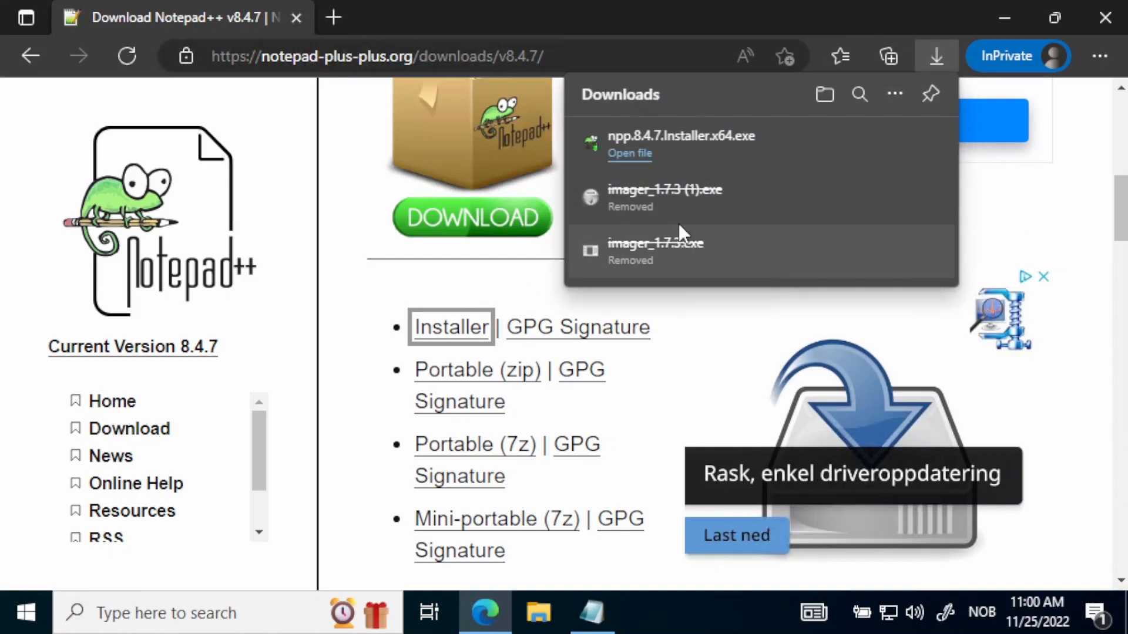
click(629, 153)
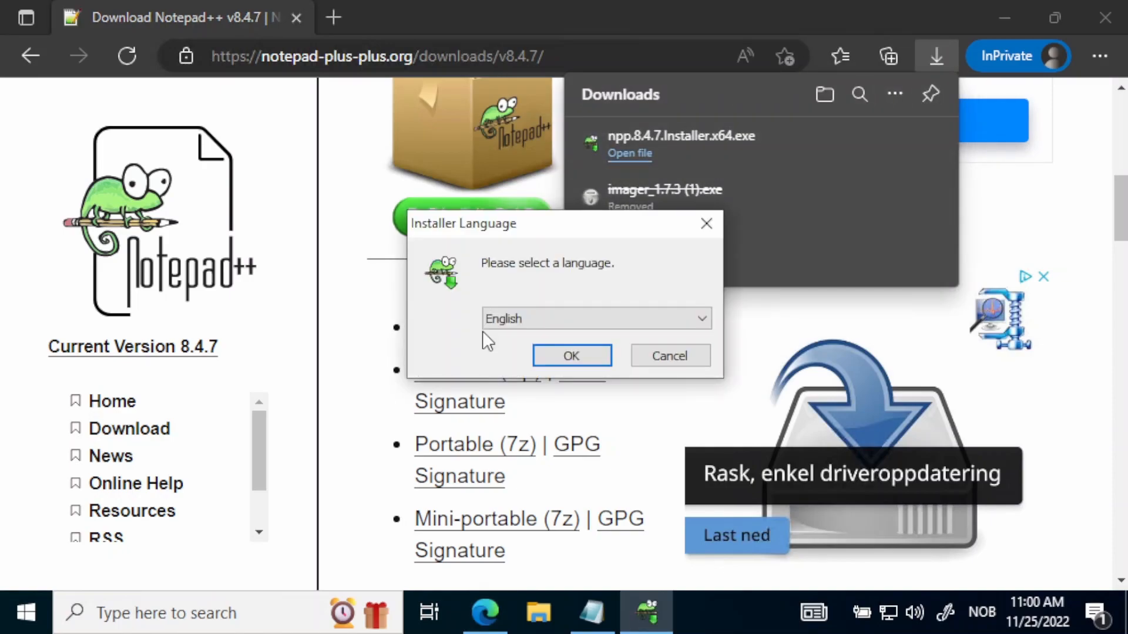
click(571, 354)
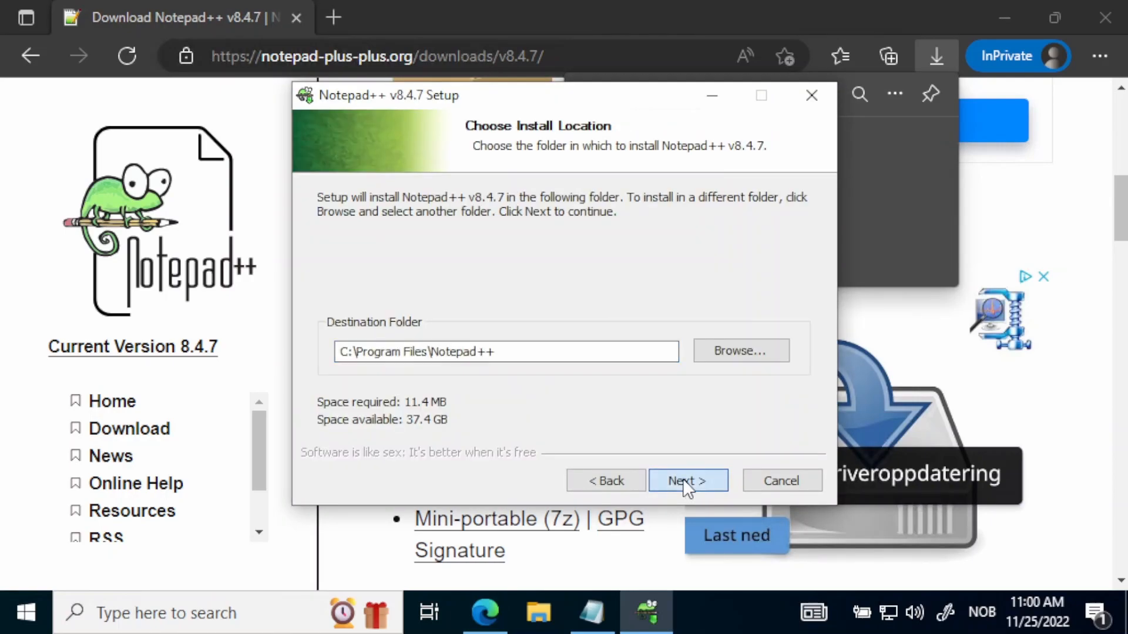
click(686, 480)
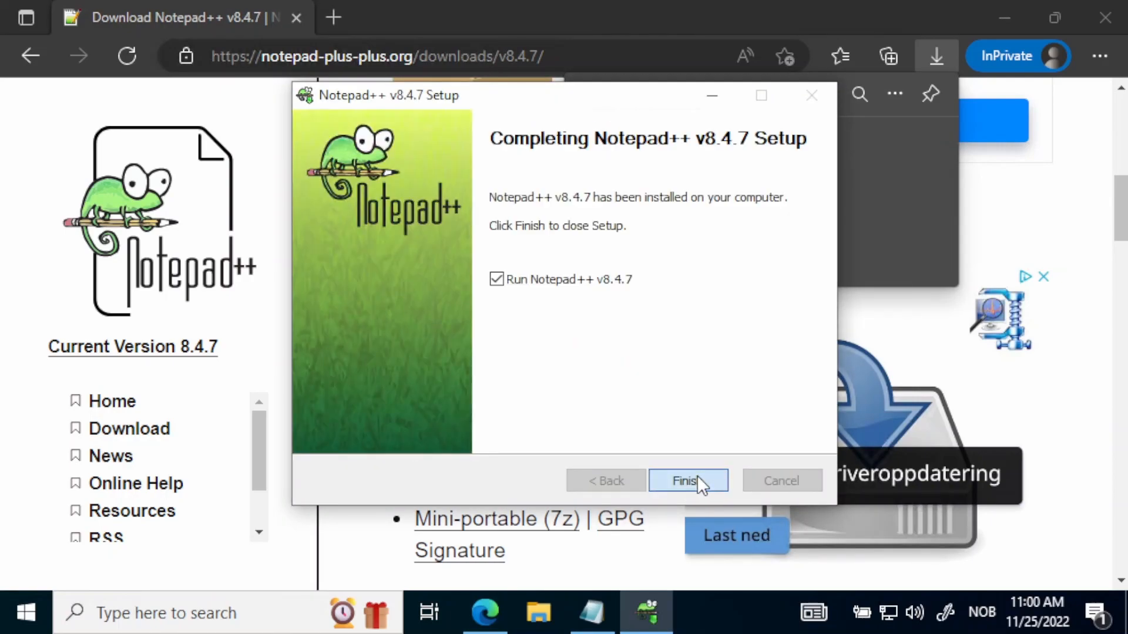
click(686, 481)
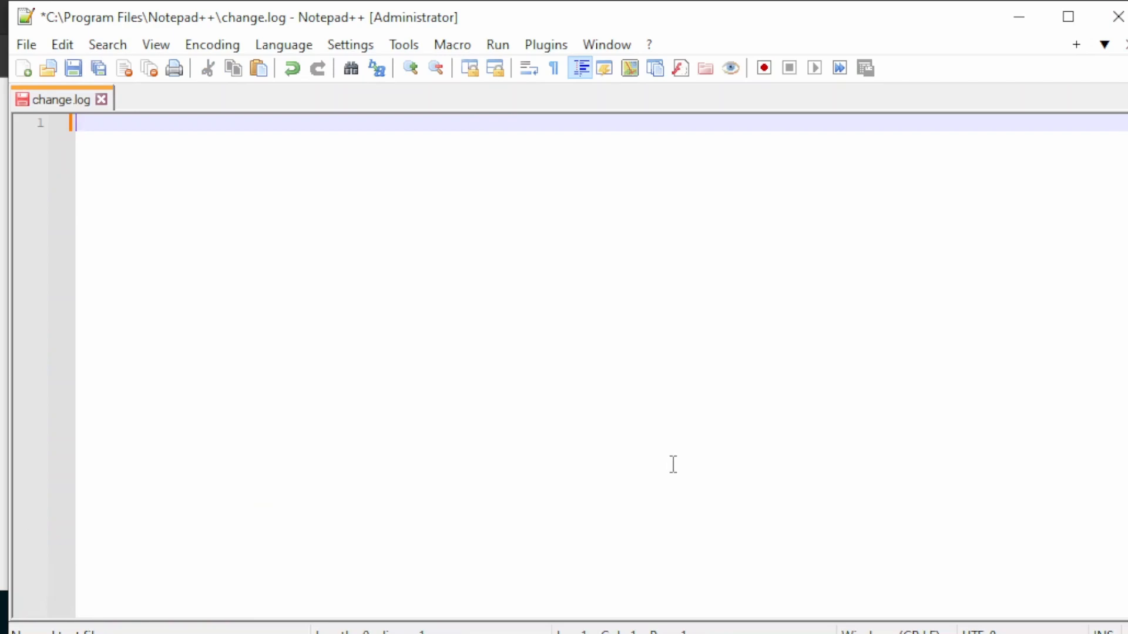
mouse_move(1043, 28)
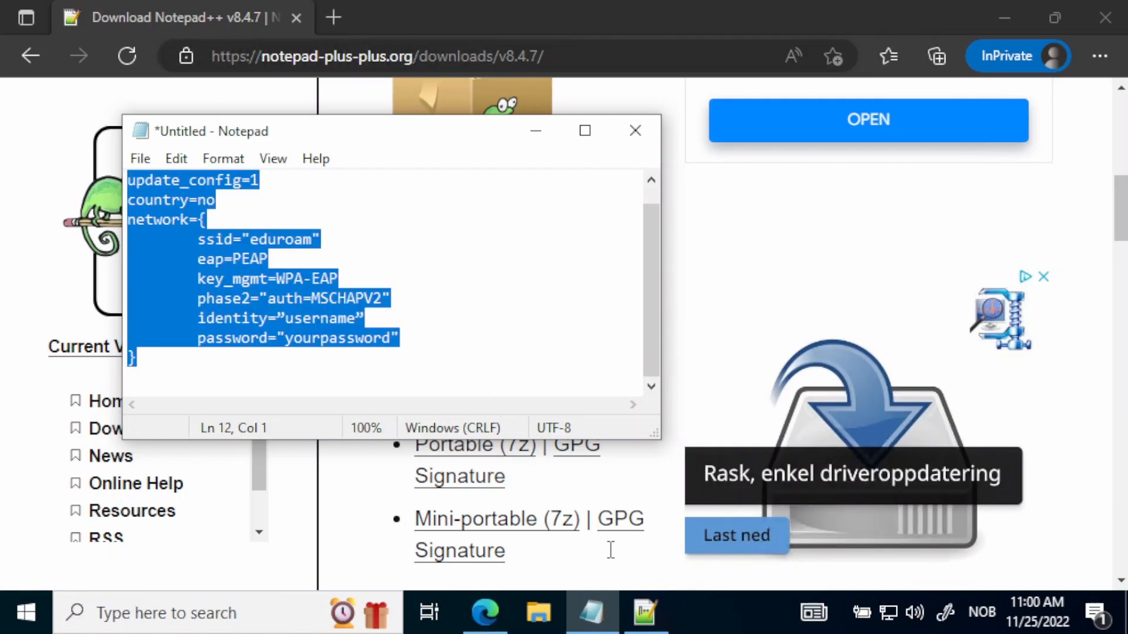
- Replace the username and password placeholders in the eduroam wpa_supplicant config, then go to File to save
click(644, 613)
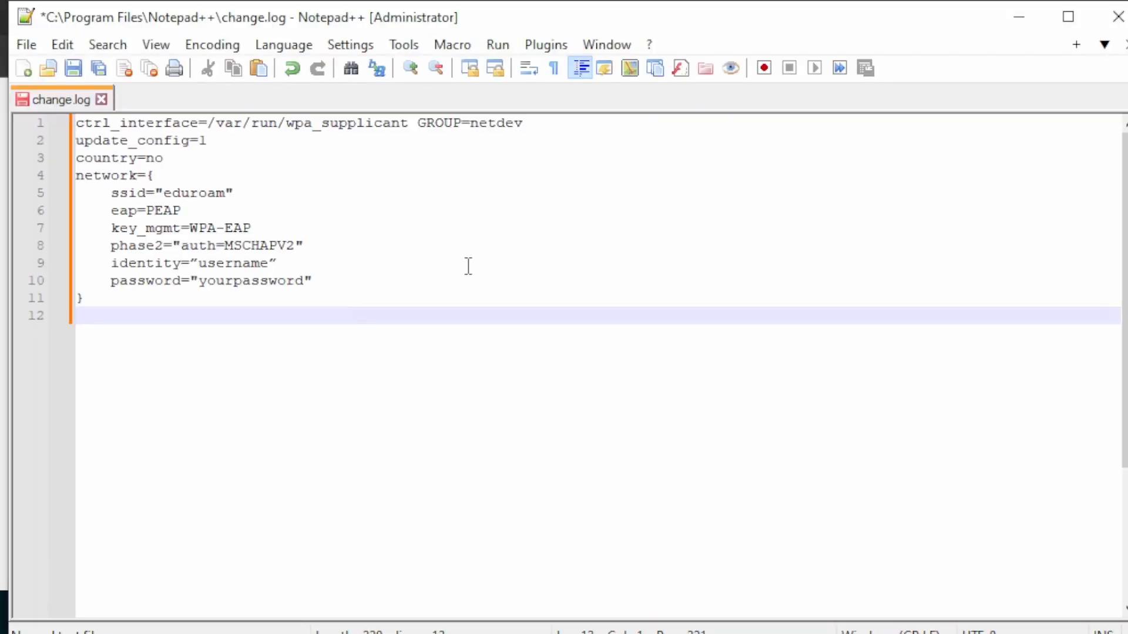
double_click(232, 262)
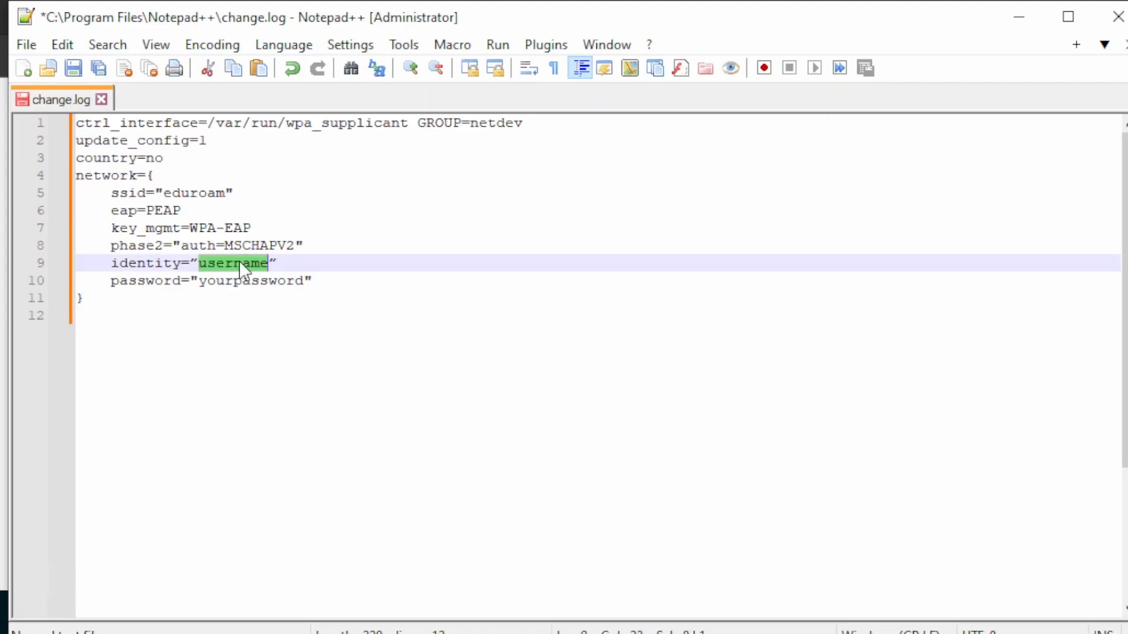
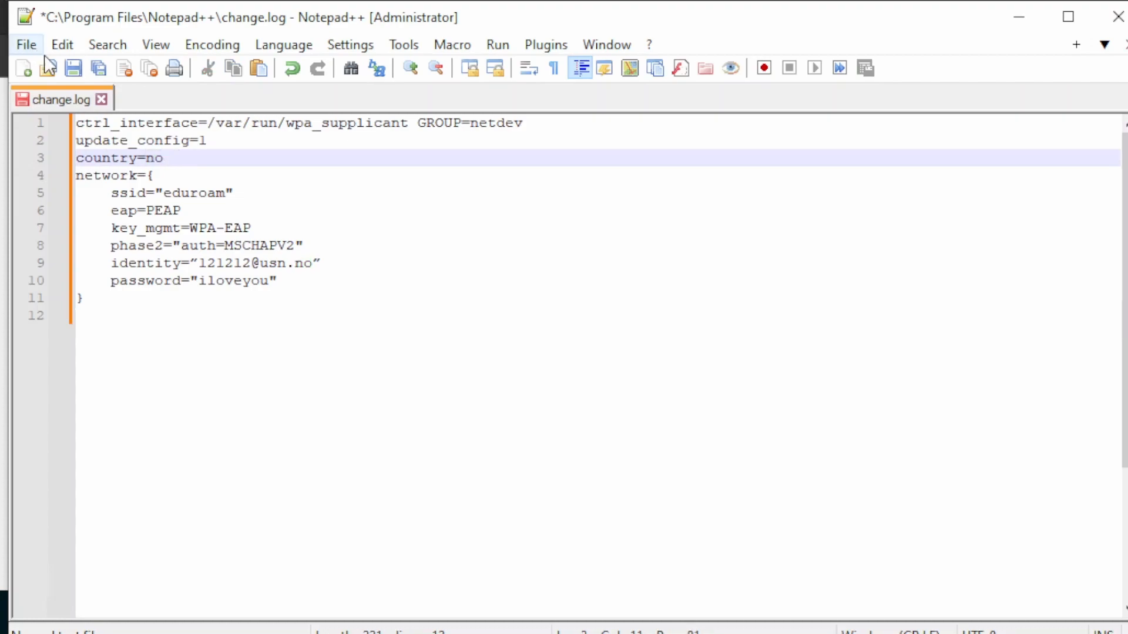
click(61, 44)
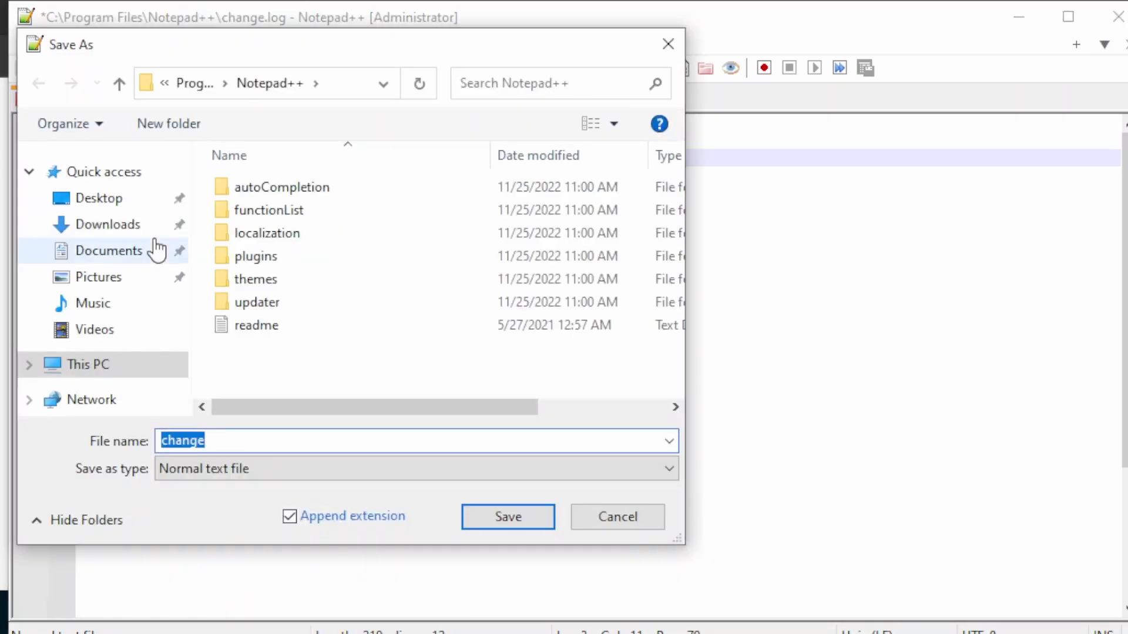
- Name the file wpa_supplicant.conf in the Downloads folder and choose its file type
click(112, 223)
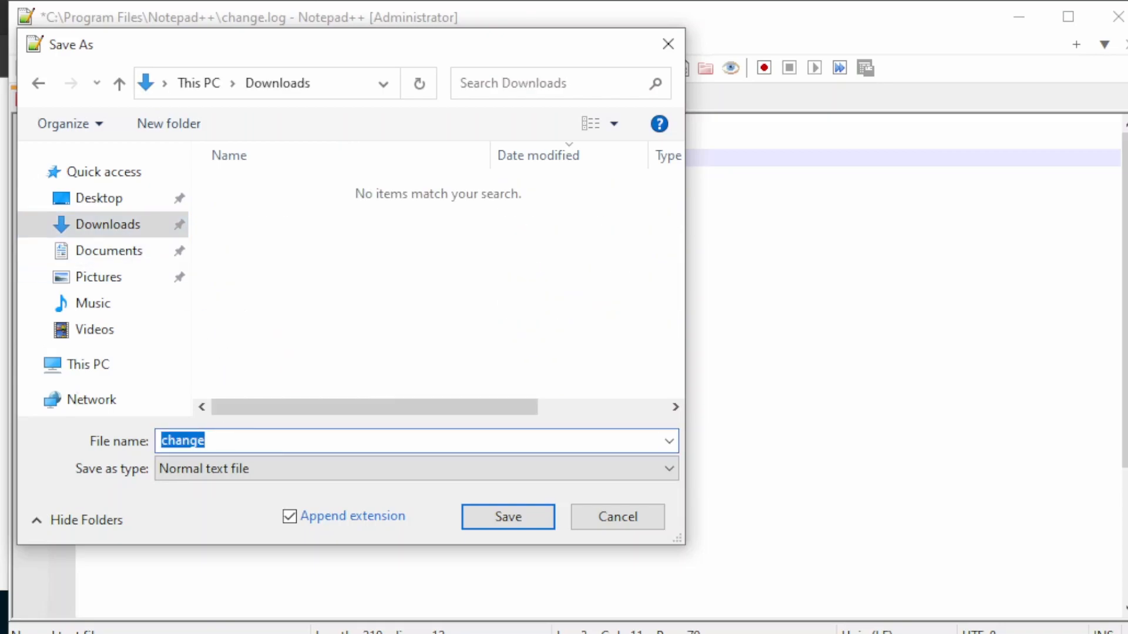
text(wpa_supplic)
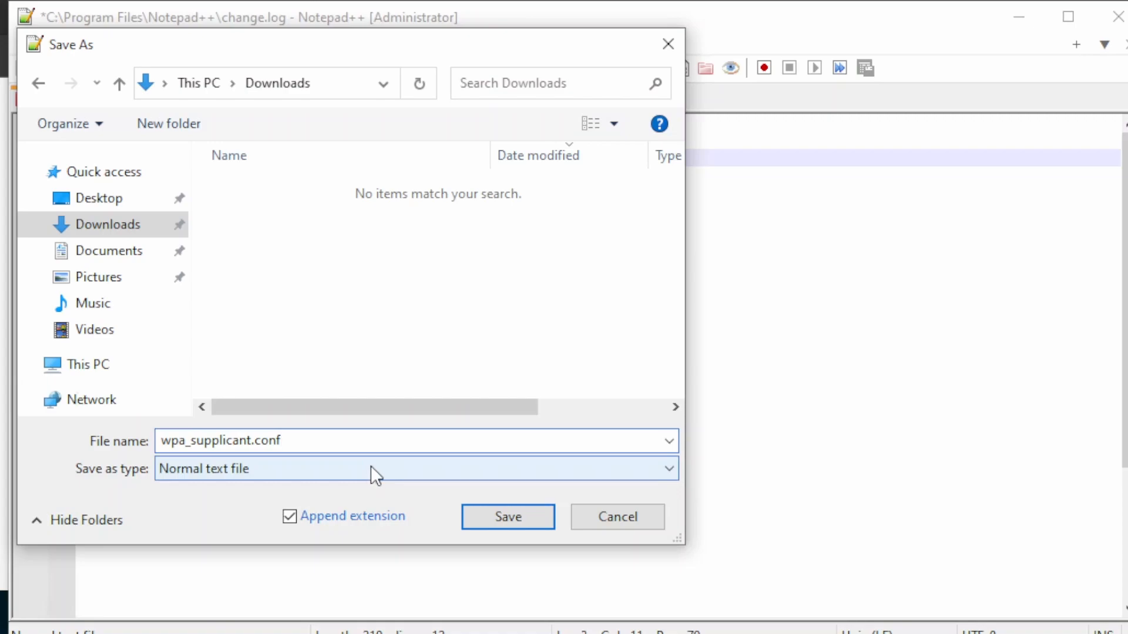
click(508, 517)
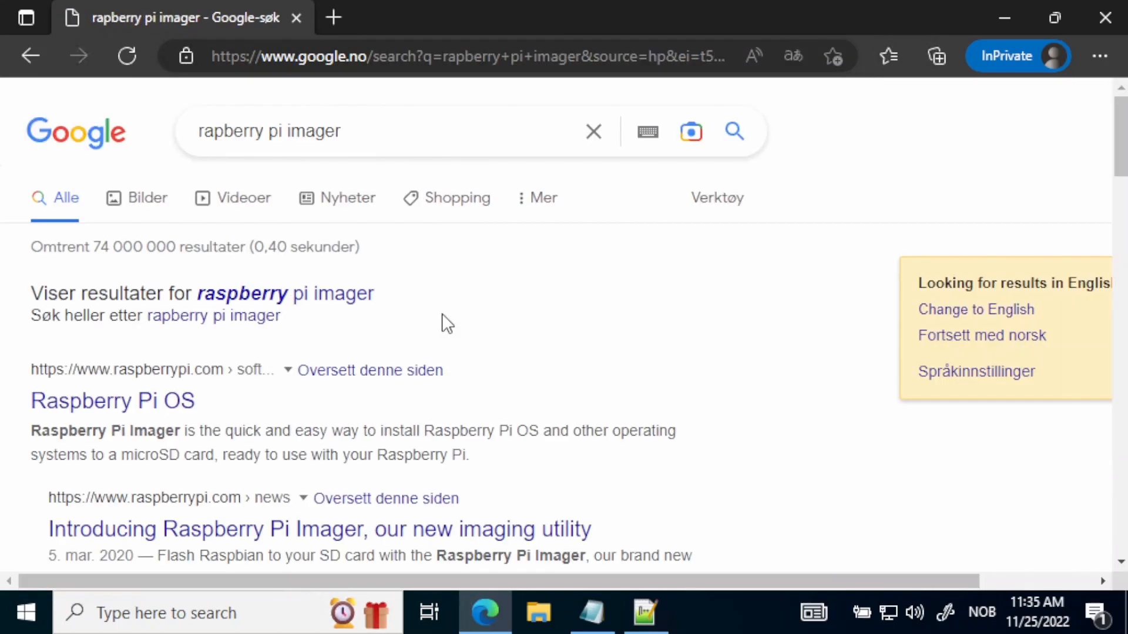
- Open the Raspberry Pi OS software page and install Raspberry Pi Imager
click(112, 400)
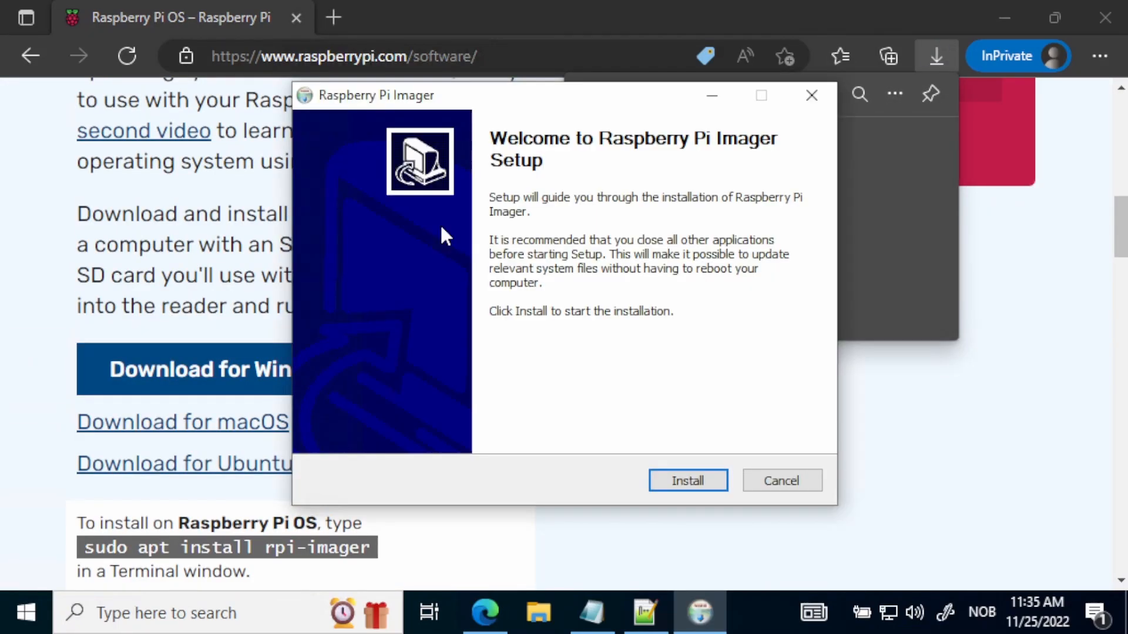
click(686, 481)
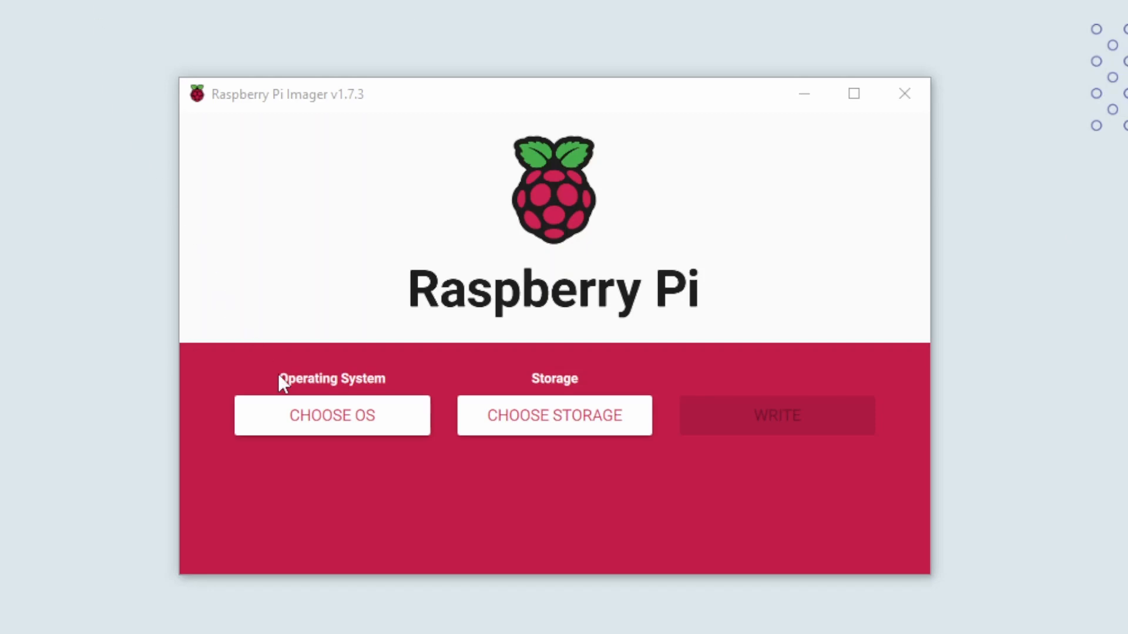
- Choose Raspberry Pi OS (32-bit) and the Generic 32.0 GB USB storage device, then bring up advanced options
click(332, 415)
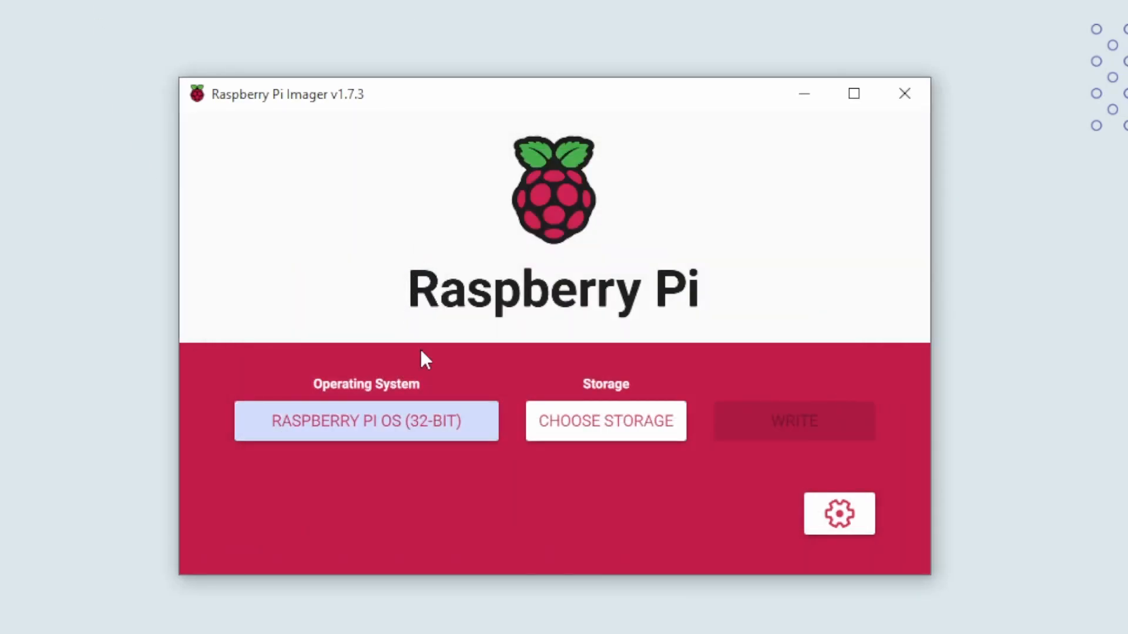
click(605, 421)
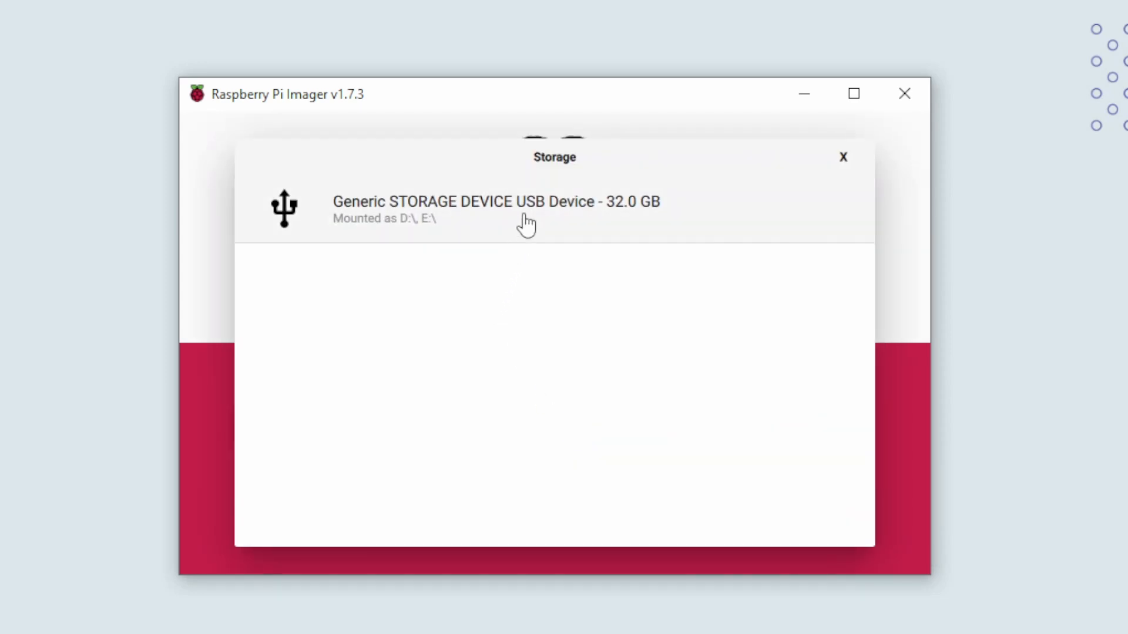
click(495, 209)
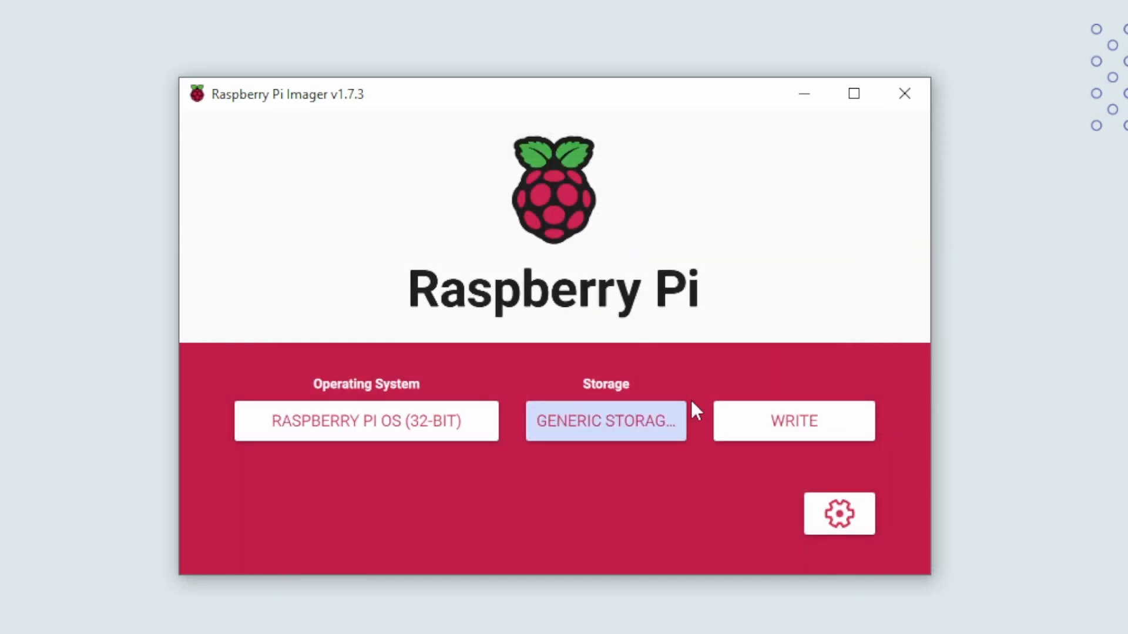
mouse_move(785, 481)
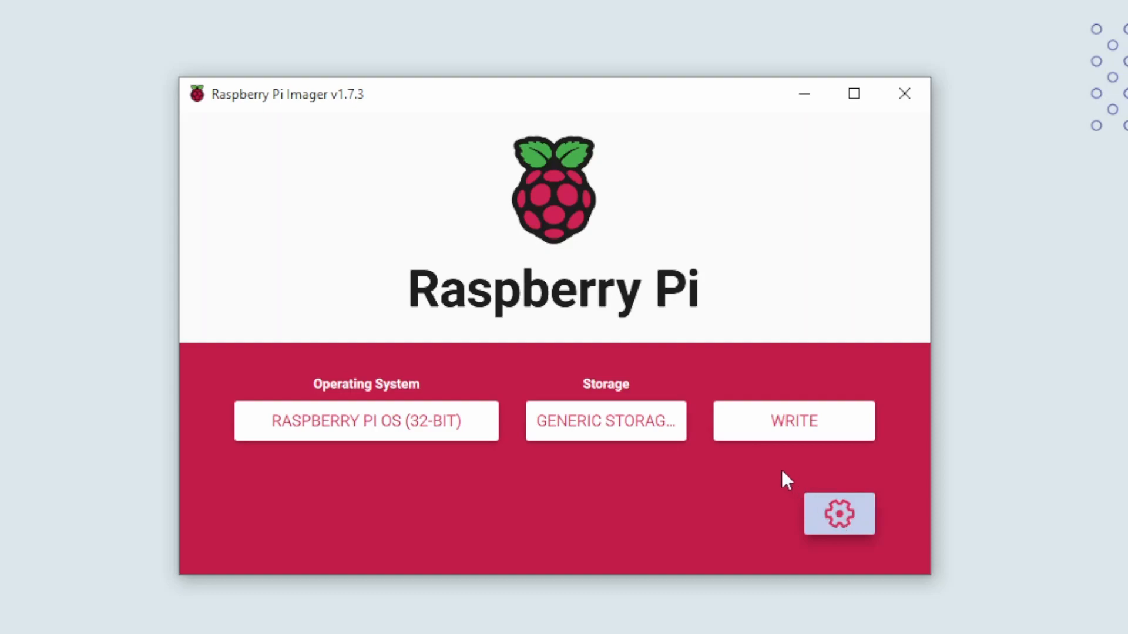
click(839, 513)
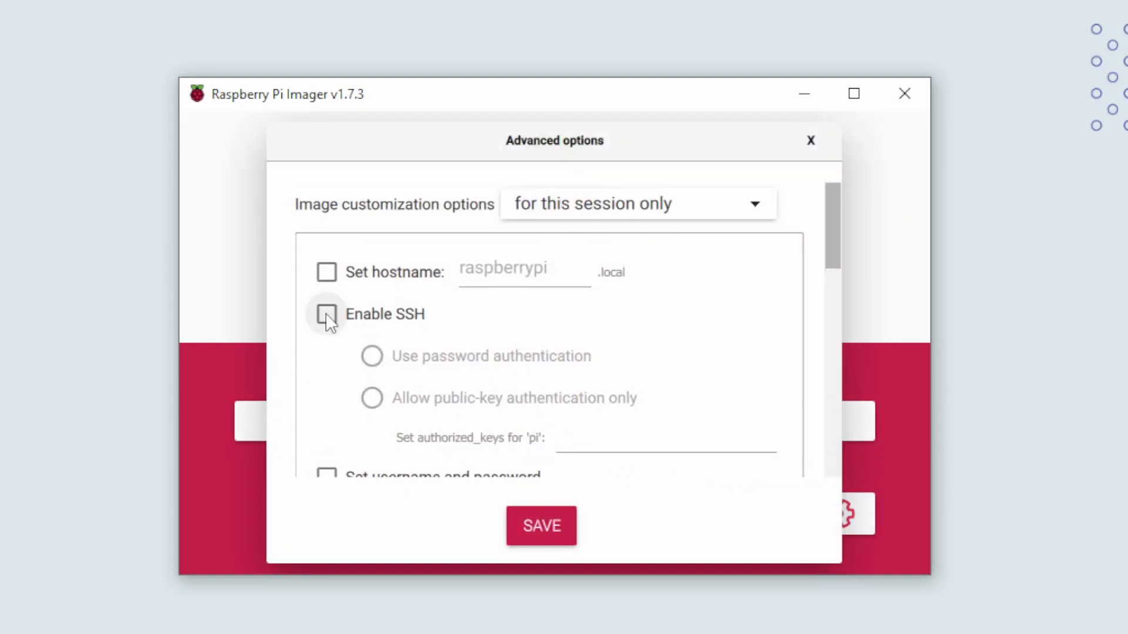
- Enable SSH with username pi and a password in Advanced options and save them
click(325, 315)
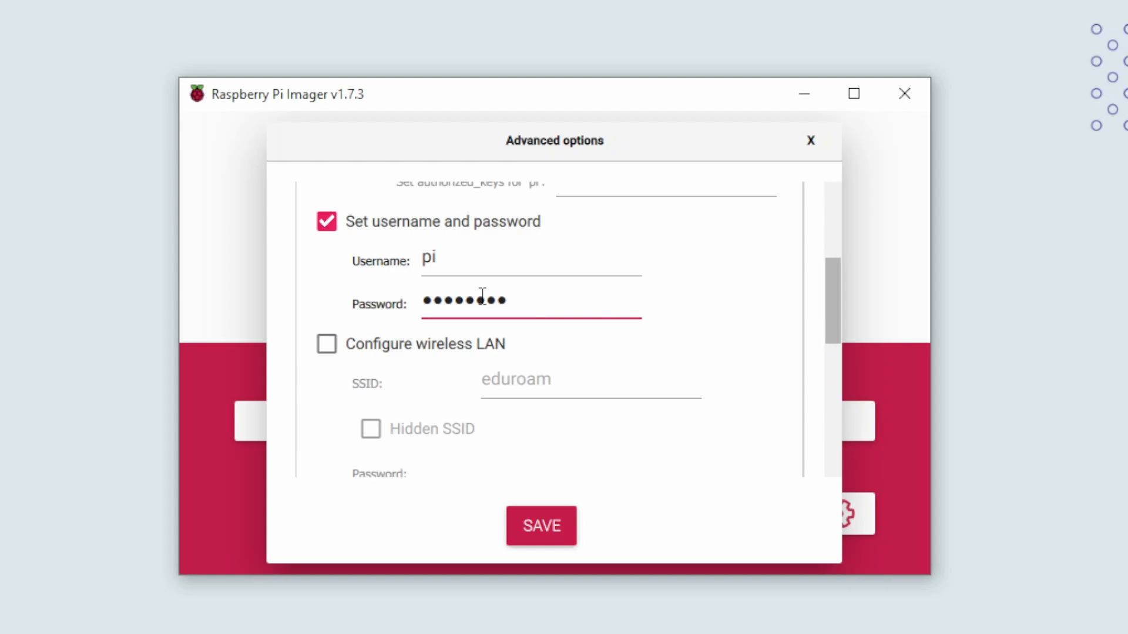
scroll(down, 3)
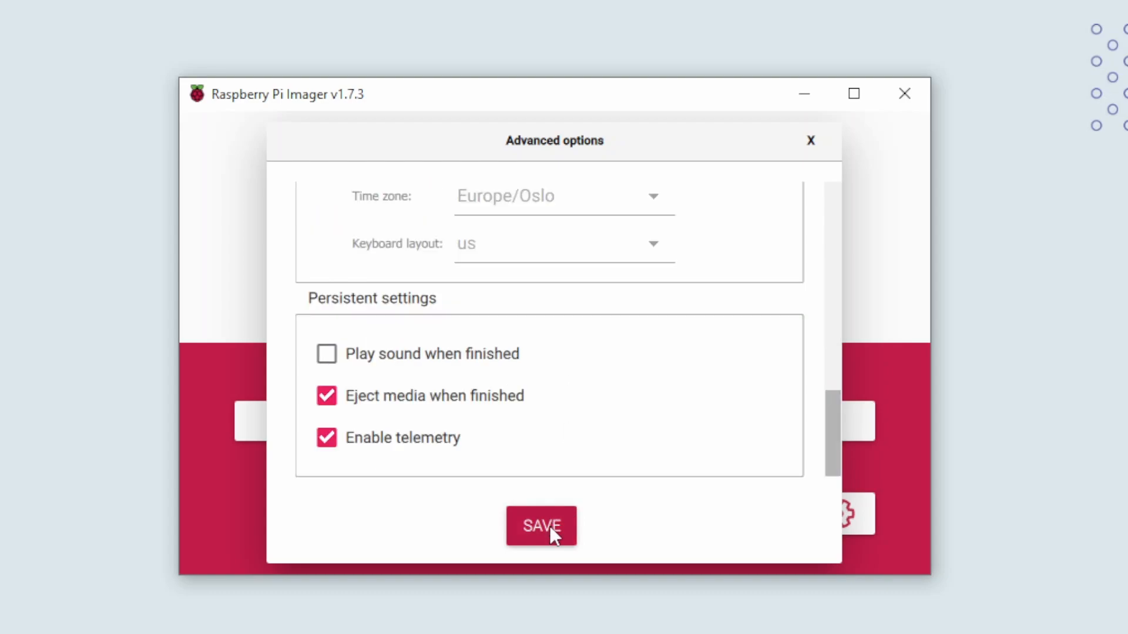
click(540, 527)
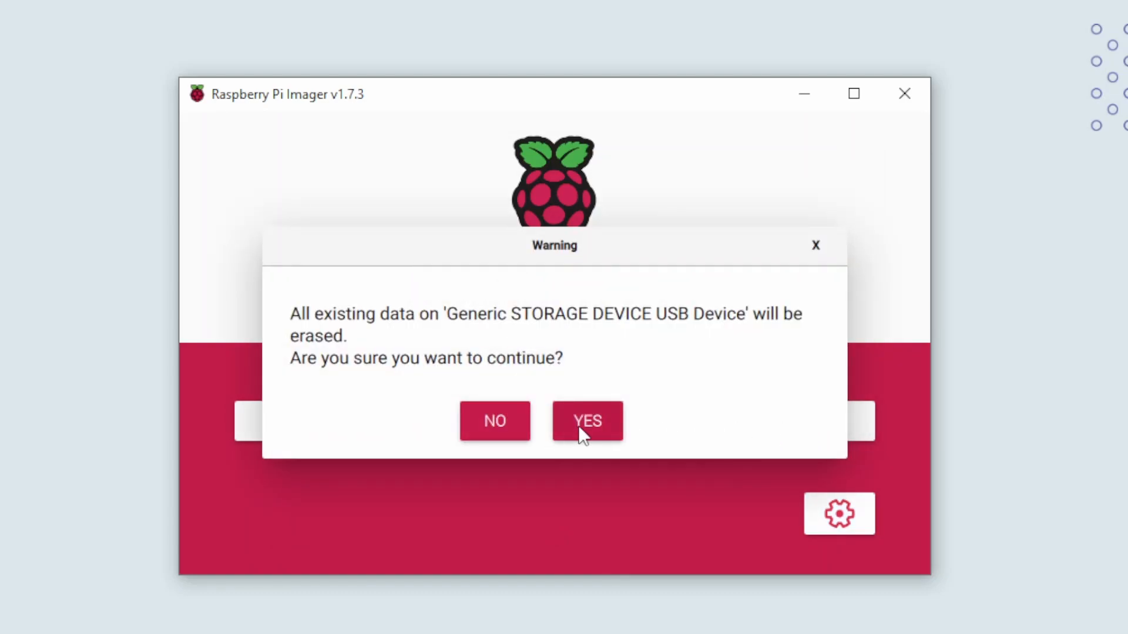
- Confirm YES to erase all data on the Generic STORAGE DEVICE USB Device
click(586, 421)
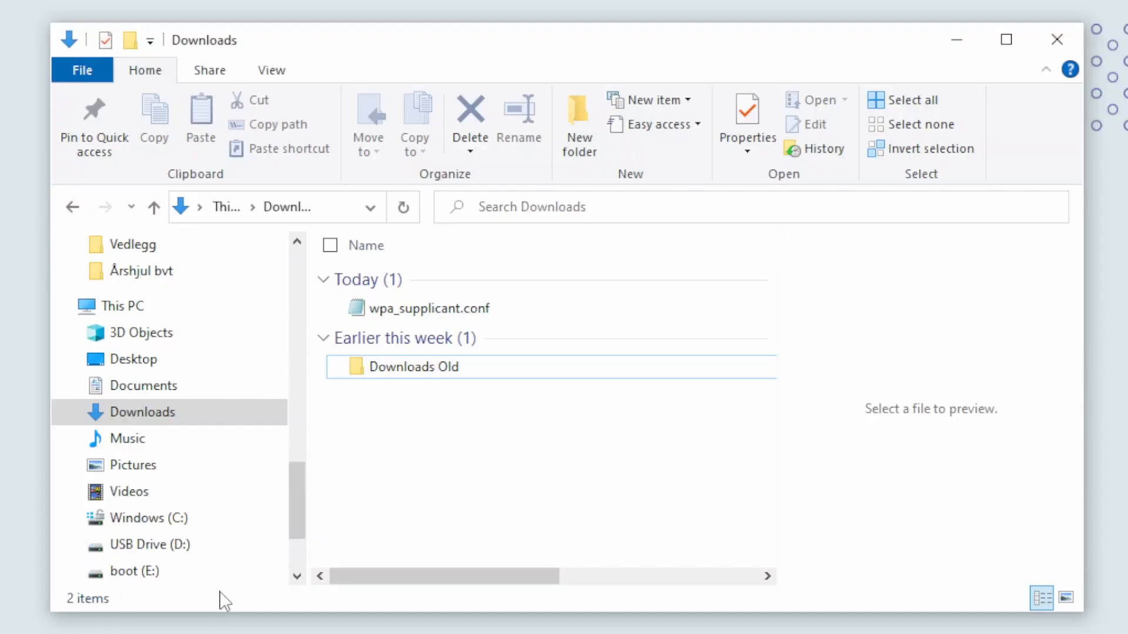
- Copy wpa_supplicant.conf from Downloads onto the boot (E:) drive
scroll(down, 3)
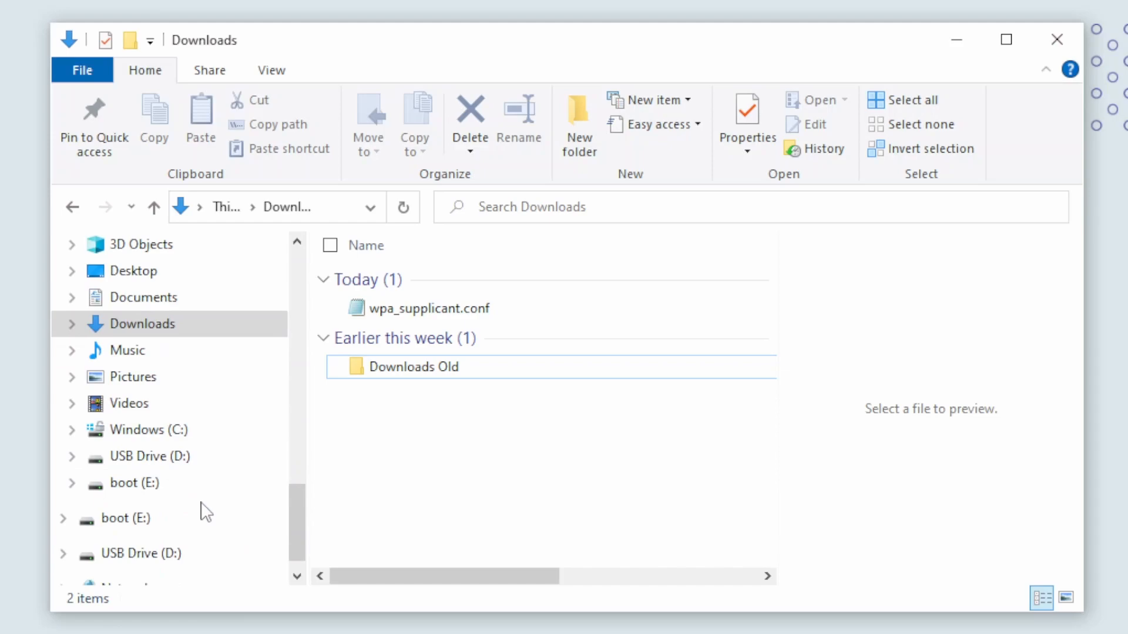
click(132, 518)
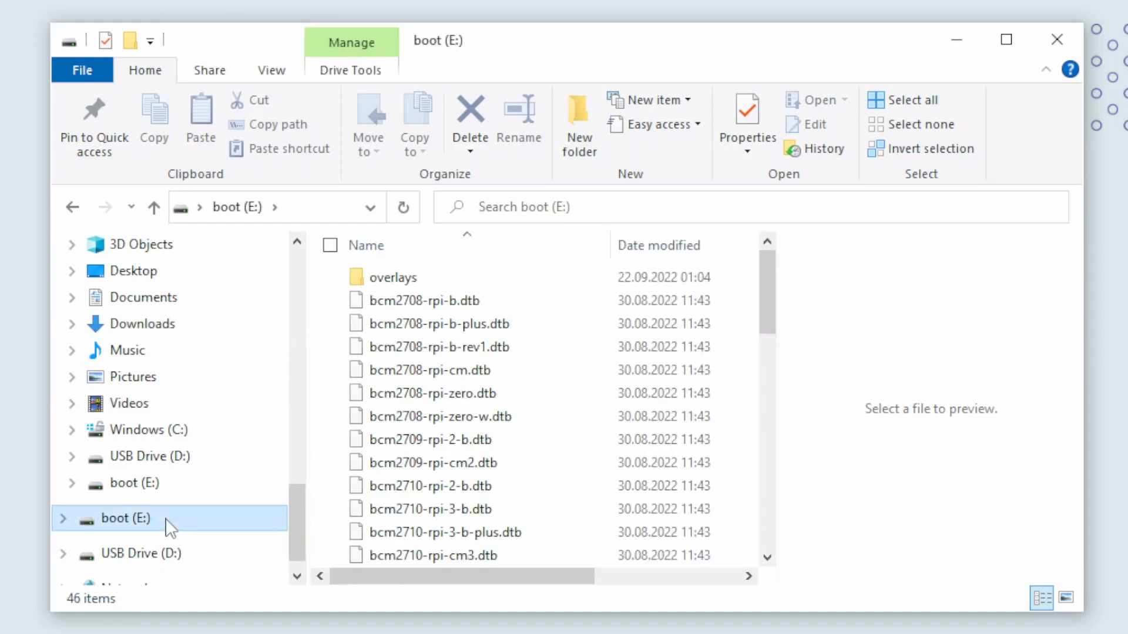
mouse_move(553, 439)
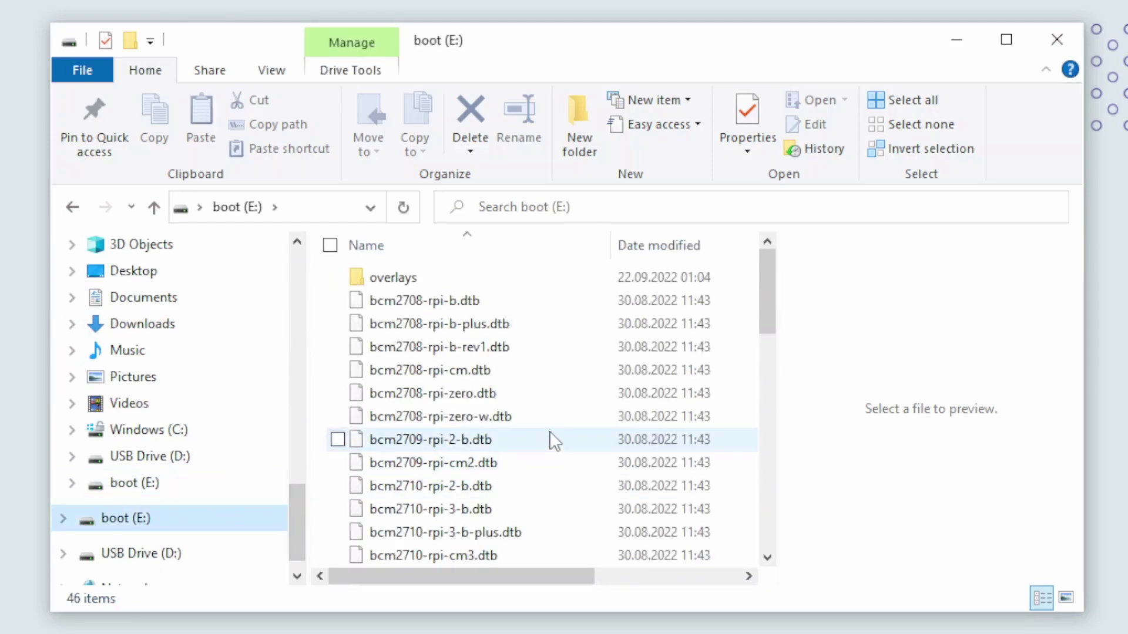
scroll(down, 3)
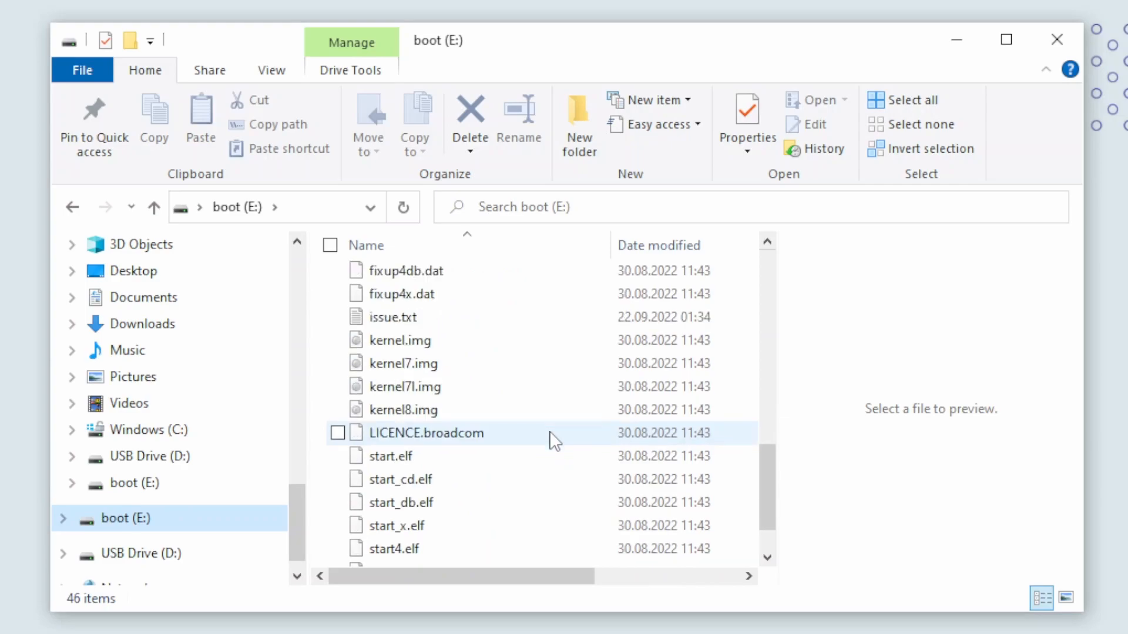
scroll(up, 3)
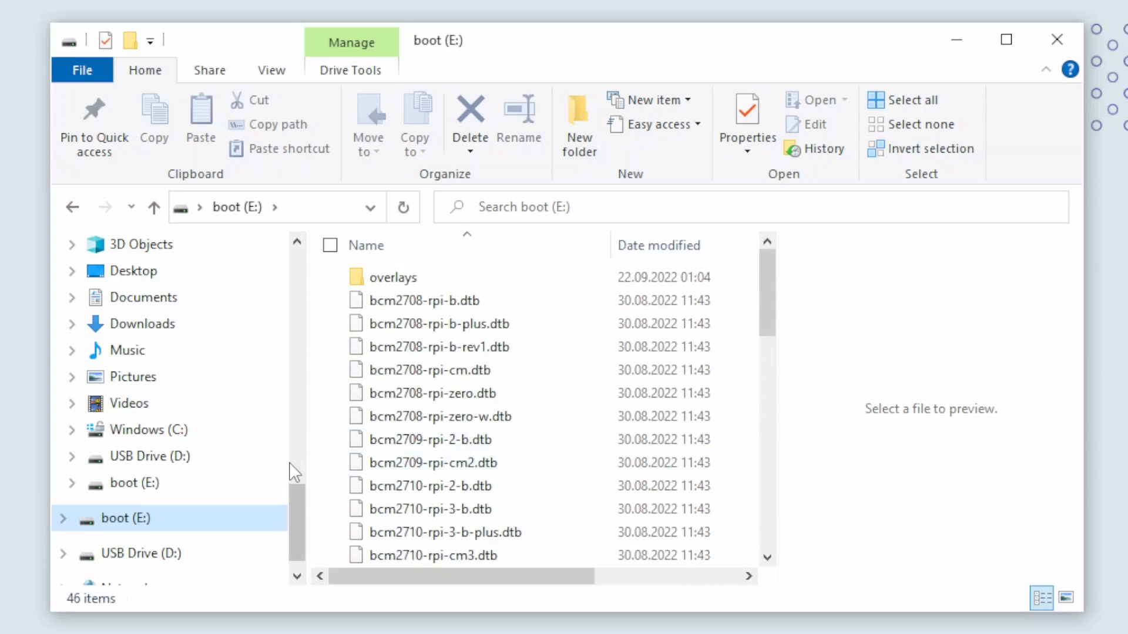
click(141, 324)
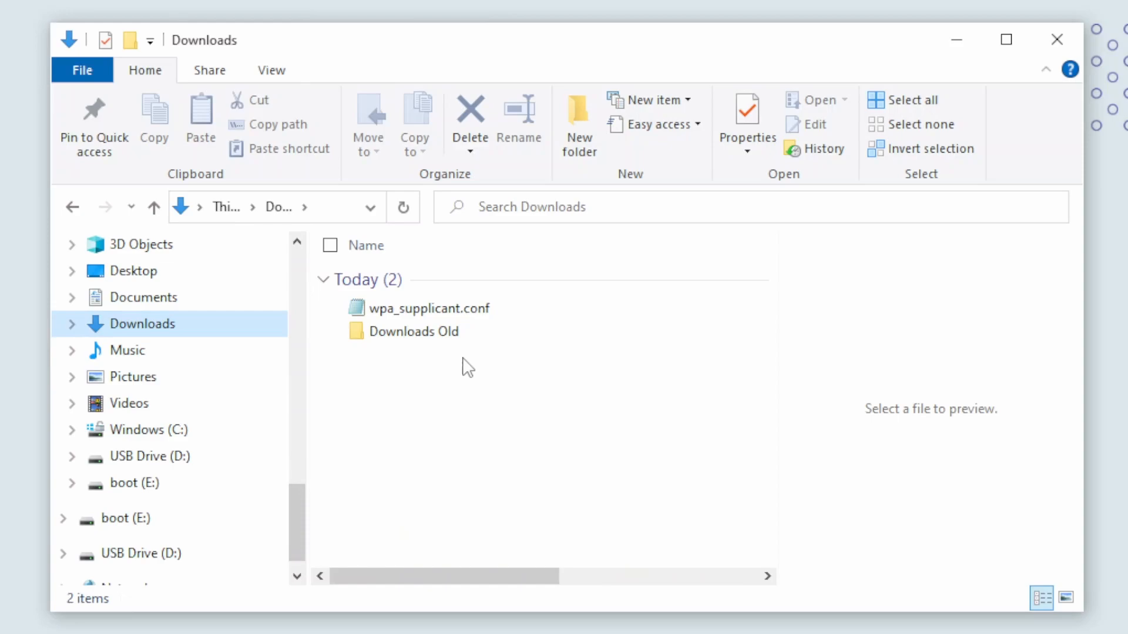
click(429, 307)
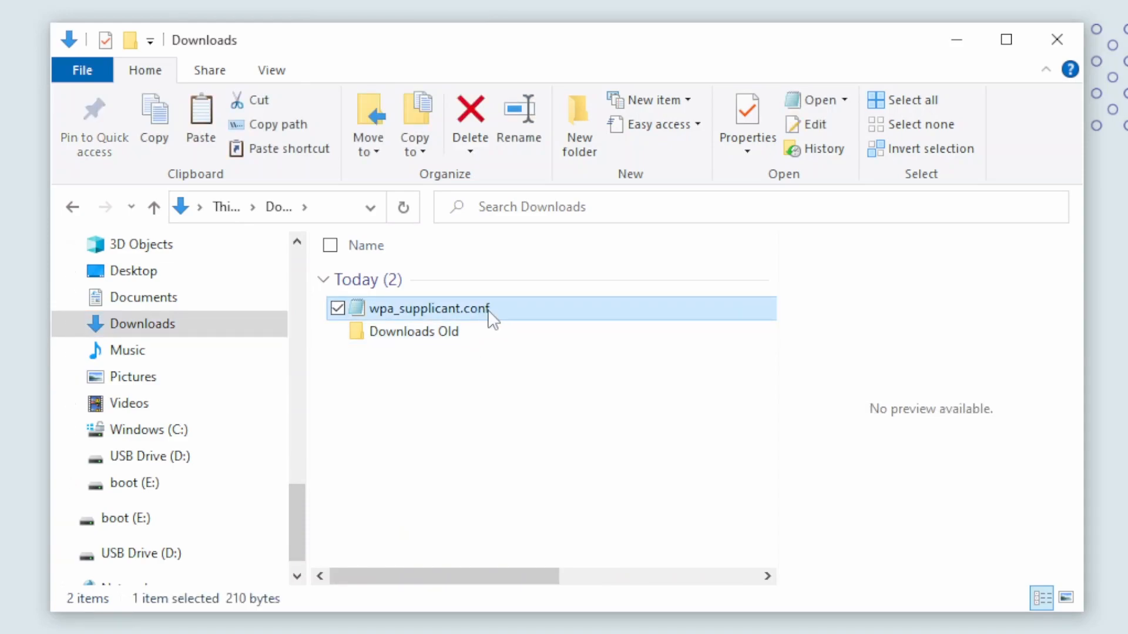
click(133, 518)
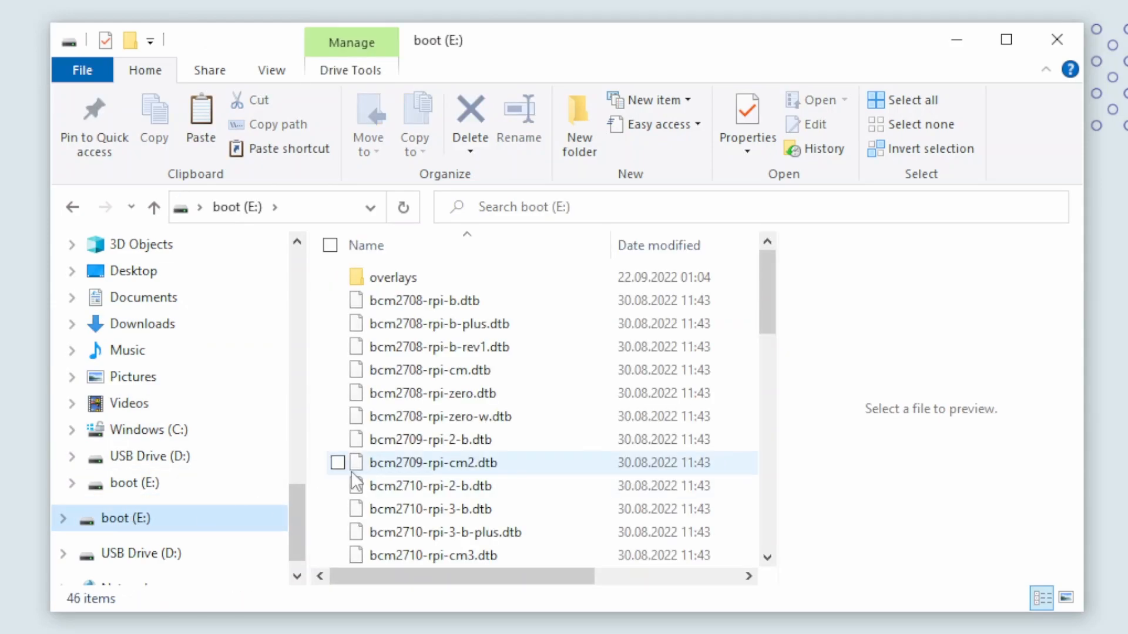
scroll(down, 3)
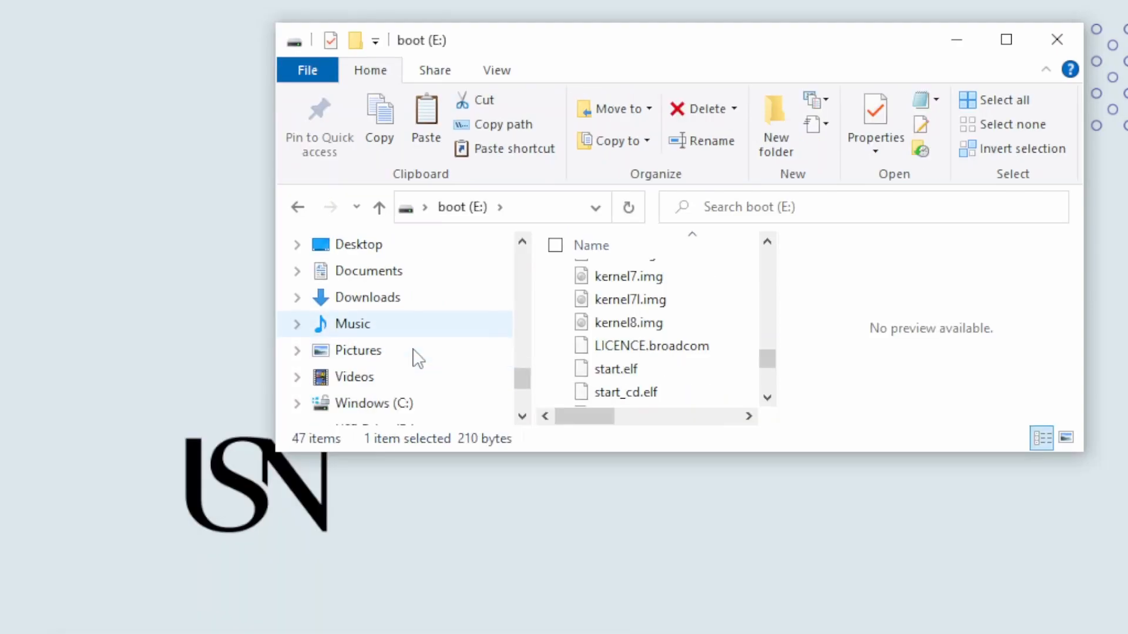
- Right-click the boot drive to finish with it before heading to Windows Settings
right_click(351, 333)
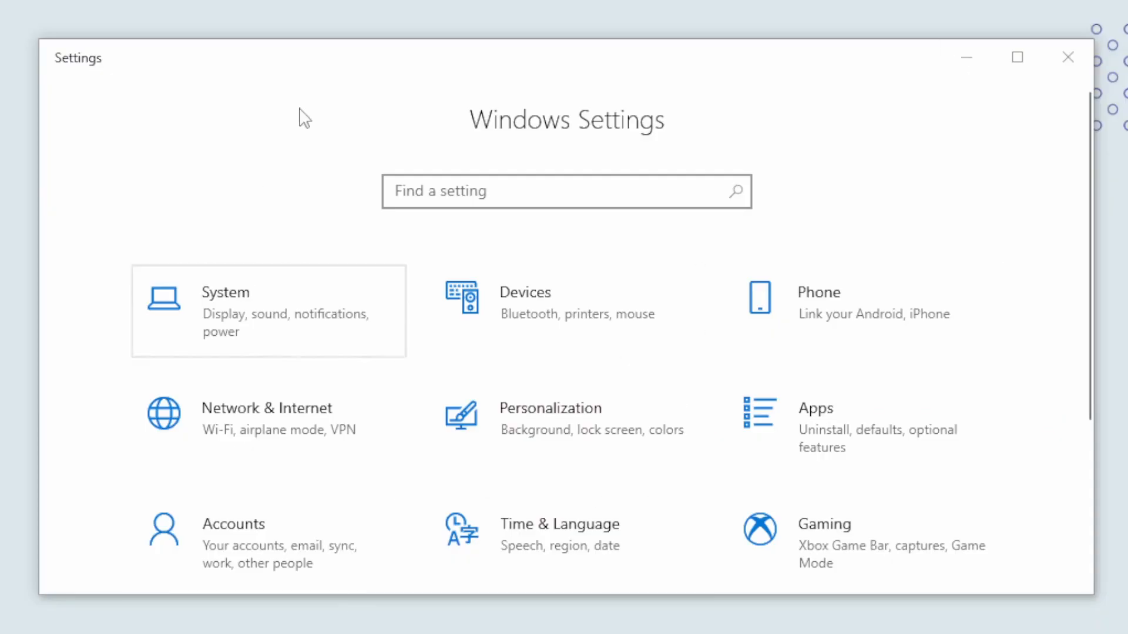
- Reach the IPv4 settings of the Ethernet 2 adapter from the network connection list
click(267, 417)
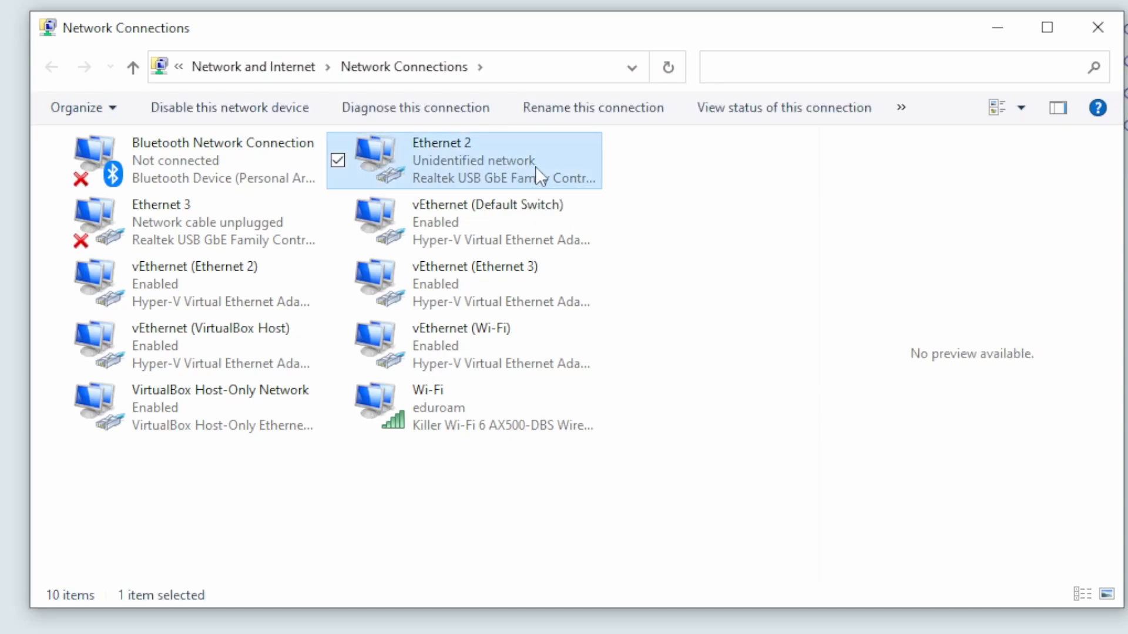
mouse_move(536, 172)
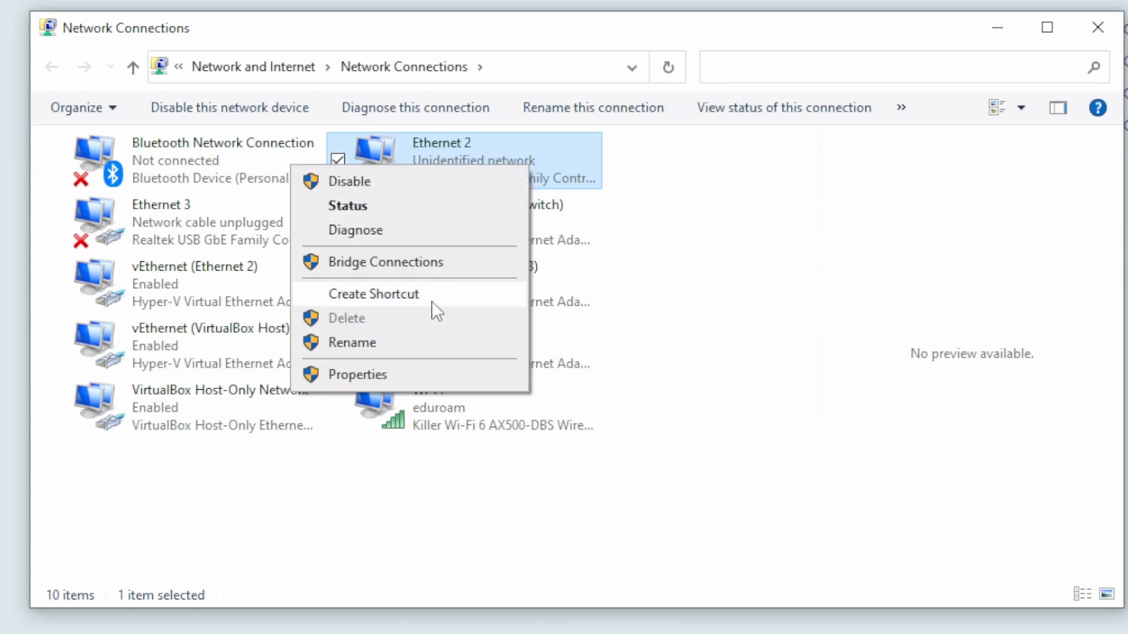
click(357, 373)
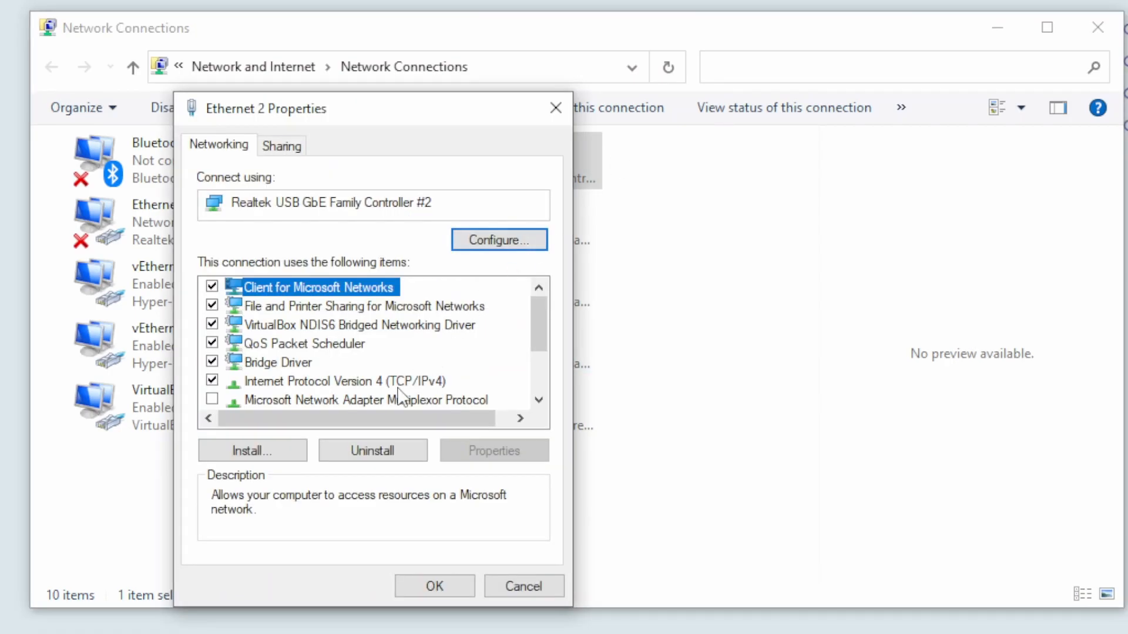
double_click(345, 381)
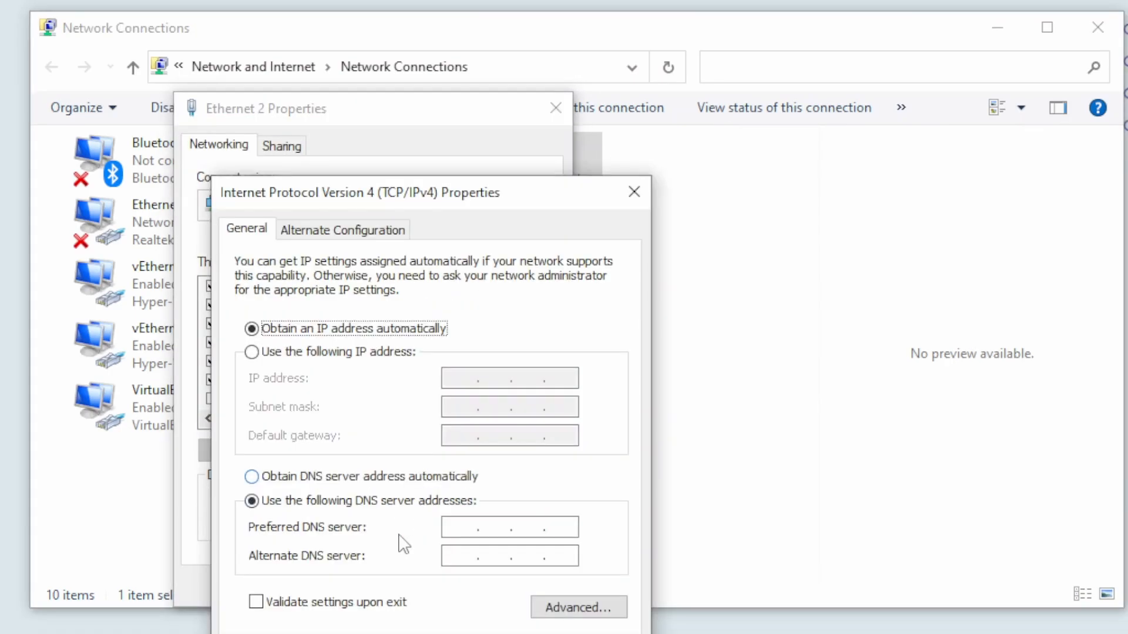
mouse_move(399, 496)
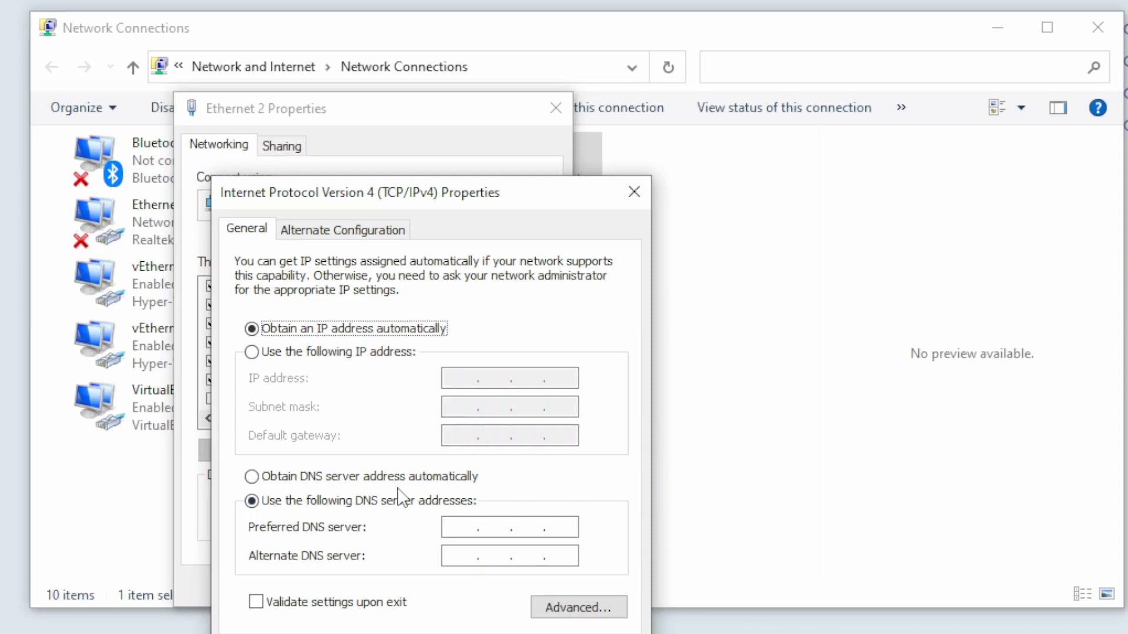
- Assign Ethernet 2 the fixed IPv4 address 169.254.1.1 and close its properties
click(252, 352)
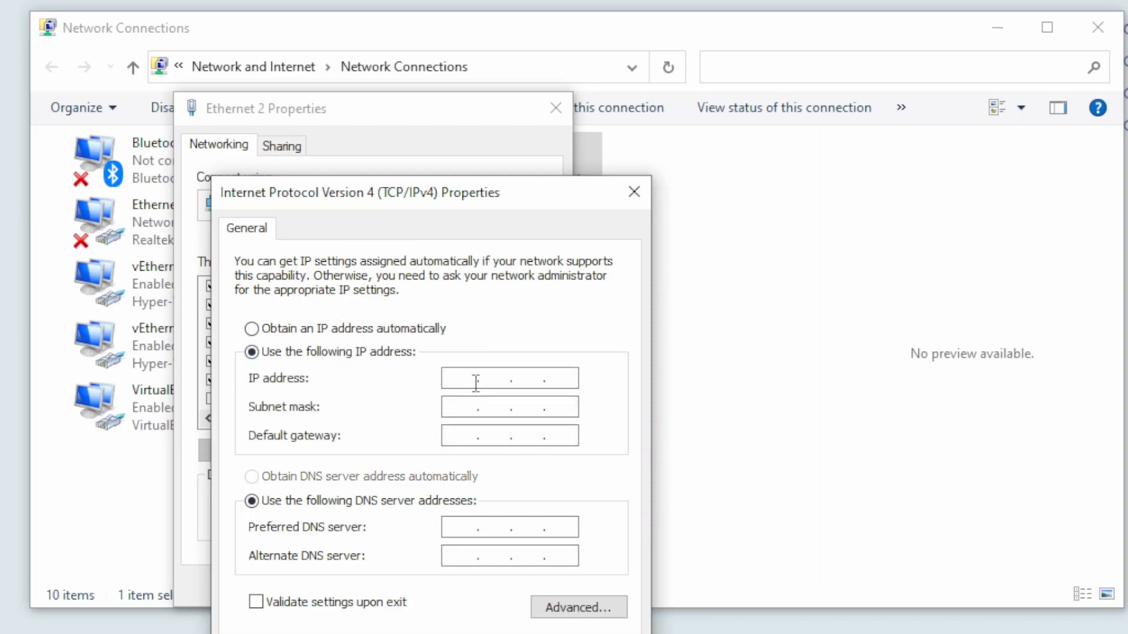
text(169)
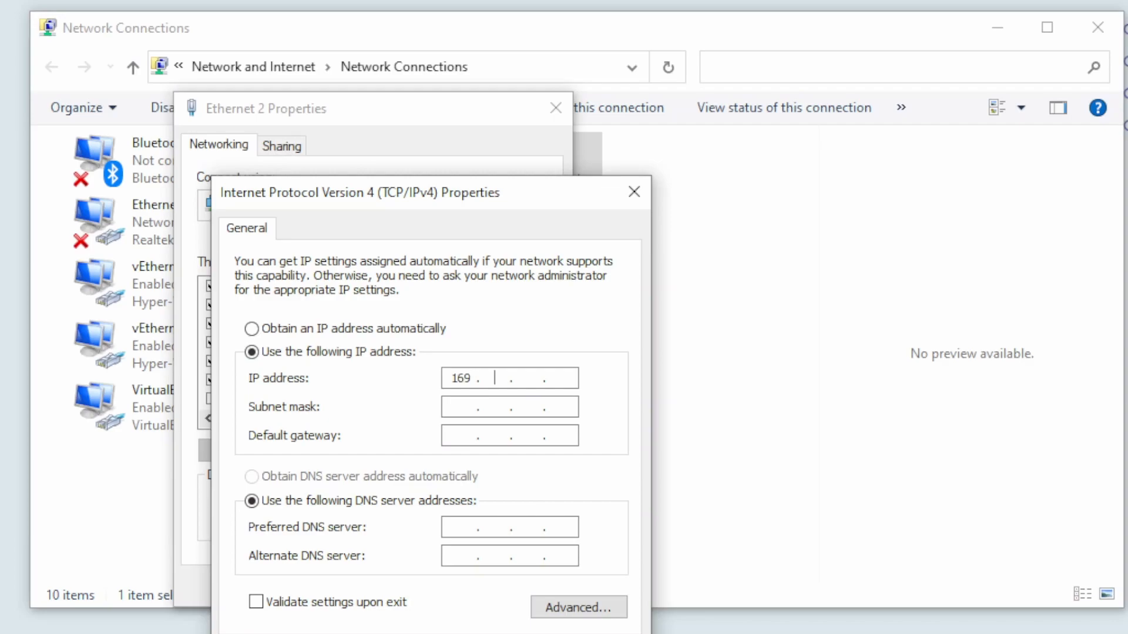
text(254.1.1)
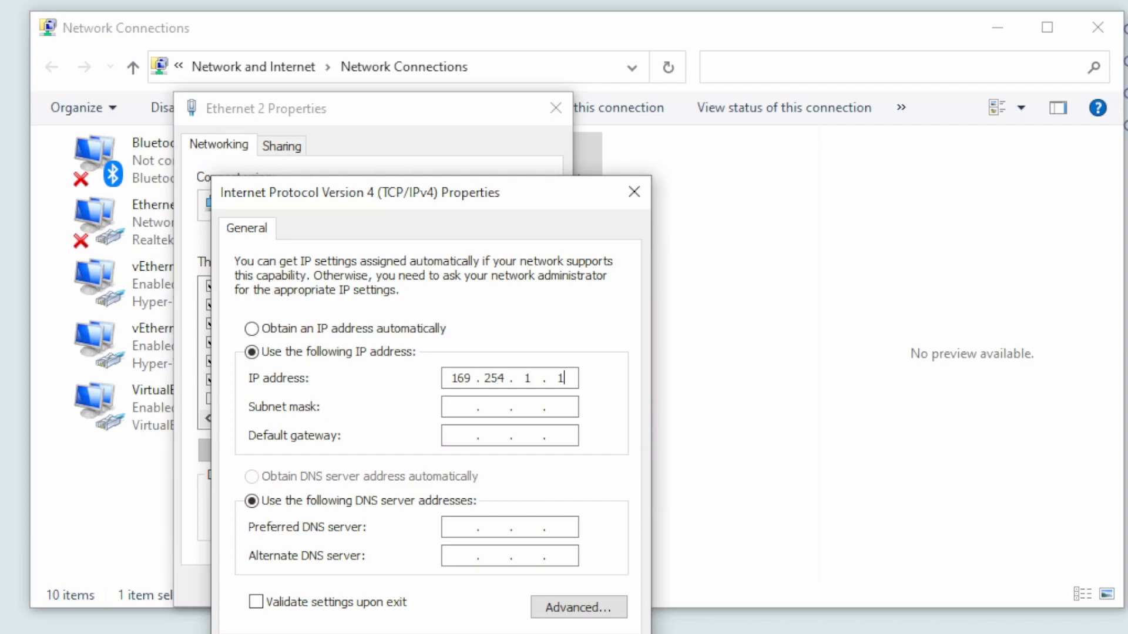
click(509, 406)
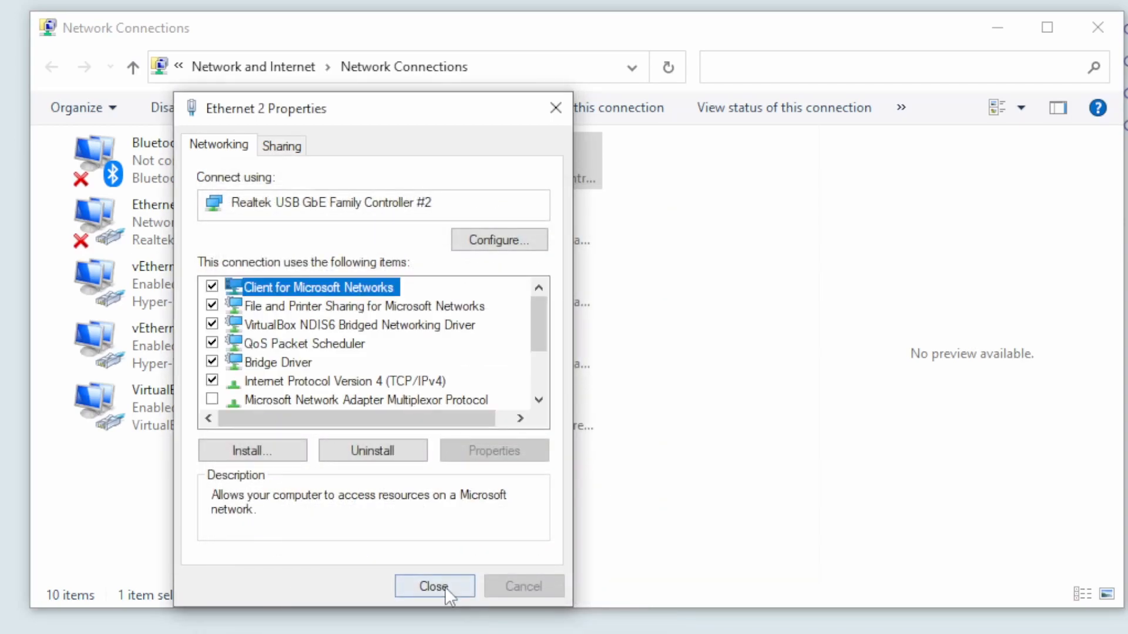
click(433, 586)
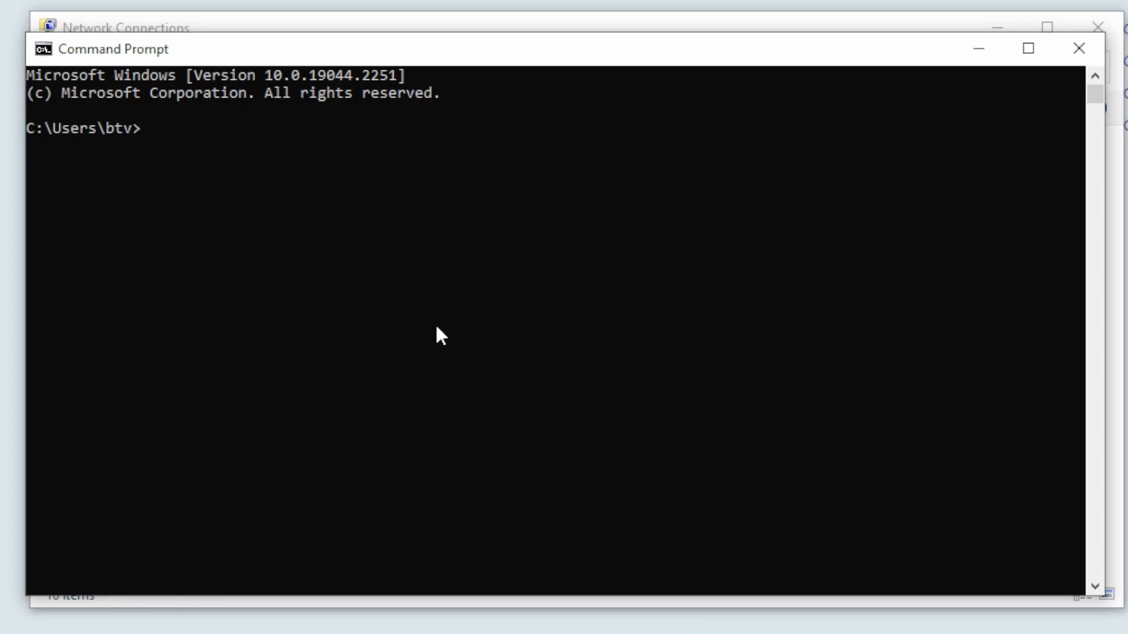
mouse_move(431, 374)
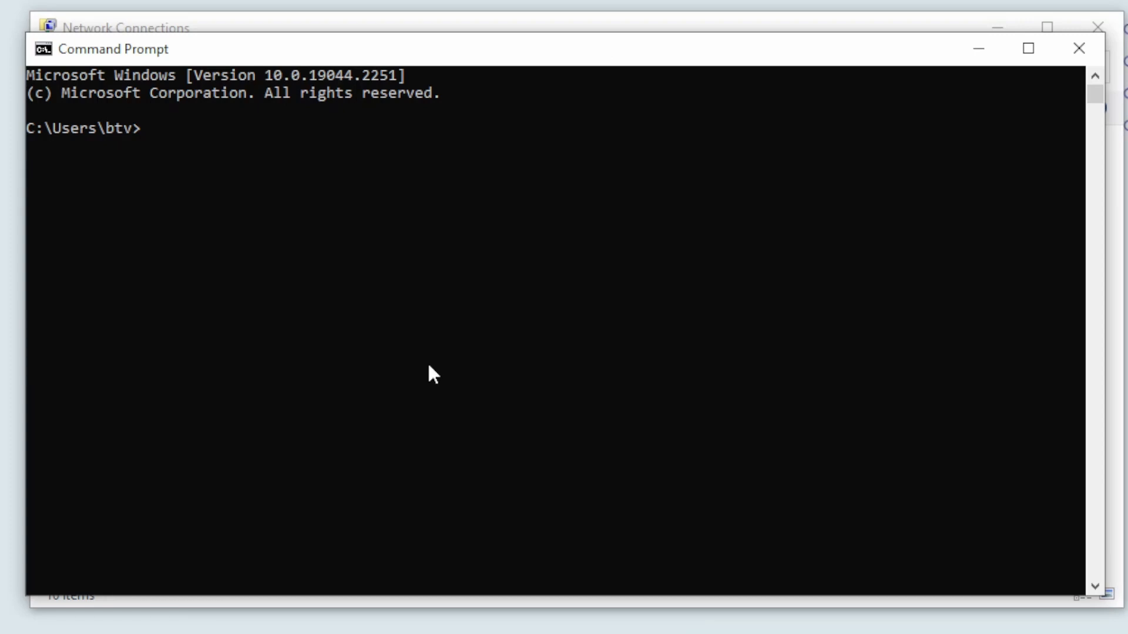
- Ping raspberrypi.local to check the Pi responds on the network
text(ping)
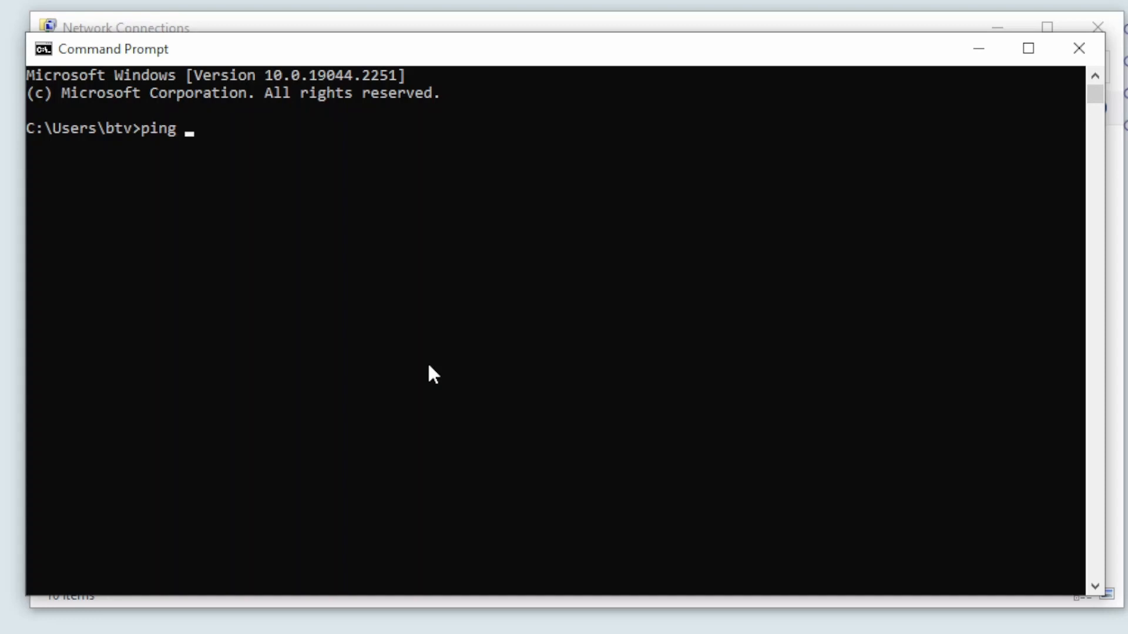
text(raspber)
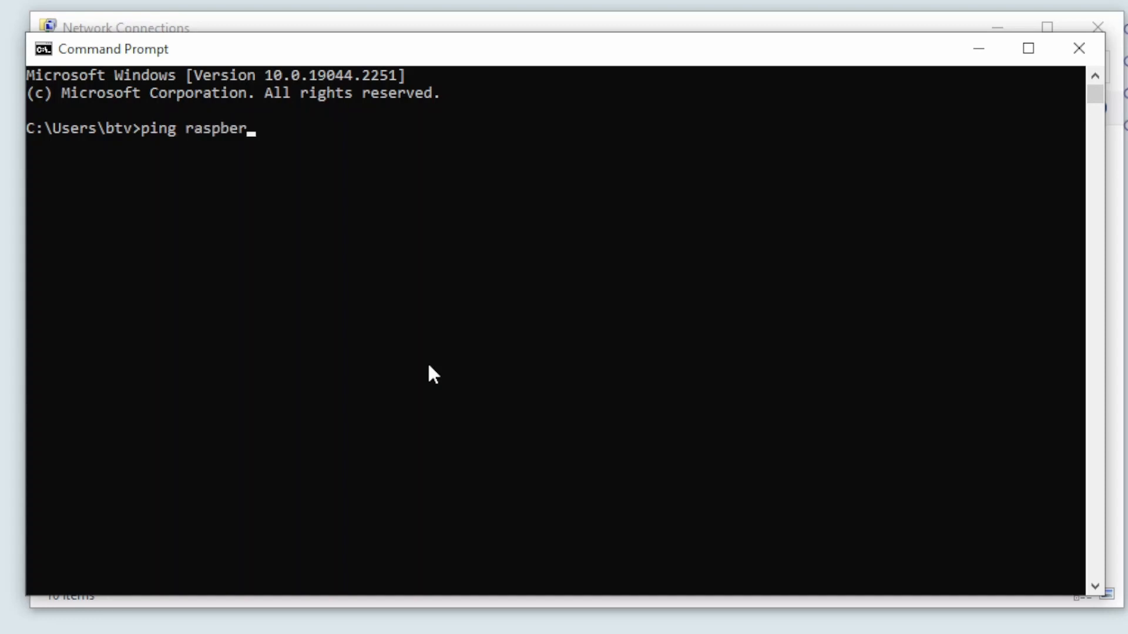
text(rypi.loc)
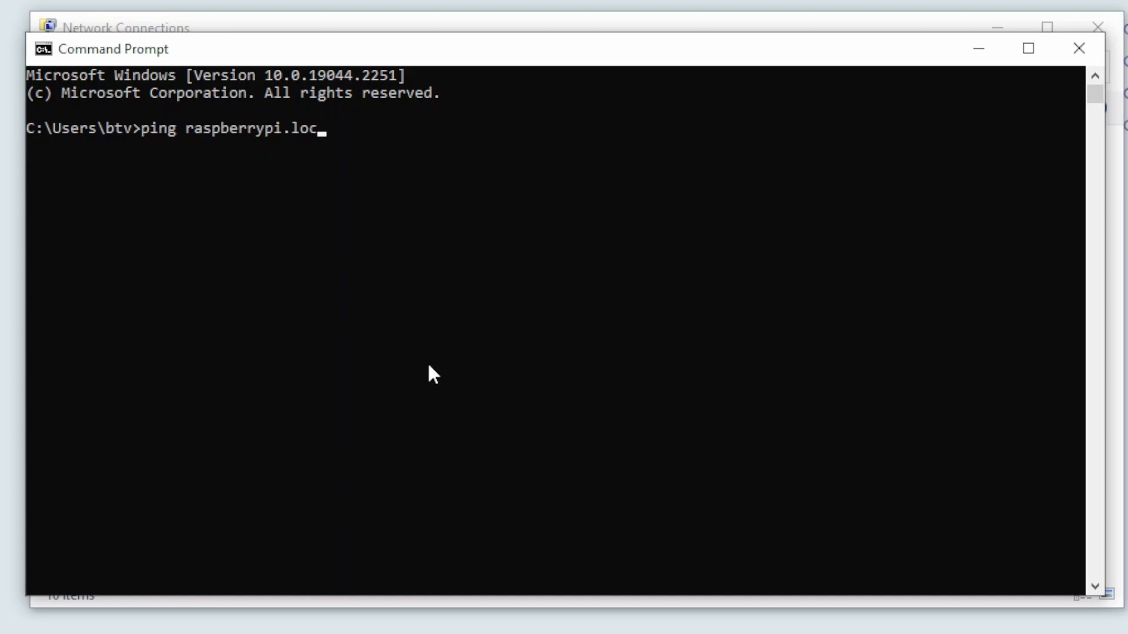
key(Return)
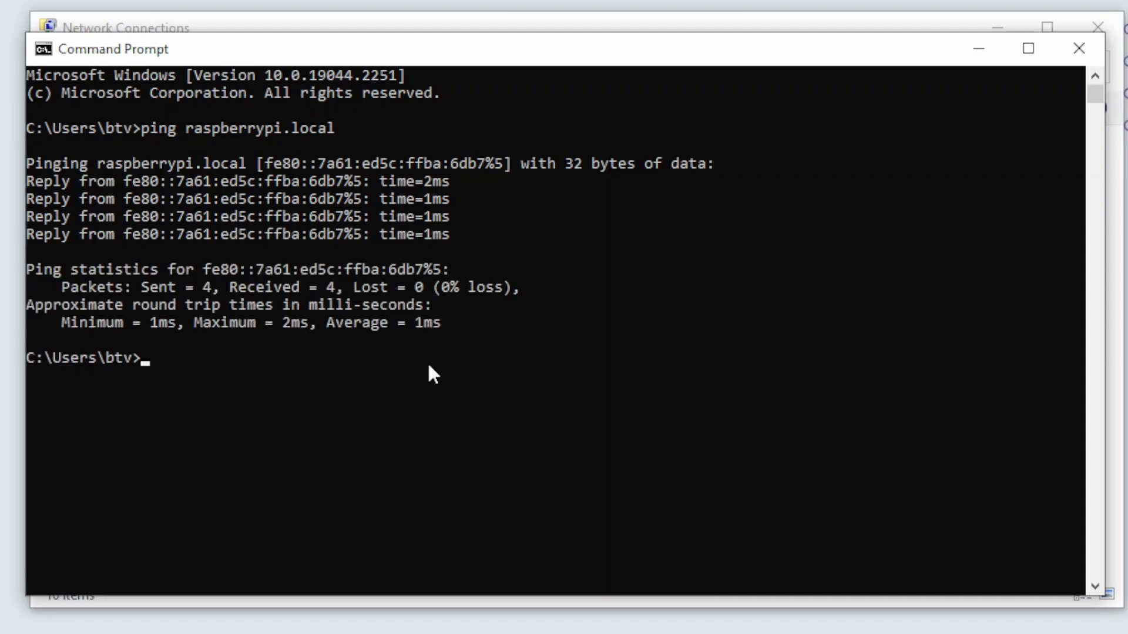
text(ssh)
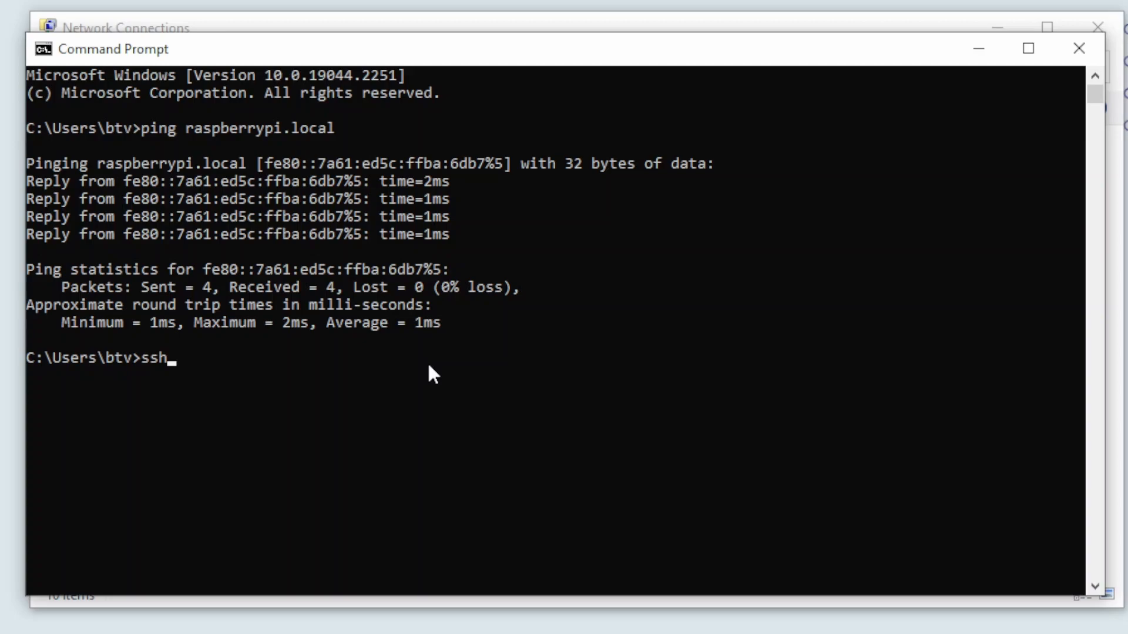
text(pi@)
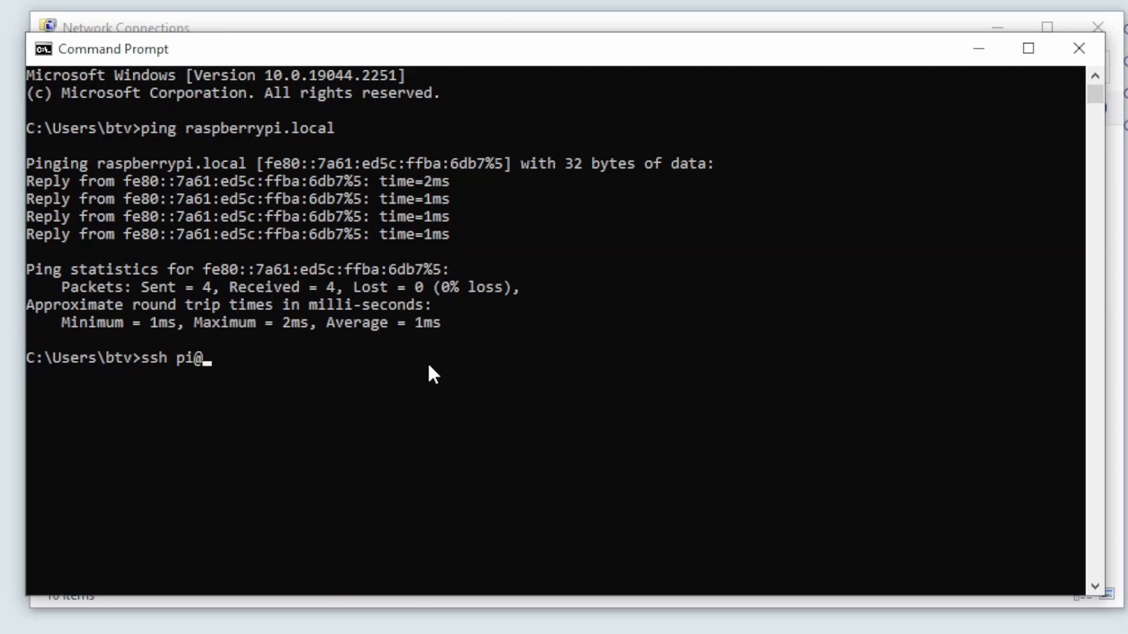
text(raspberry)
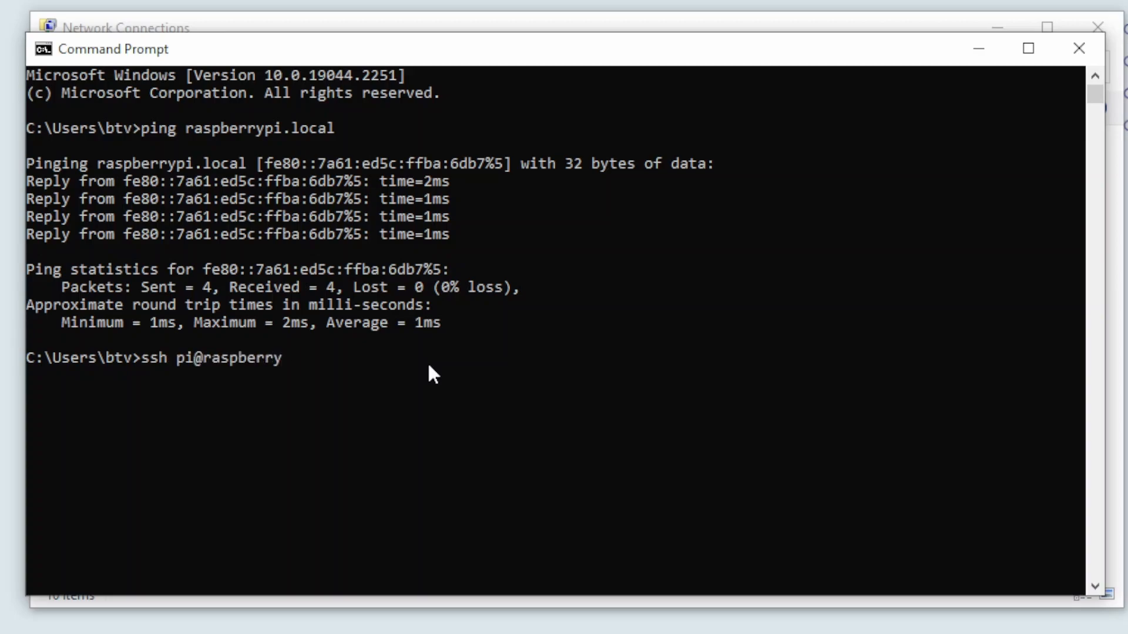
text(pi.local)
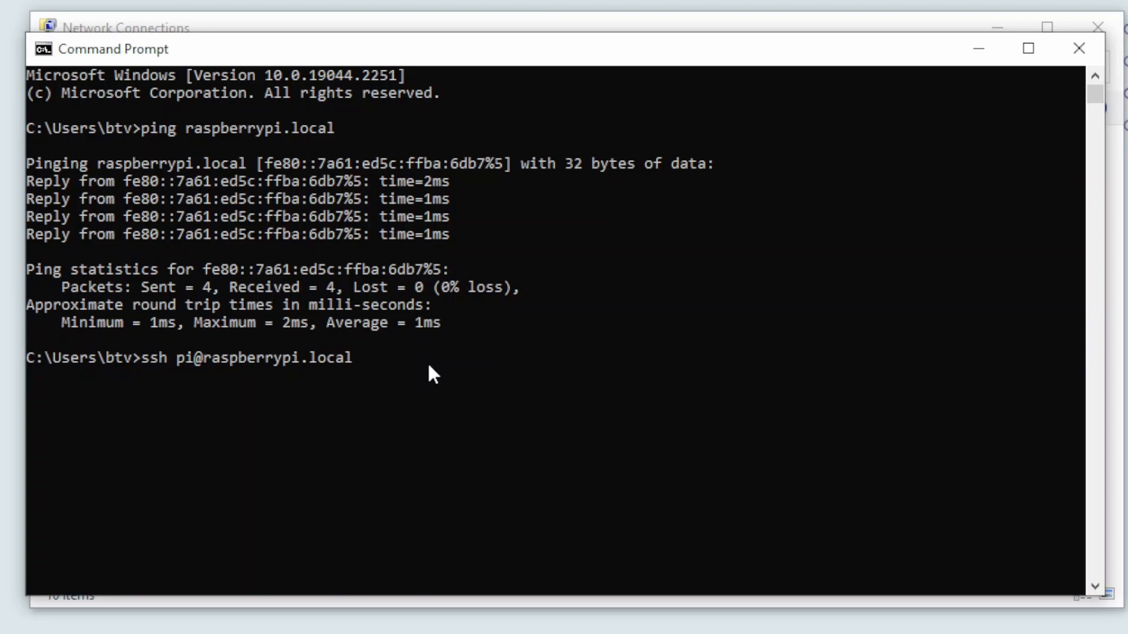
key(Return)
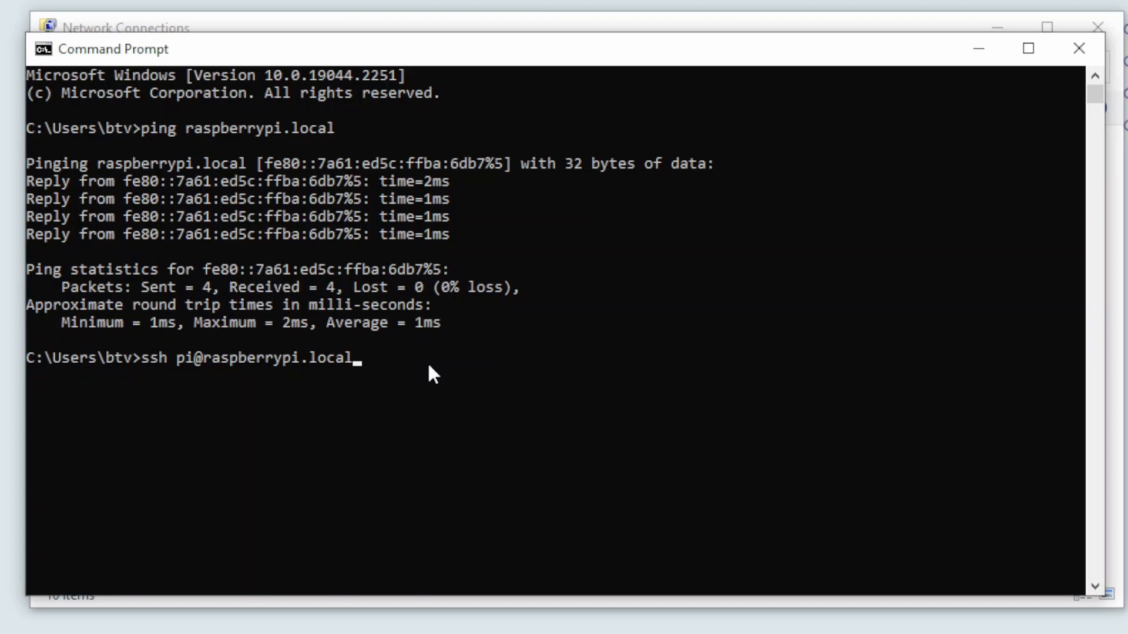
key(Return)
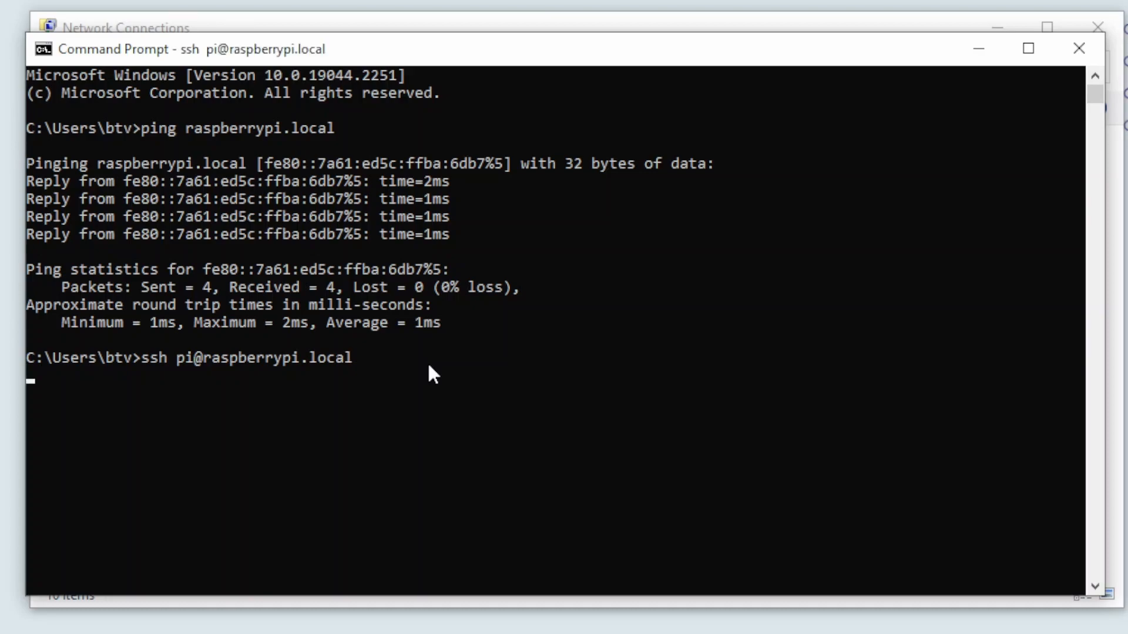
key(Return)
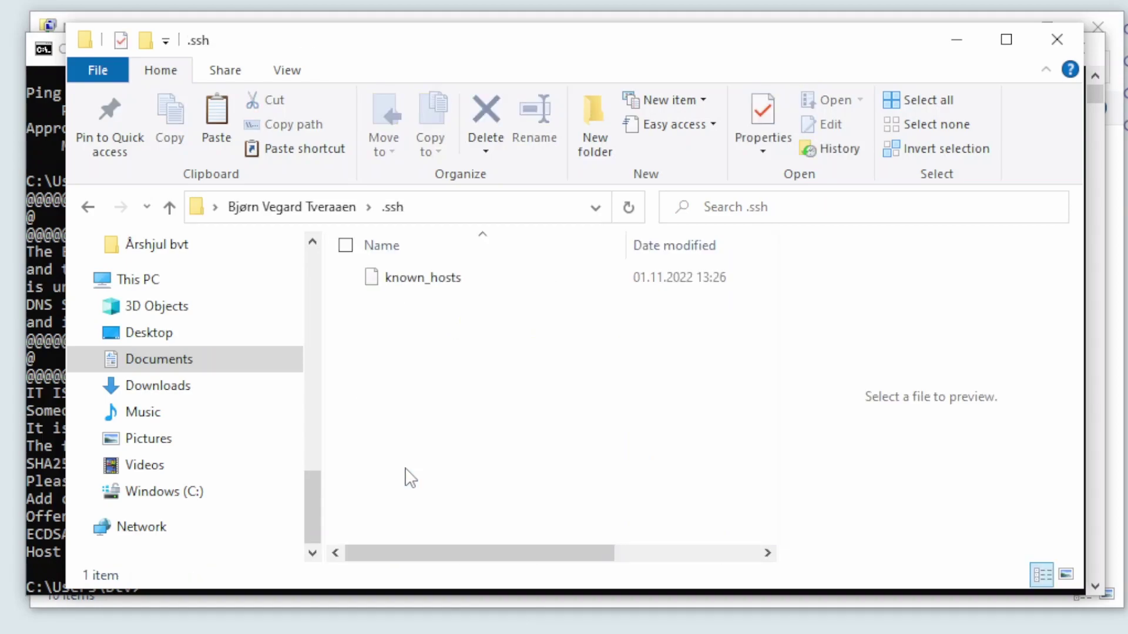
- Delete the outdated known_hosts file from the .ssh folder
click(421, 277)
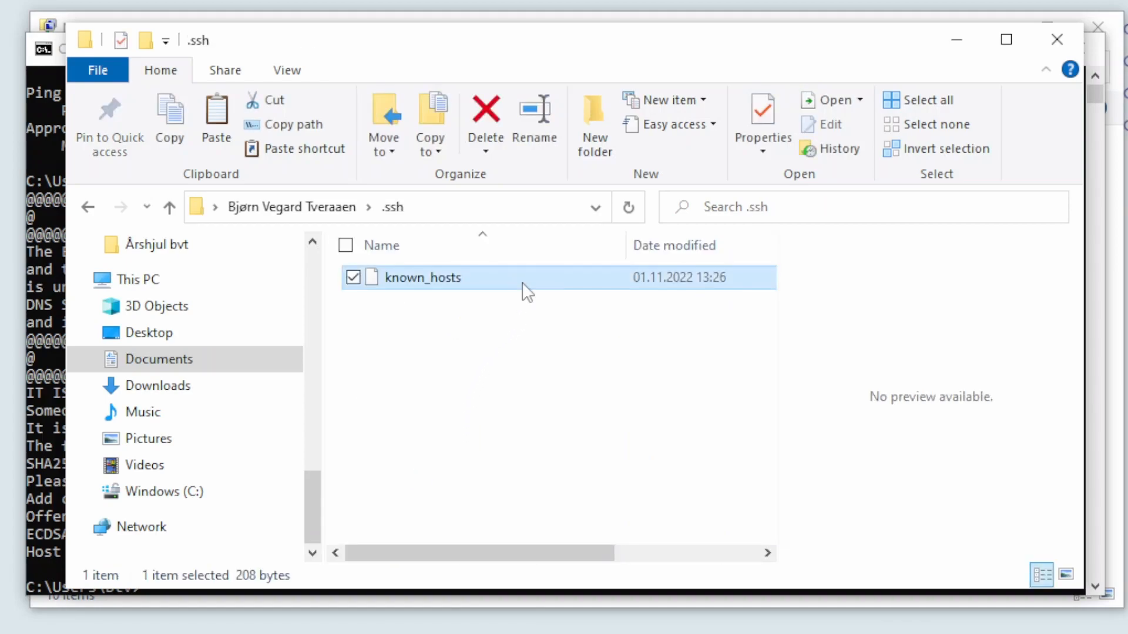
click(485, 115)
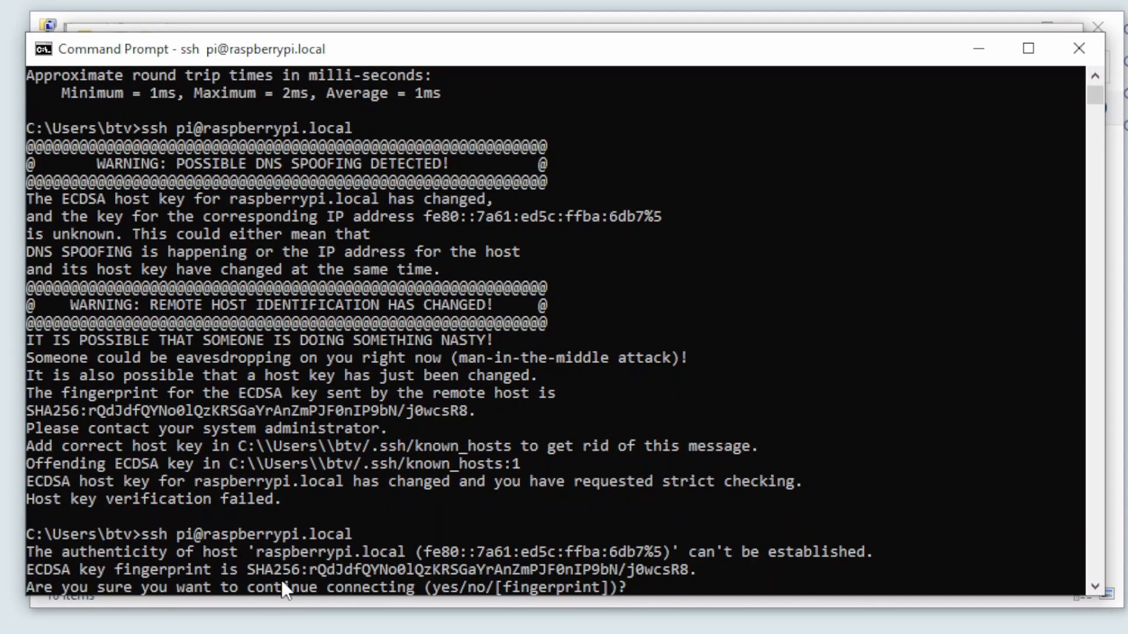
- Answer yes to trust the Pi's new host key and proceed with the login
text(yes)
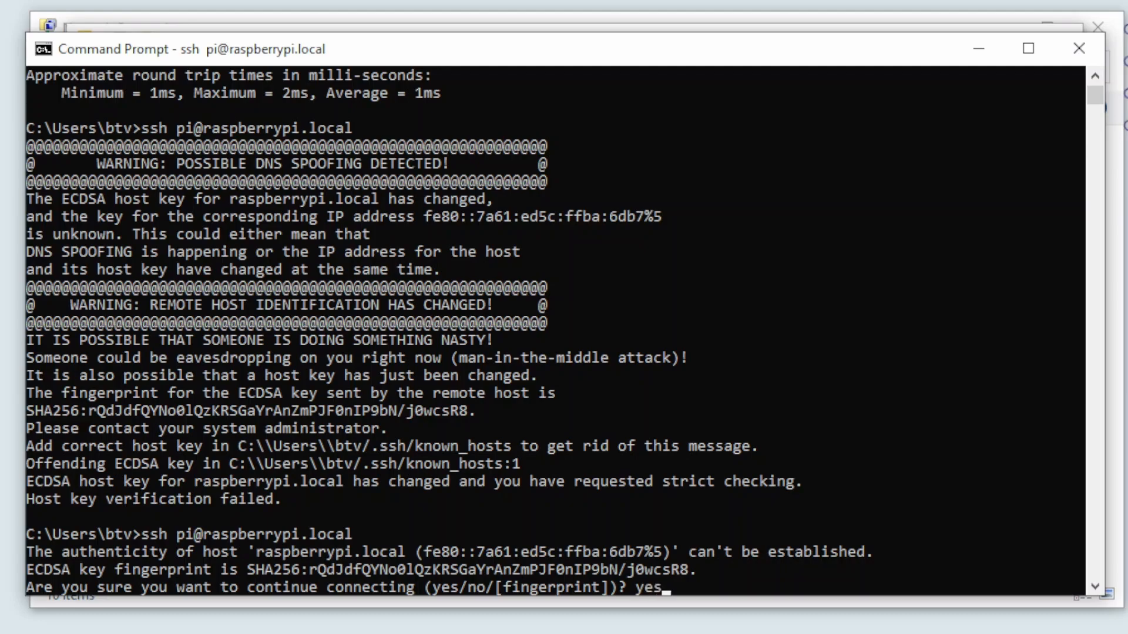
key(Return)
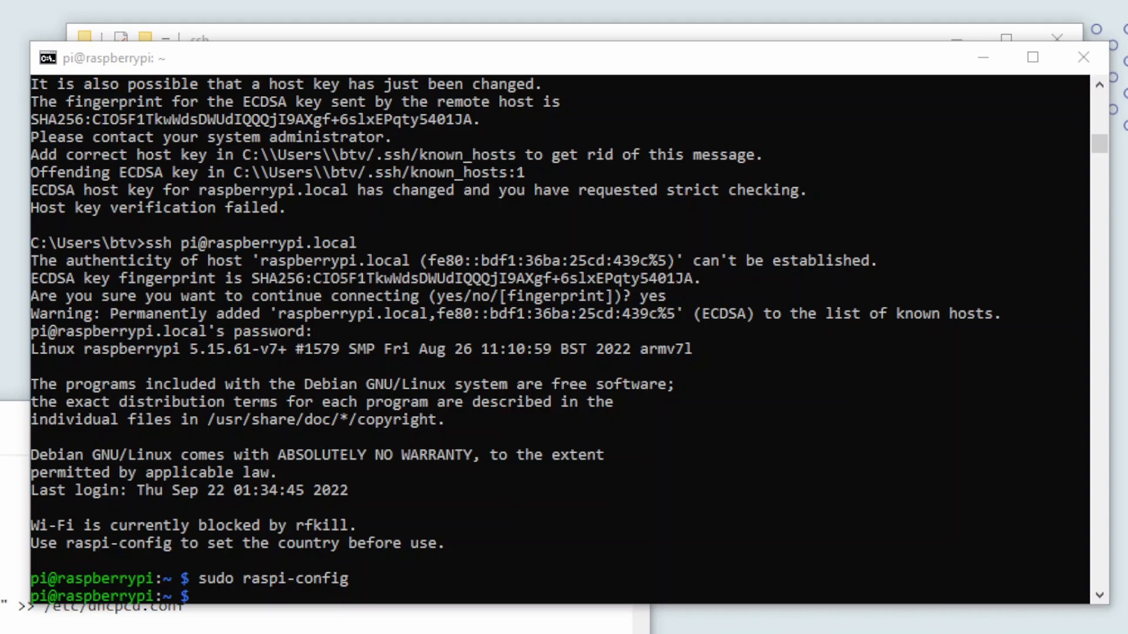
mouse_move(208, 2)
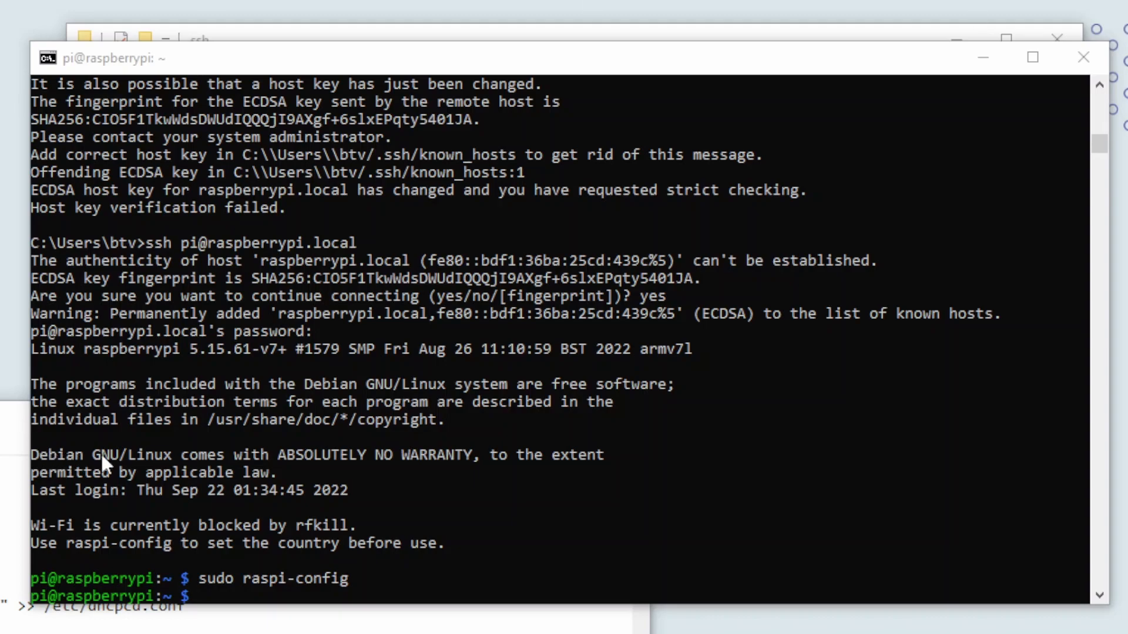
mouse_move(367, 403)
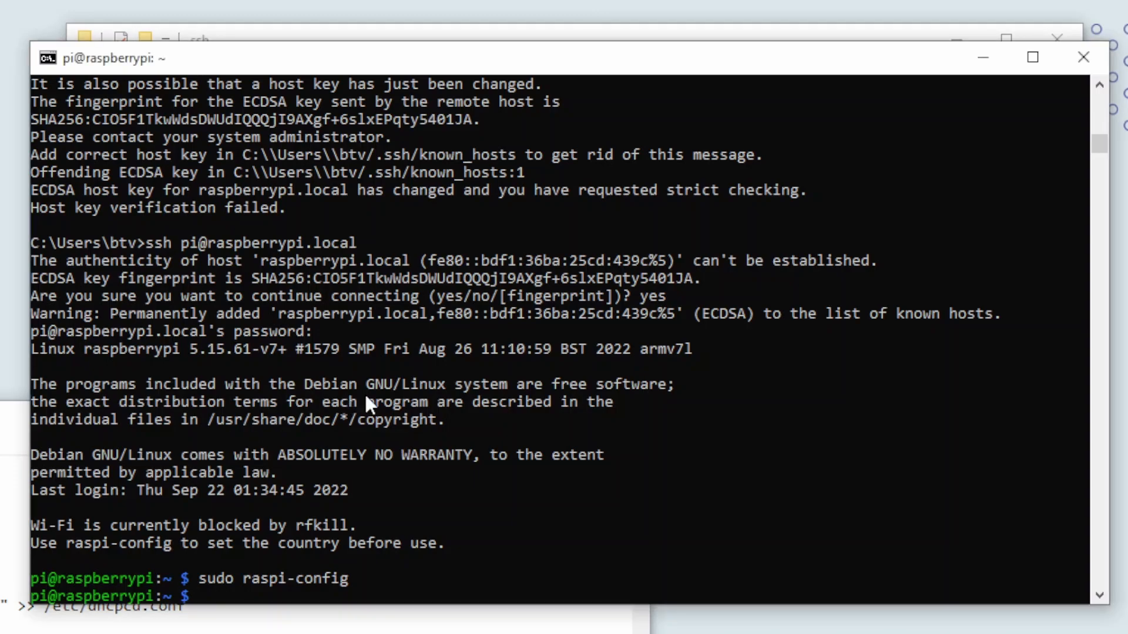
mouse_move(338, 428)
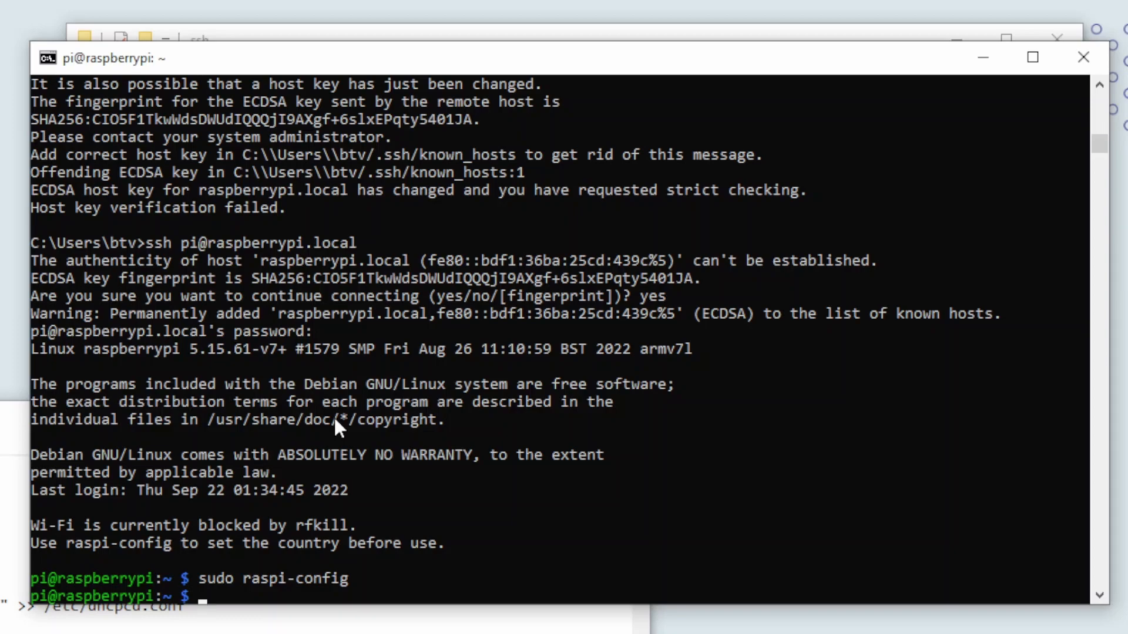
- Run sudo raspi-config and confirm NO Norway as the wireless LAN country
text(sudo raspi-config)
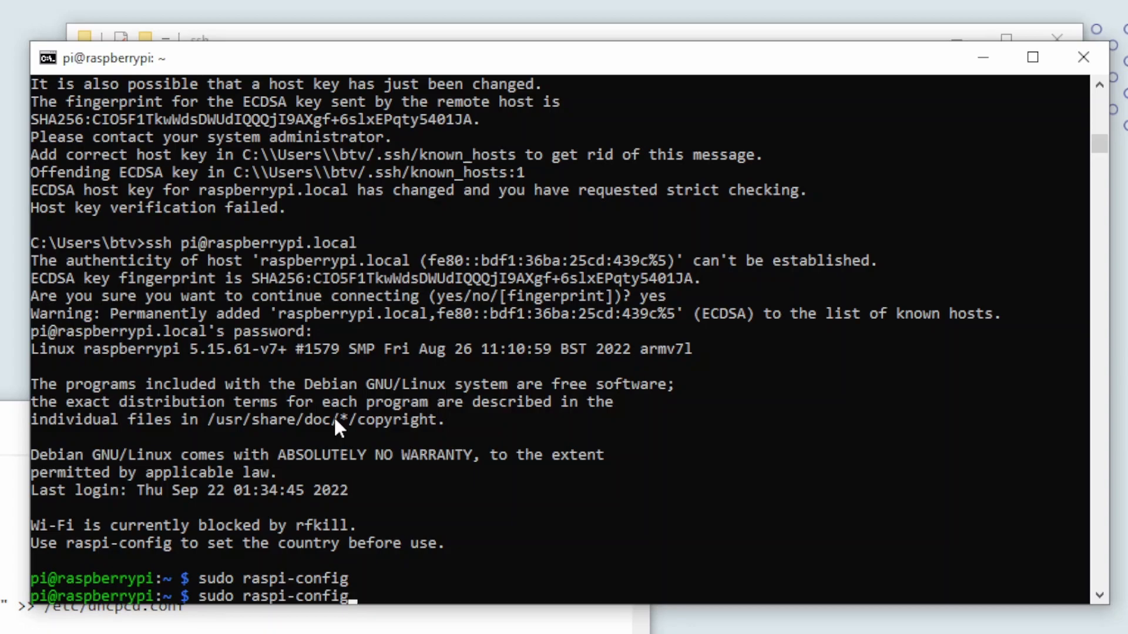
key(Return)
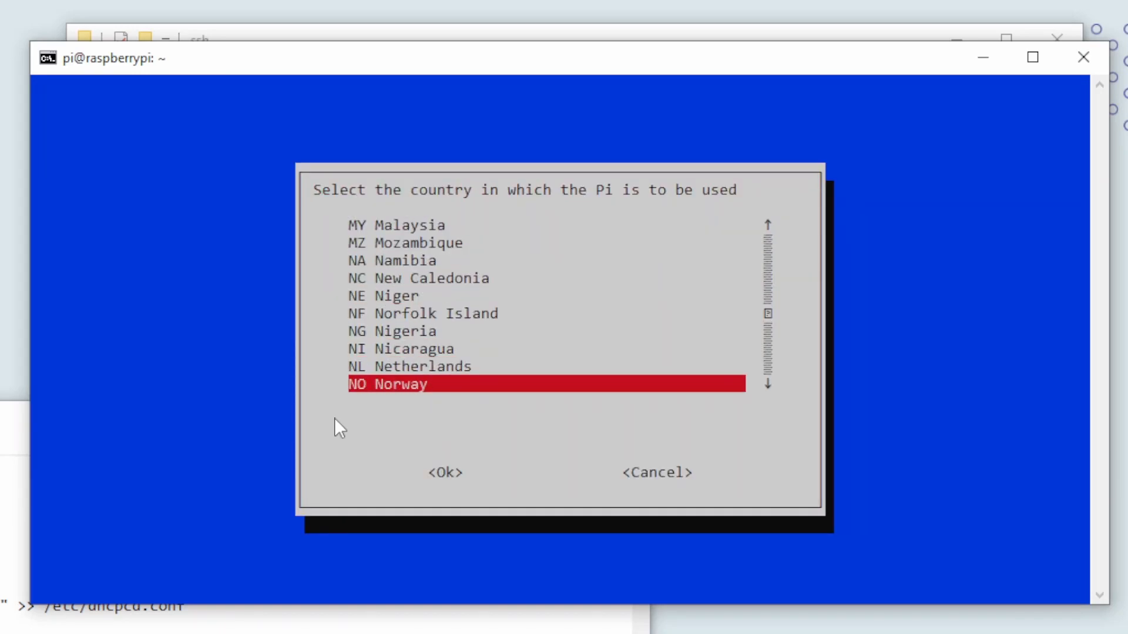
click(444, 472)
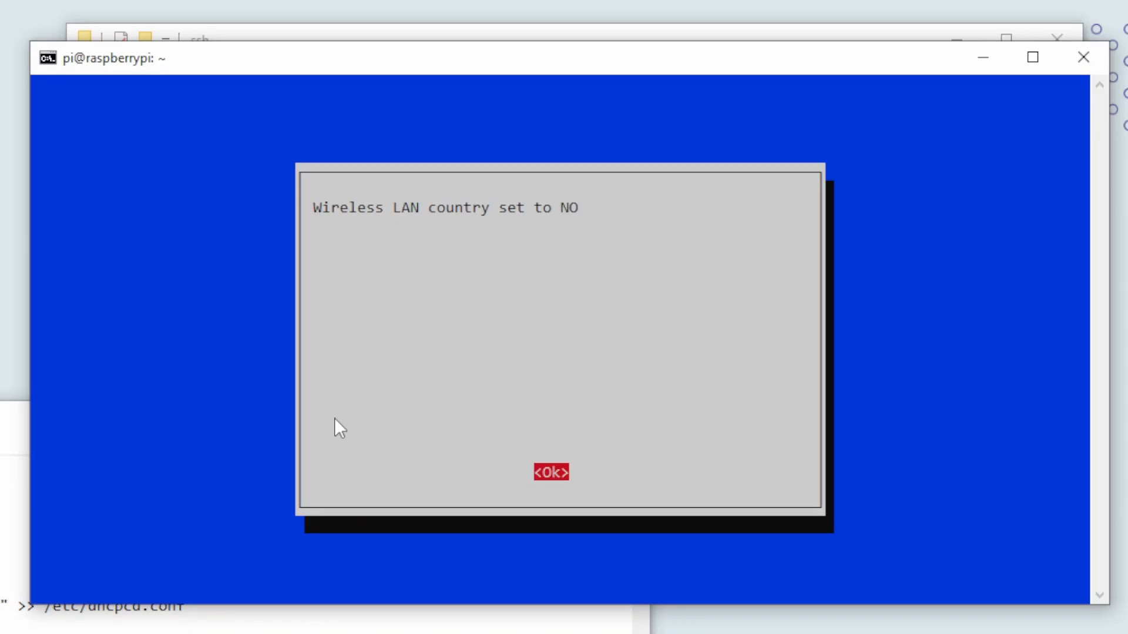
click(550, 472)
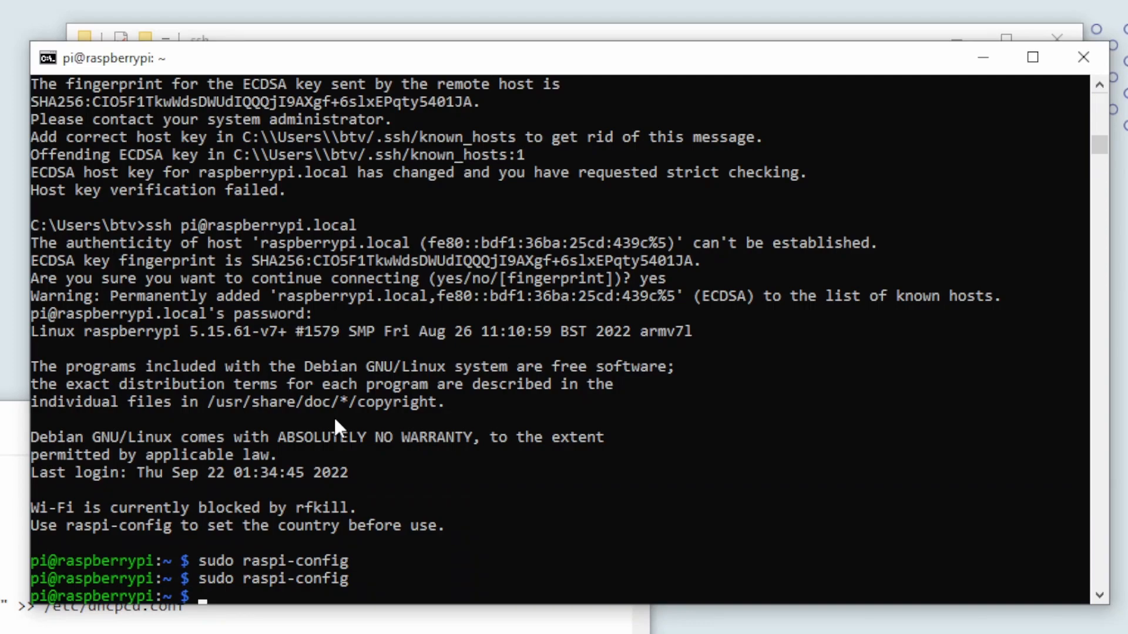
- Reboot the Pi with sudo reboot, then ping google.com to test its internet access
text(sudo)
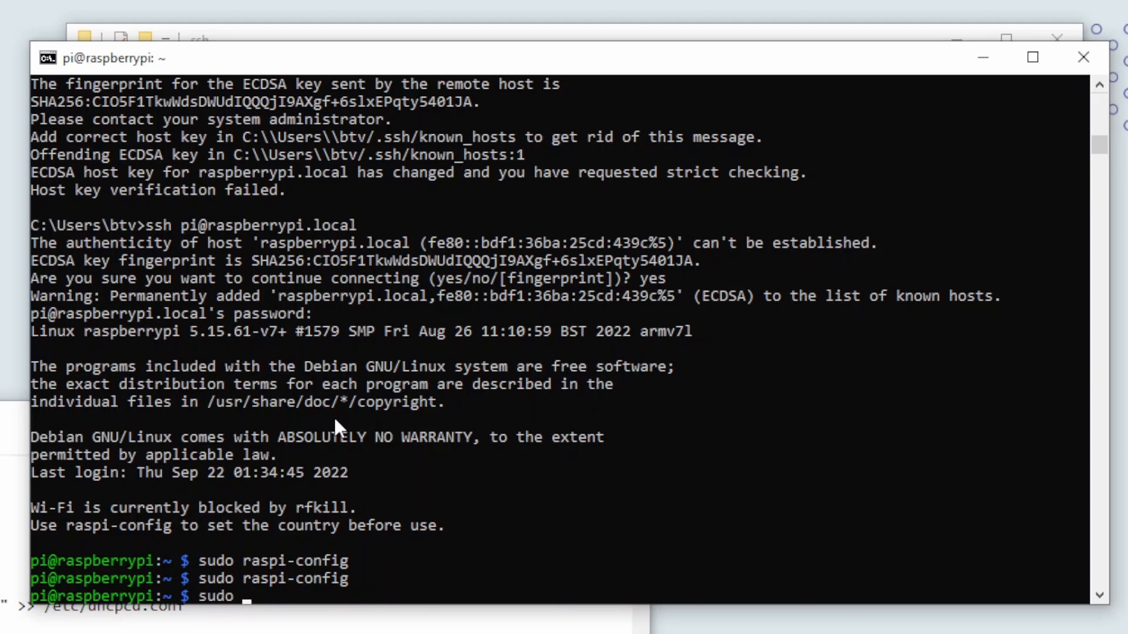
text(reboot)
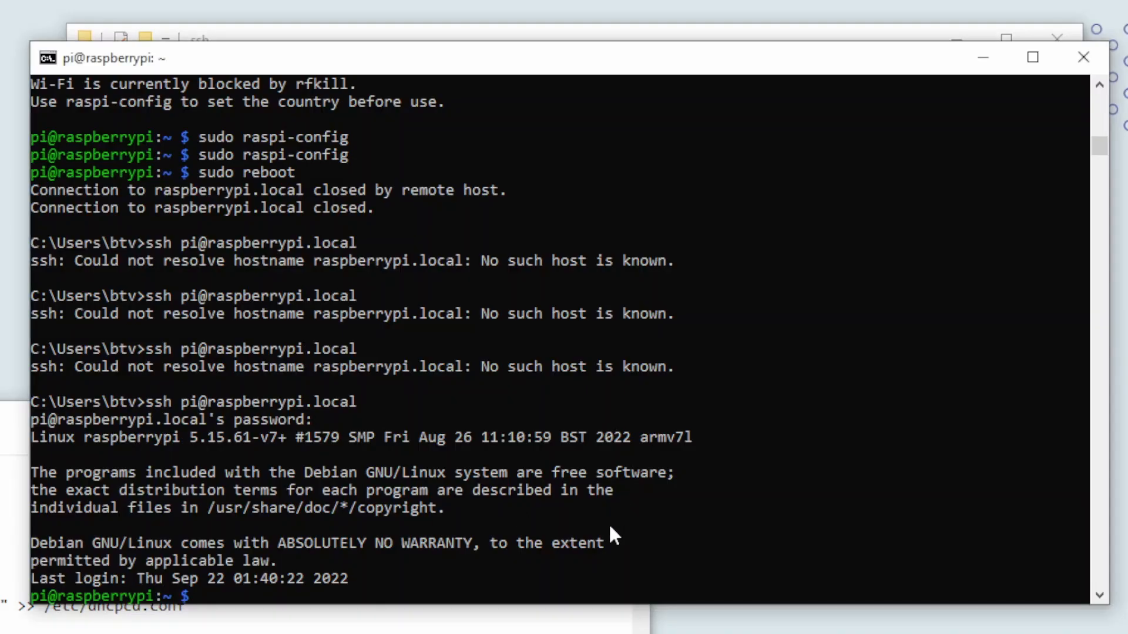
text(ping goo)
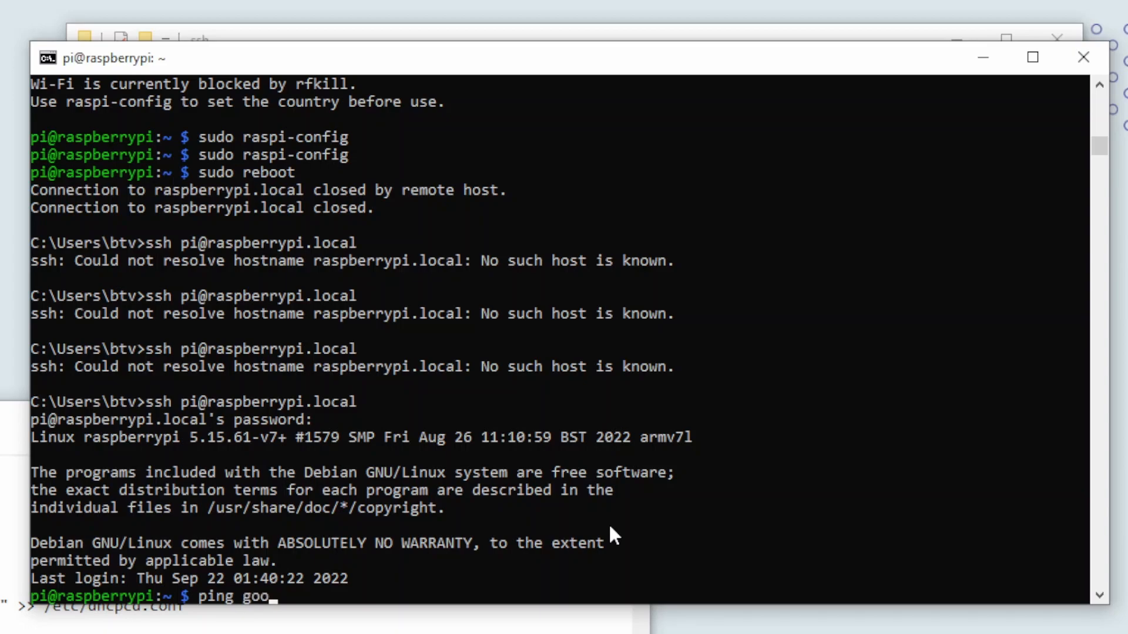
text(gle.com)
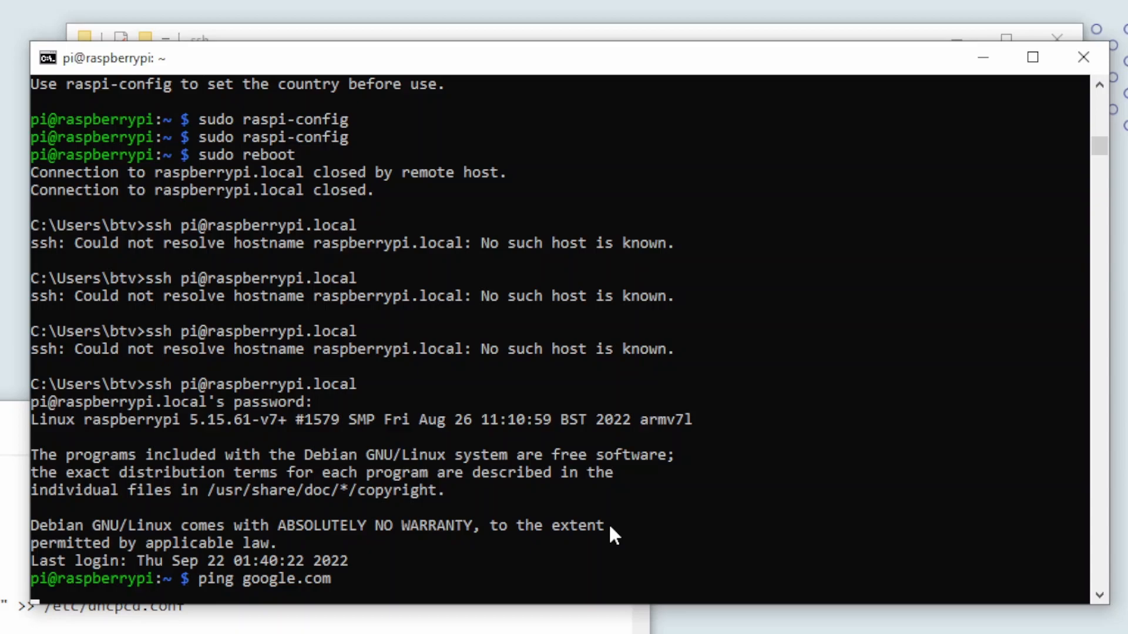
key(Return)
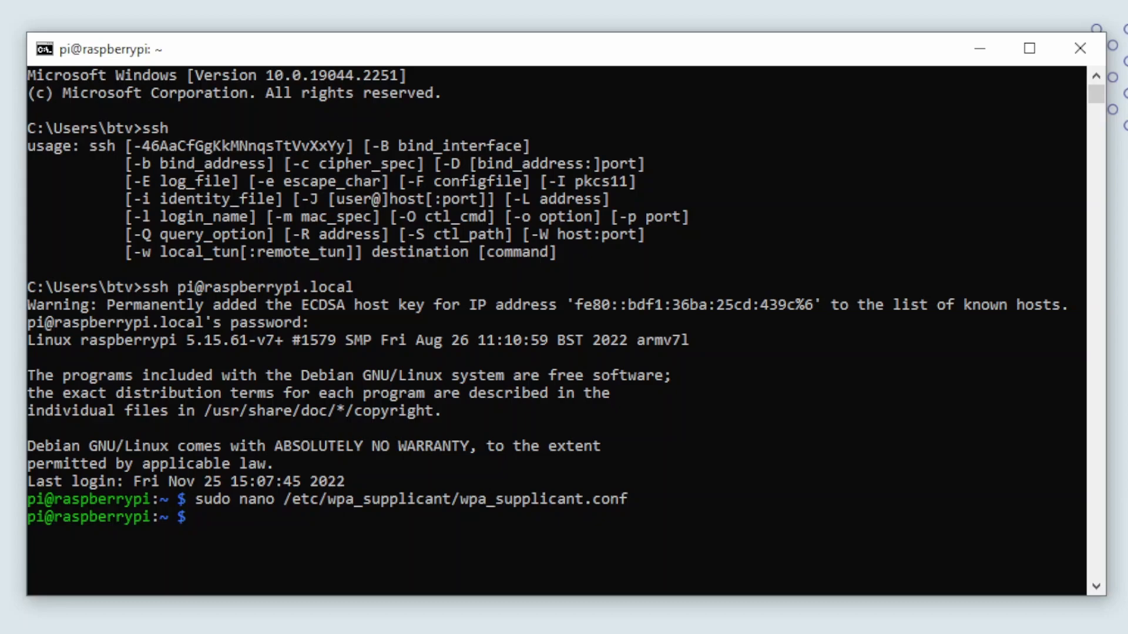
- Enter sudo nano /etc/wpa_supplicant/wpa_supplicant.conf, correcting a mistyped path letter
text(su)
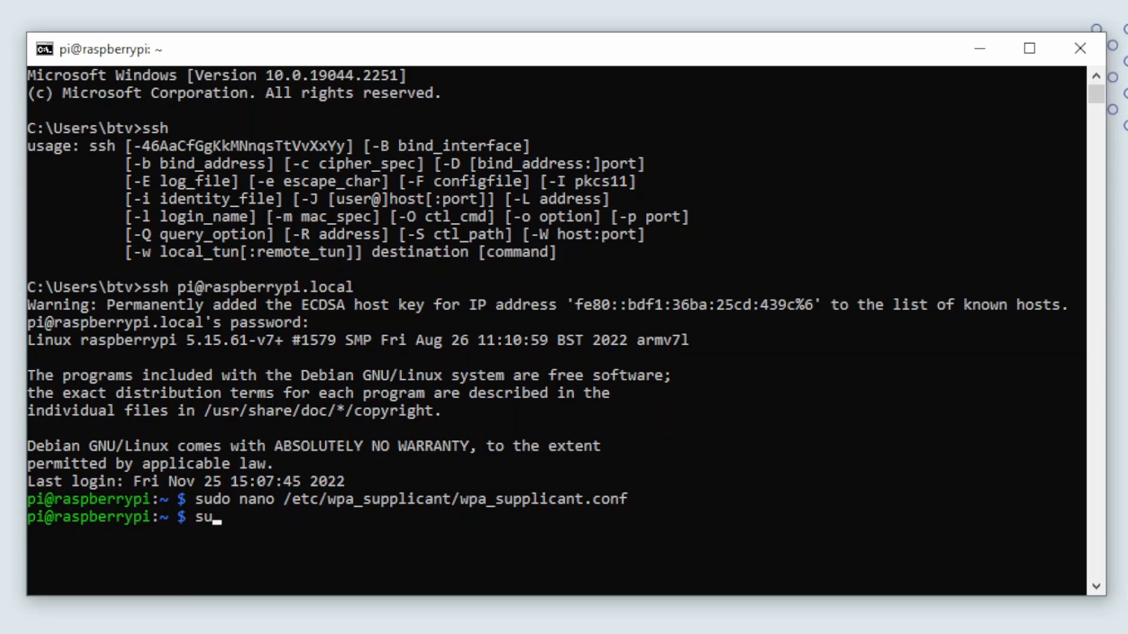
text(do)
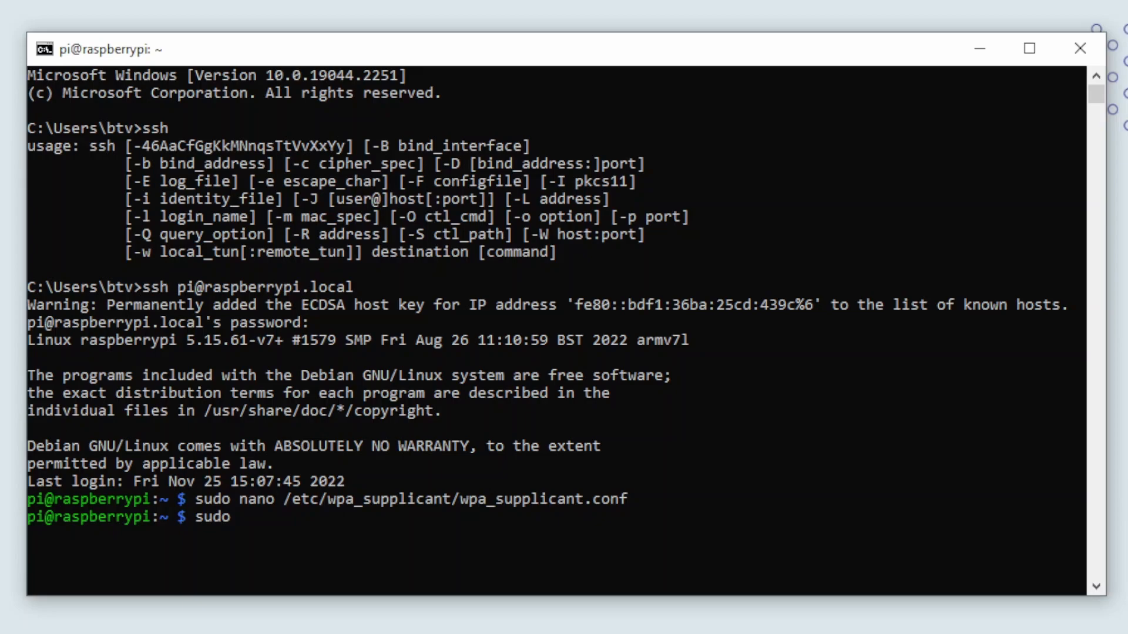
text(nano)
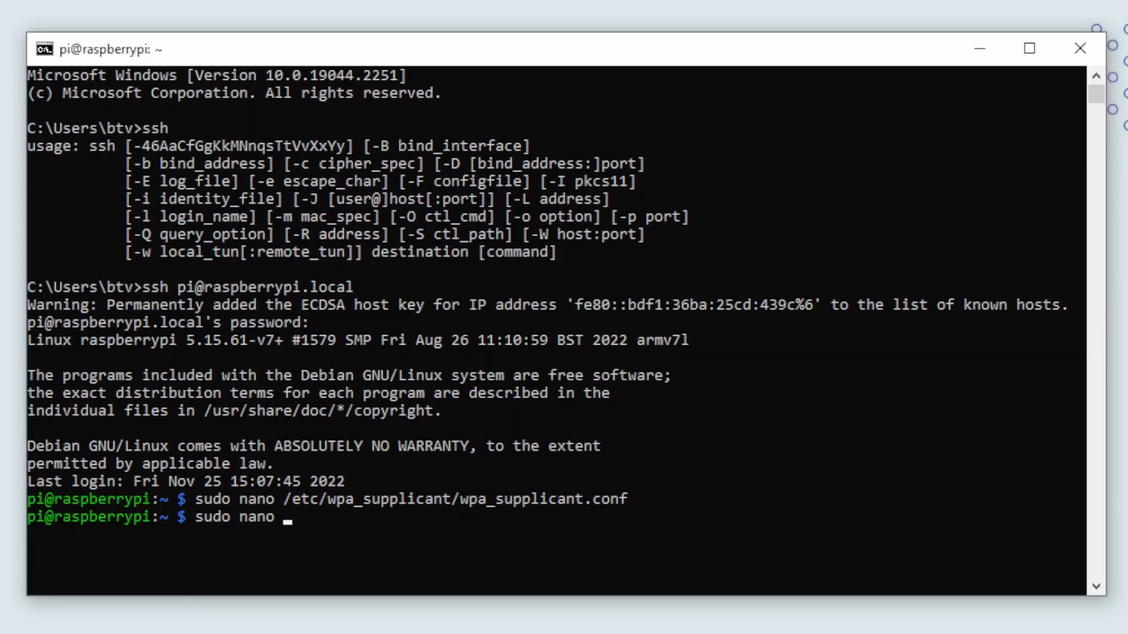
text(/er)
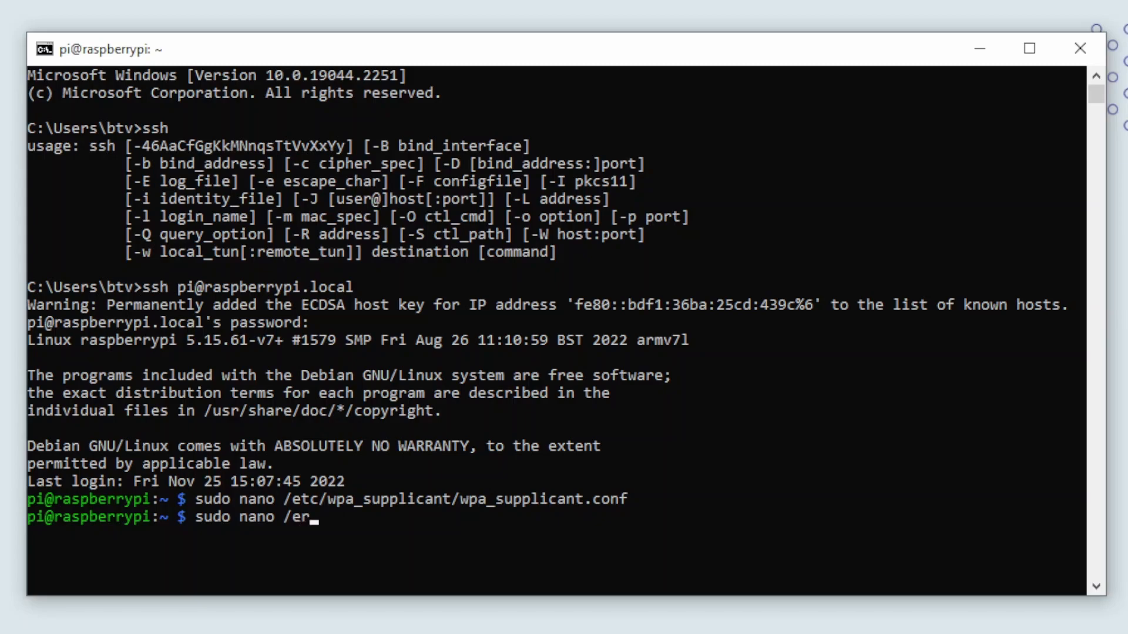
key(Backspace)
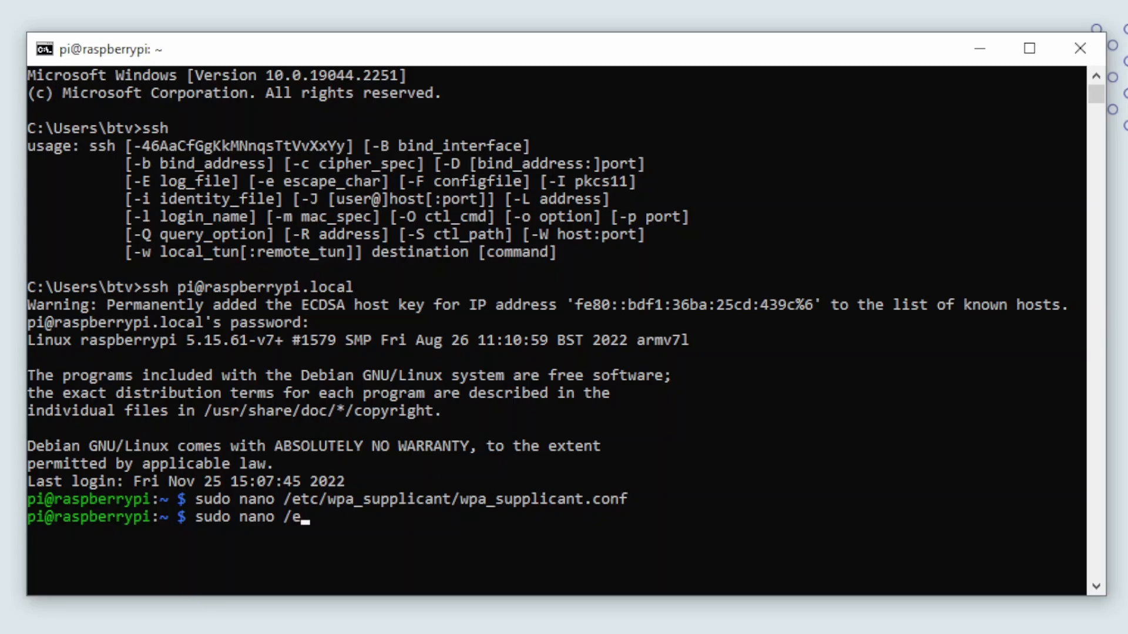
text(tc/)
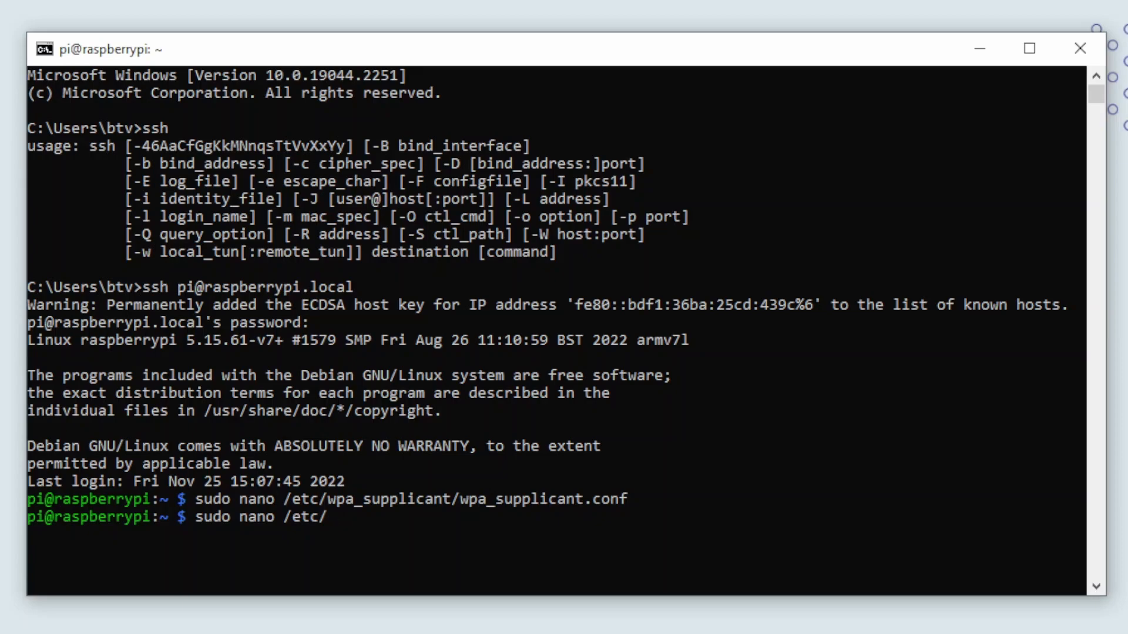
text(wp)
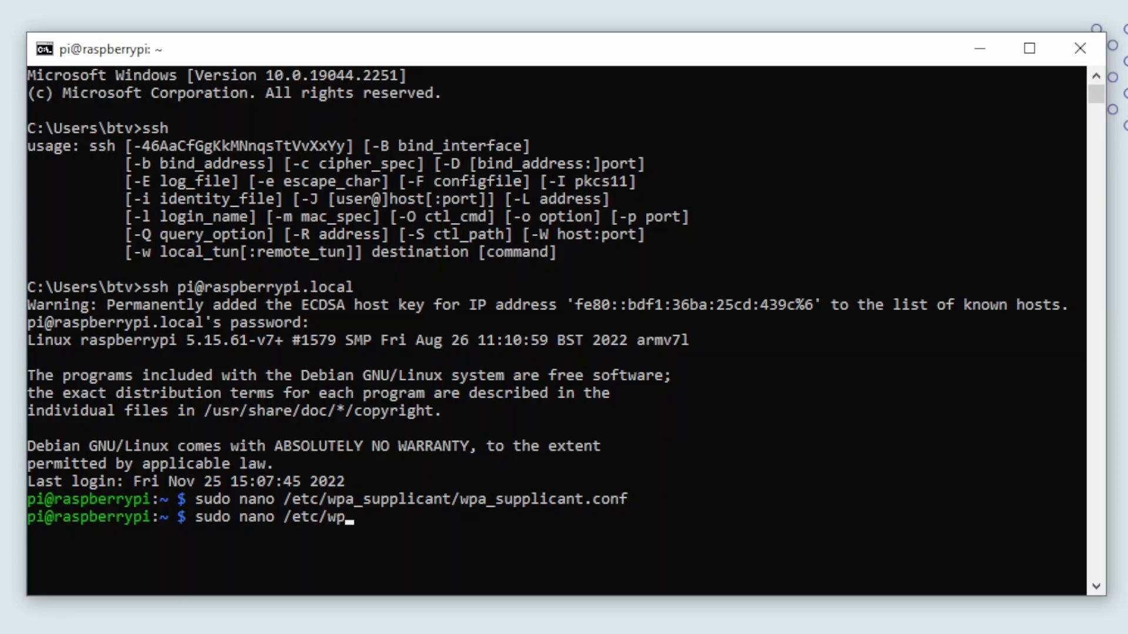
text(a_supplicant/)
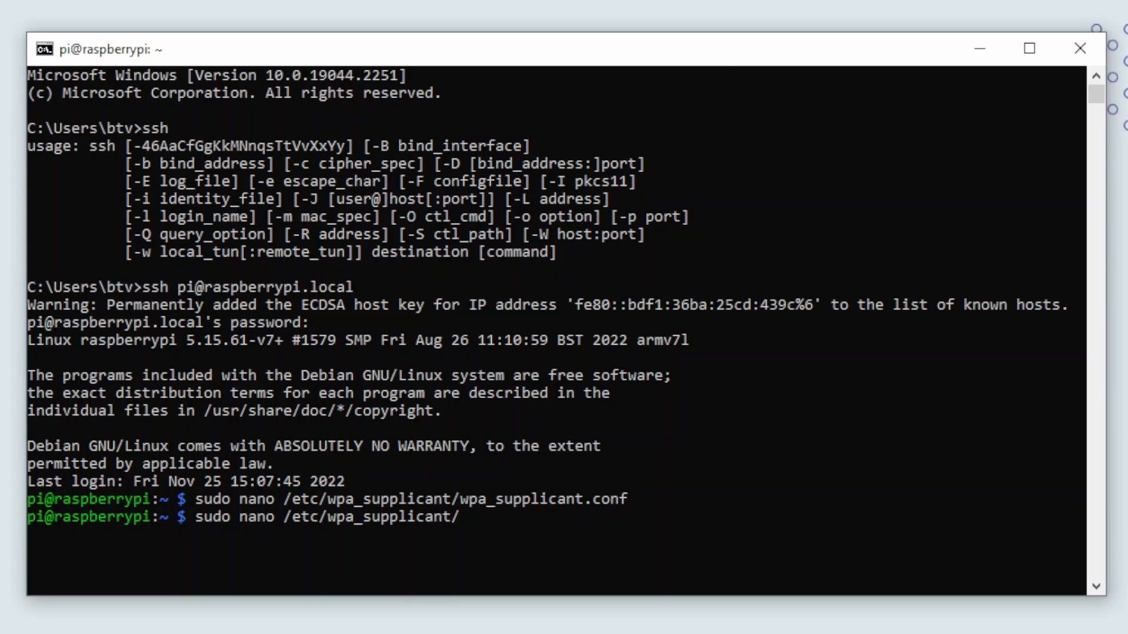
text(wo)
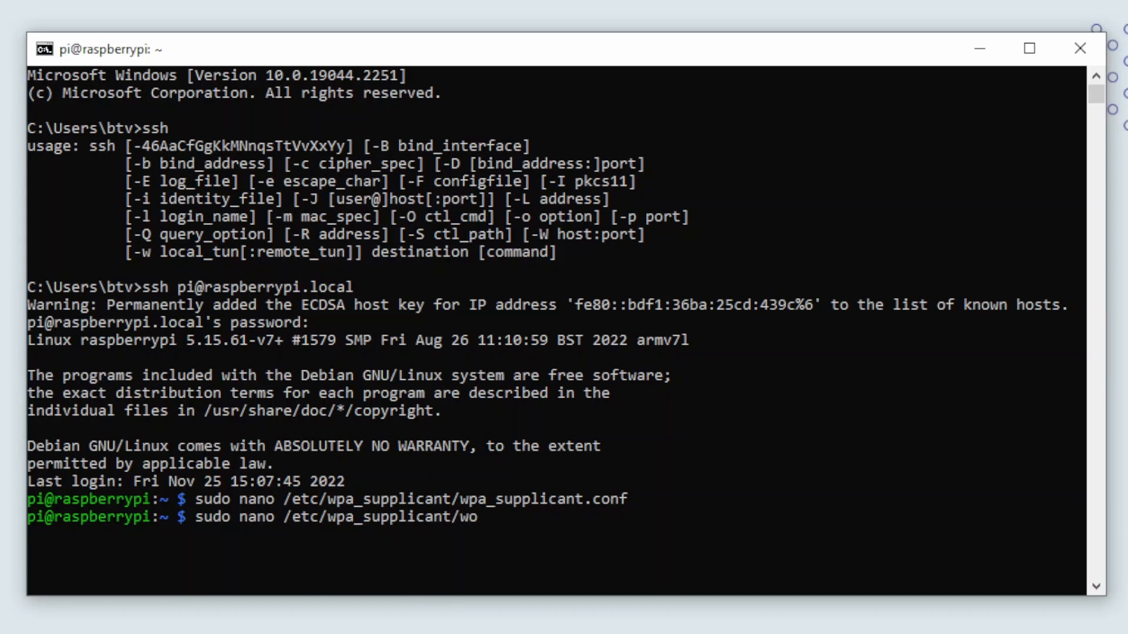
text(pa_supplicant.conf)
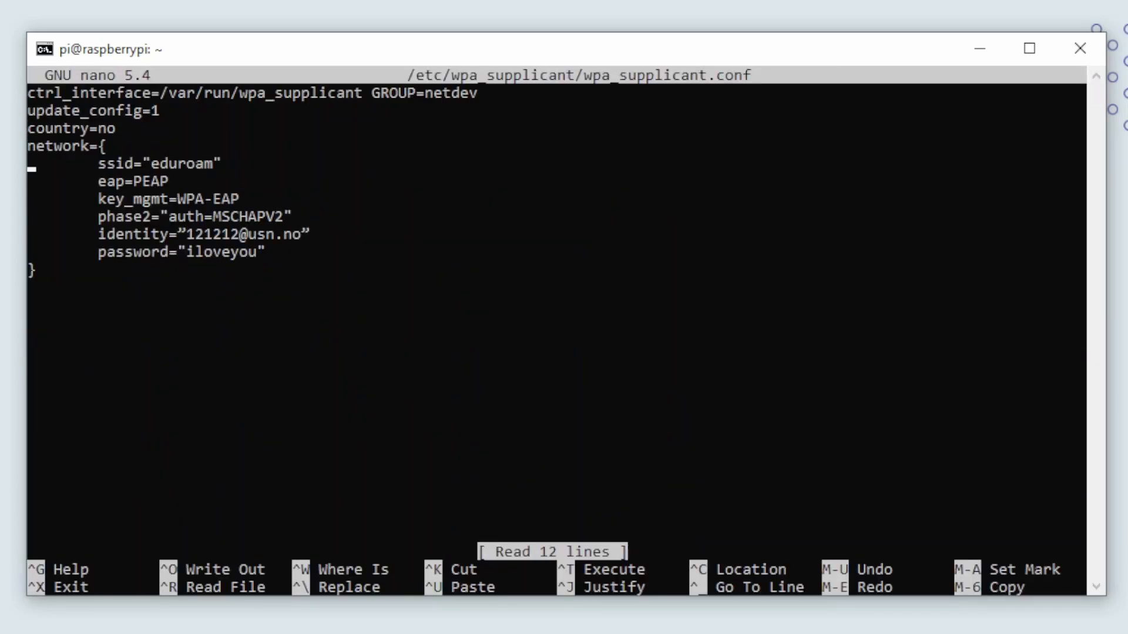
- Replace the identity value's opening quote with a straight " and save wpa_supplicant.conf from nano
click(107, 235)
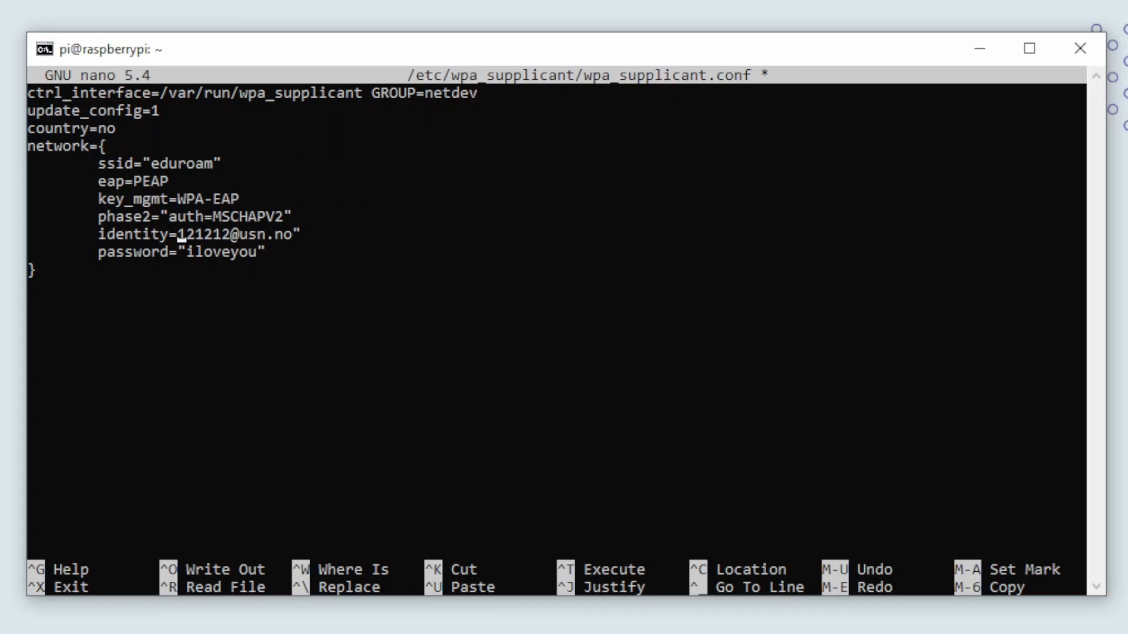
text(")
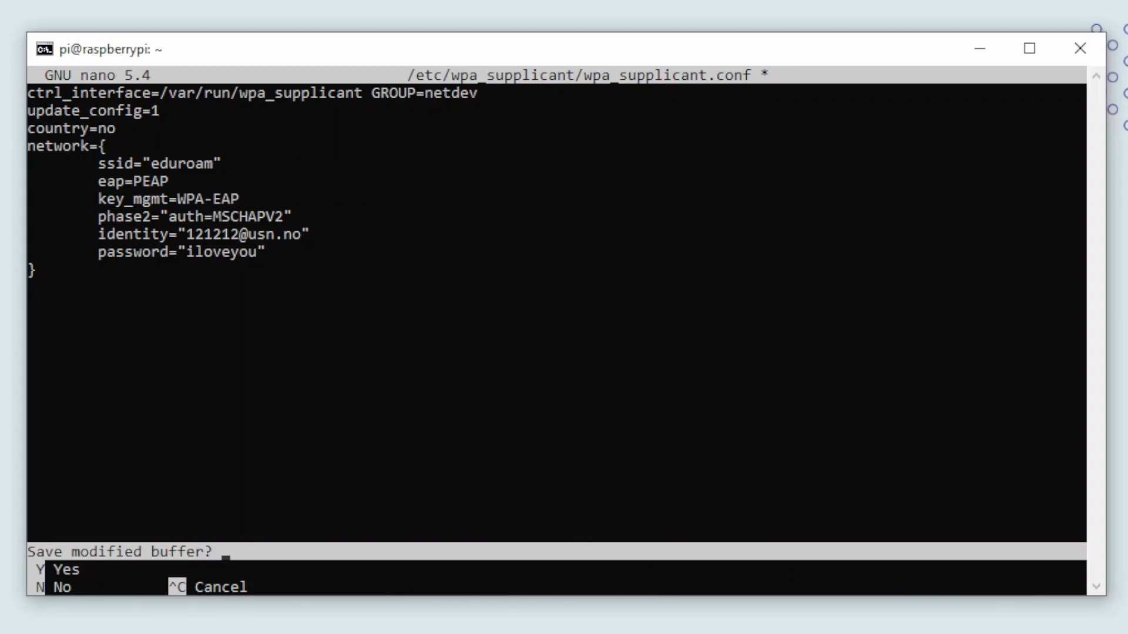
key(y)
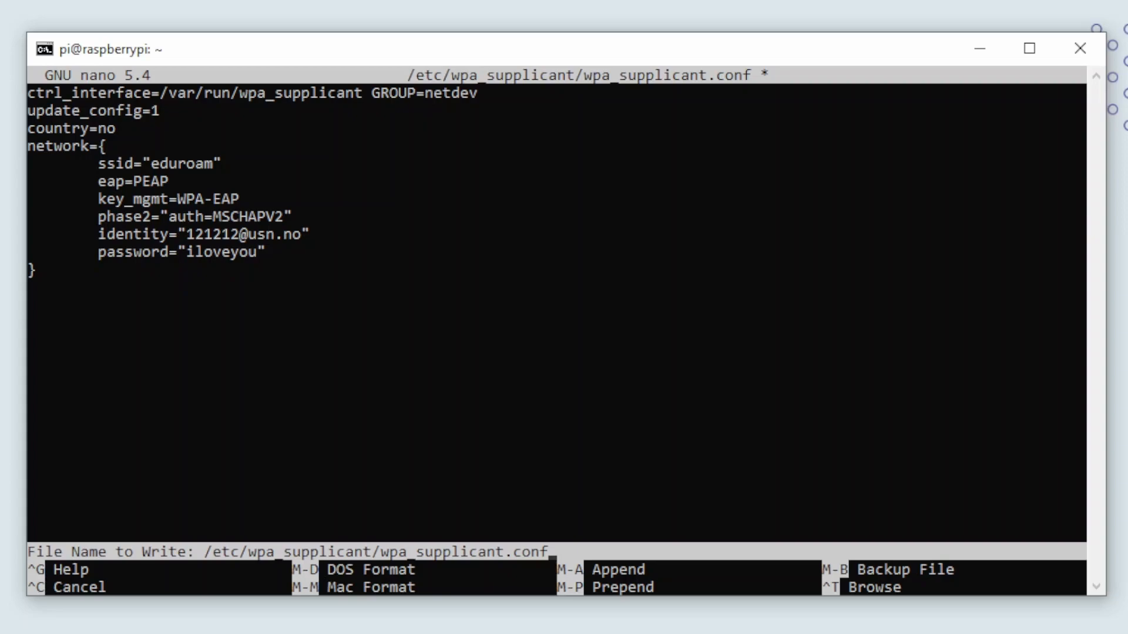
key(Return)
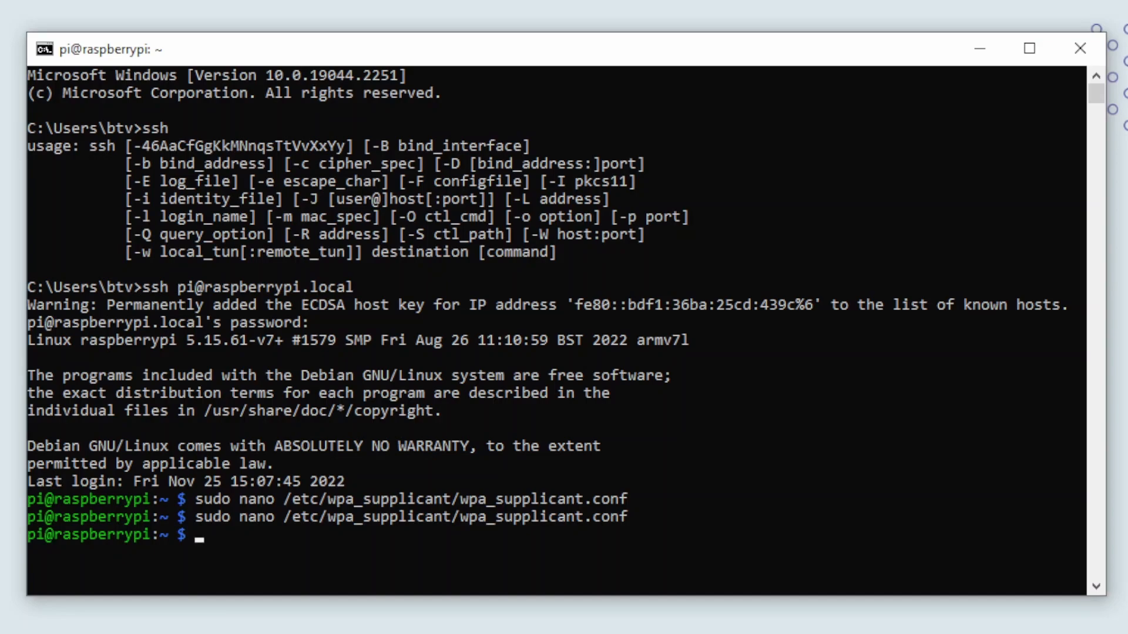
- Reboot and reconnect to the Pi, then ping google.com and watch the replies
text(sudo reboot)
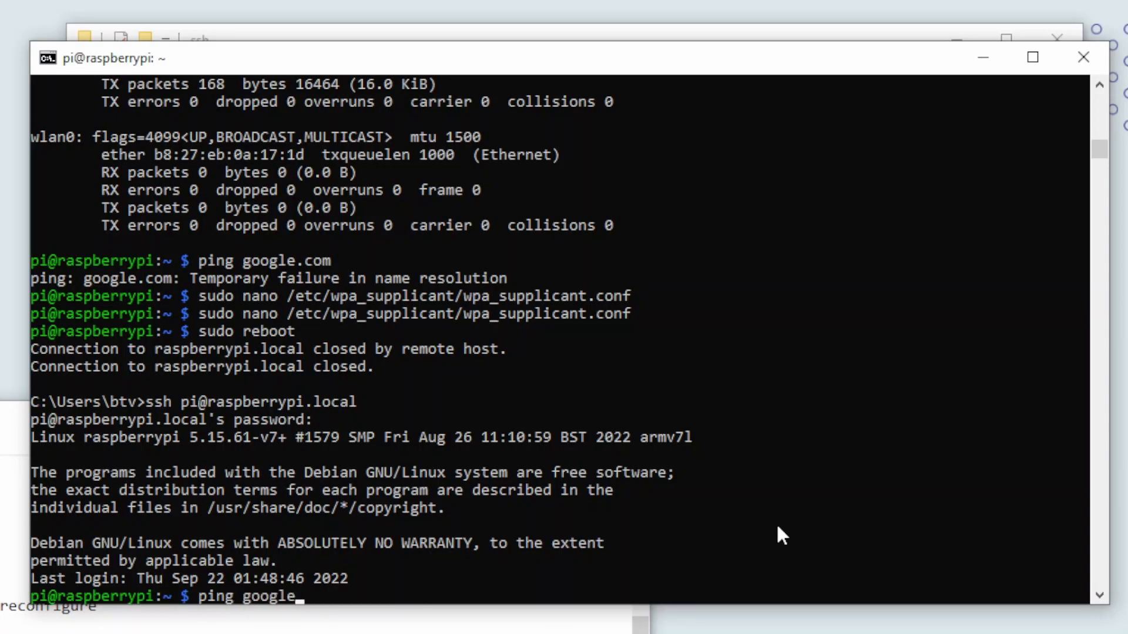
text(.com)
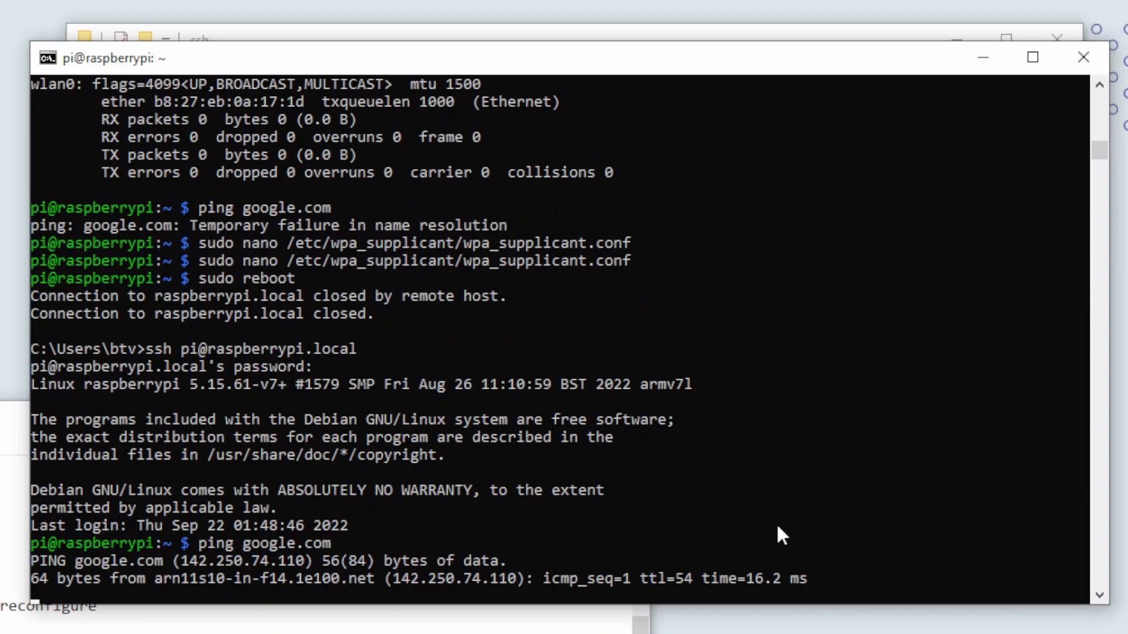
scroll(down, 3)
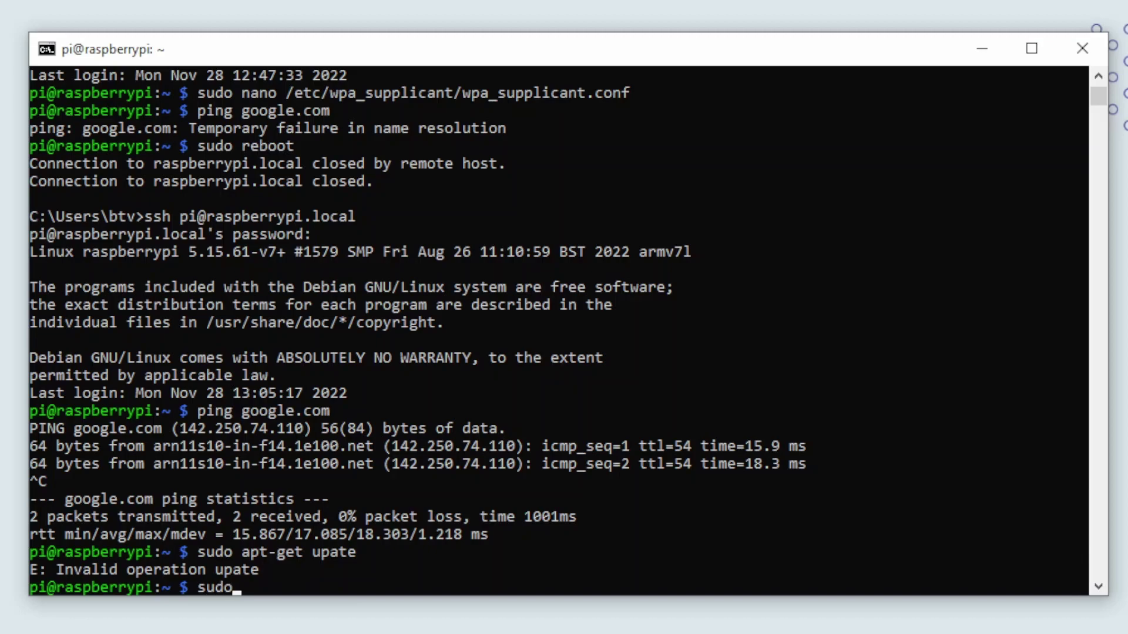
- Refresh the Pi's package lists with sudo apt-get update
text(apt-get)
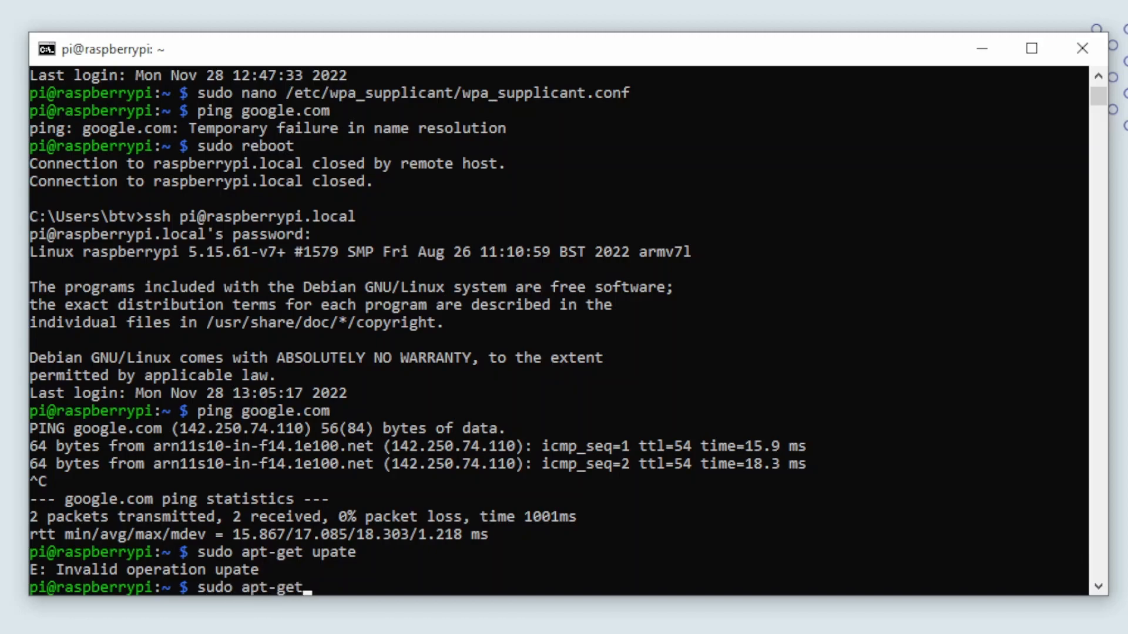
text(update)
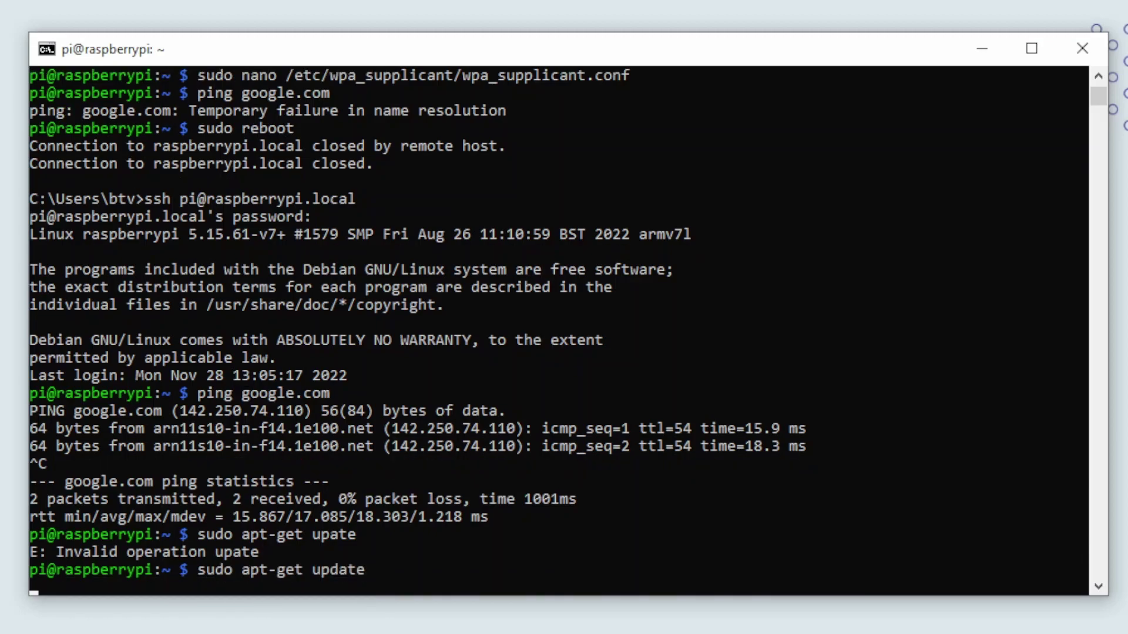
key(Return)
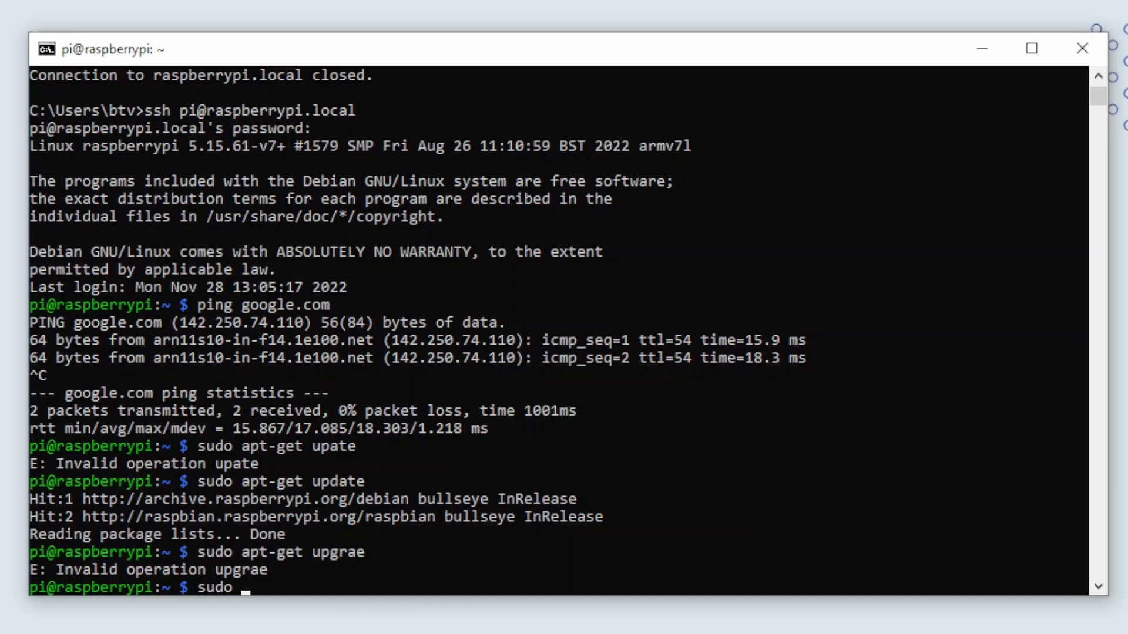
- Upgrade all installed packages with sudo apt-get upgrade and let it finish
text(apt-get)
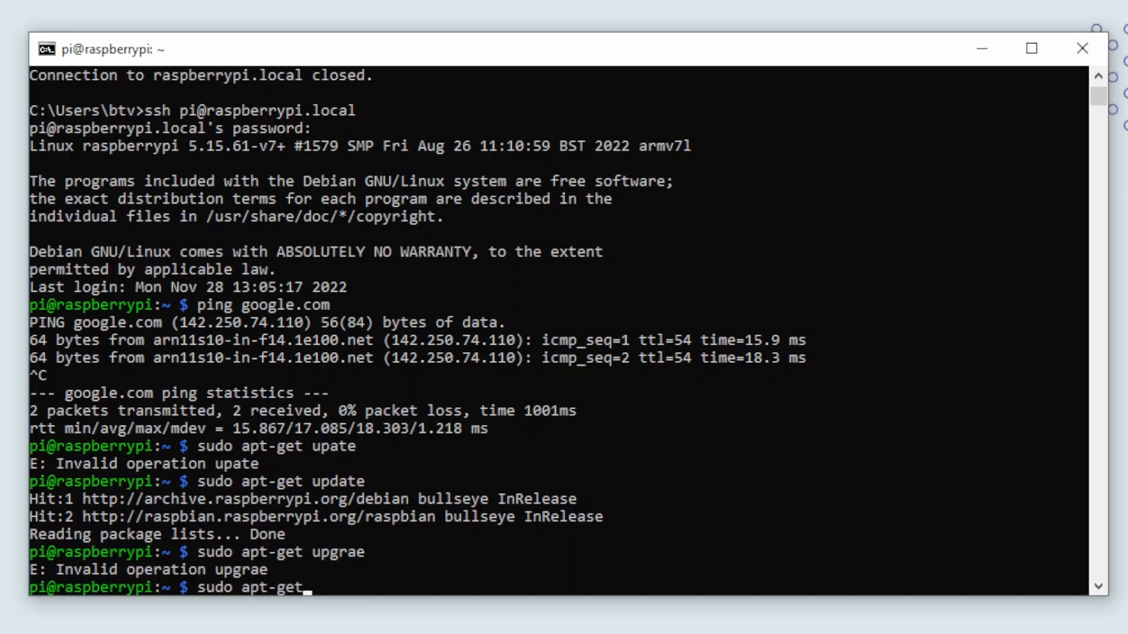
text(upgr)
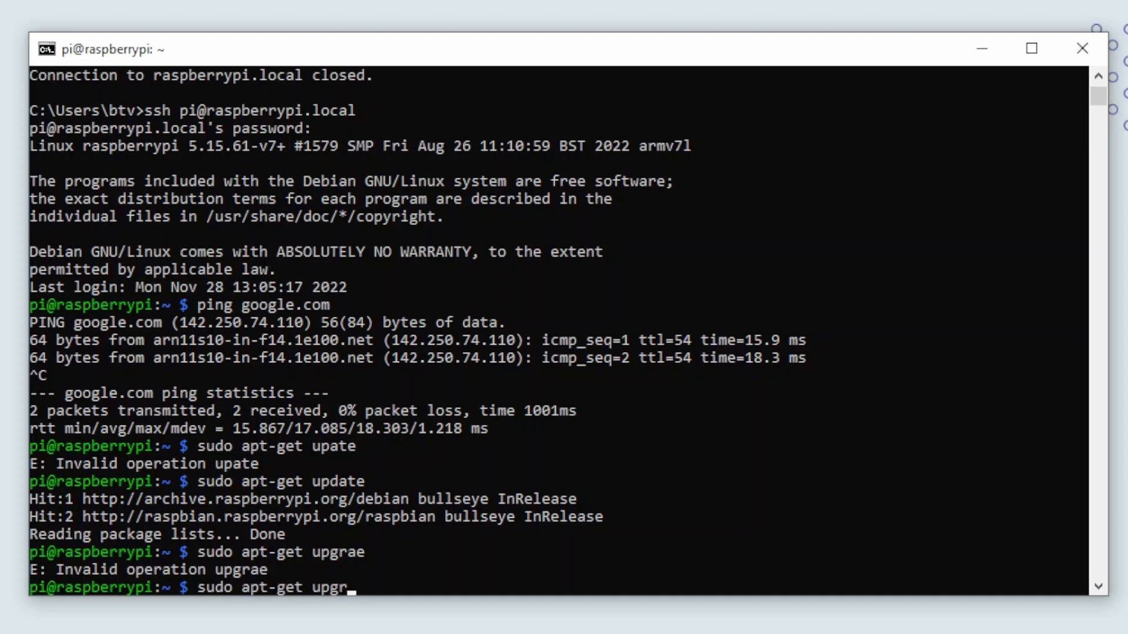
text(a)
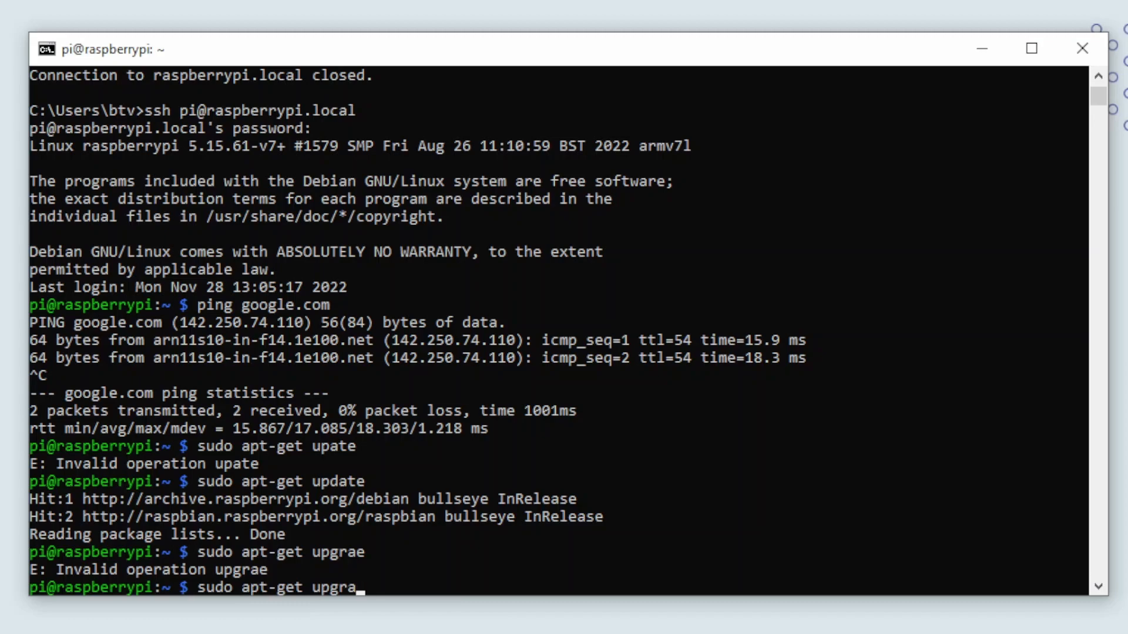
key(Return)
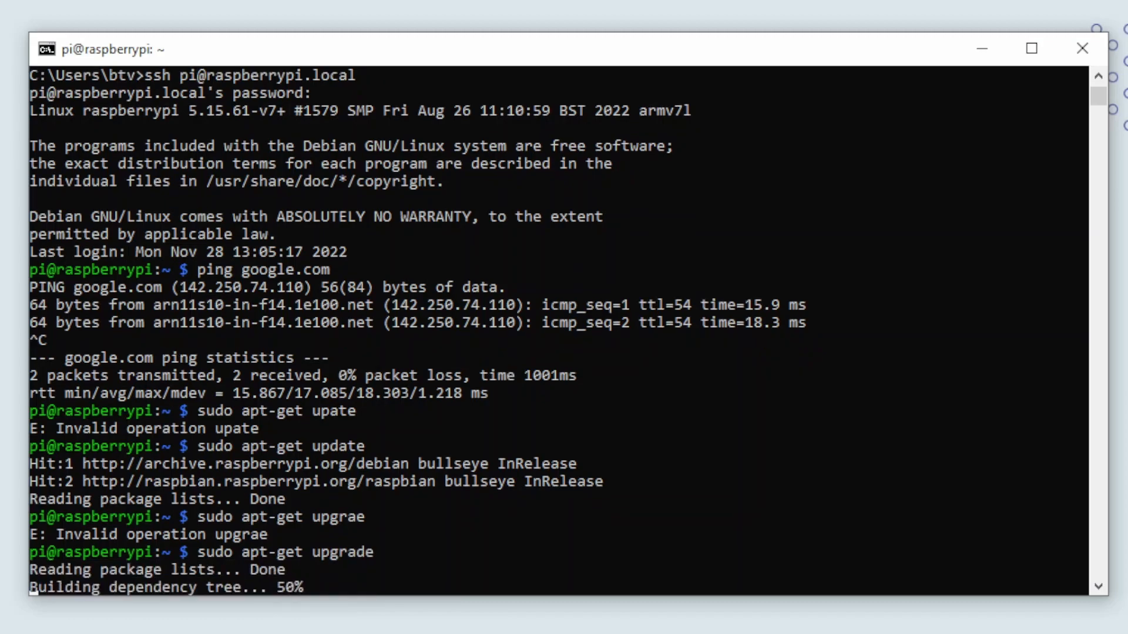
scroll(down, 3)
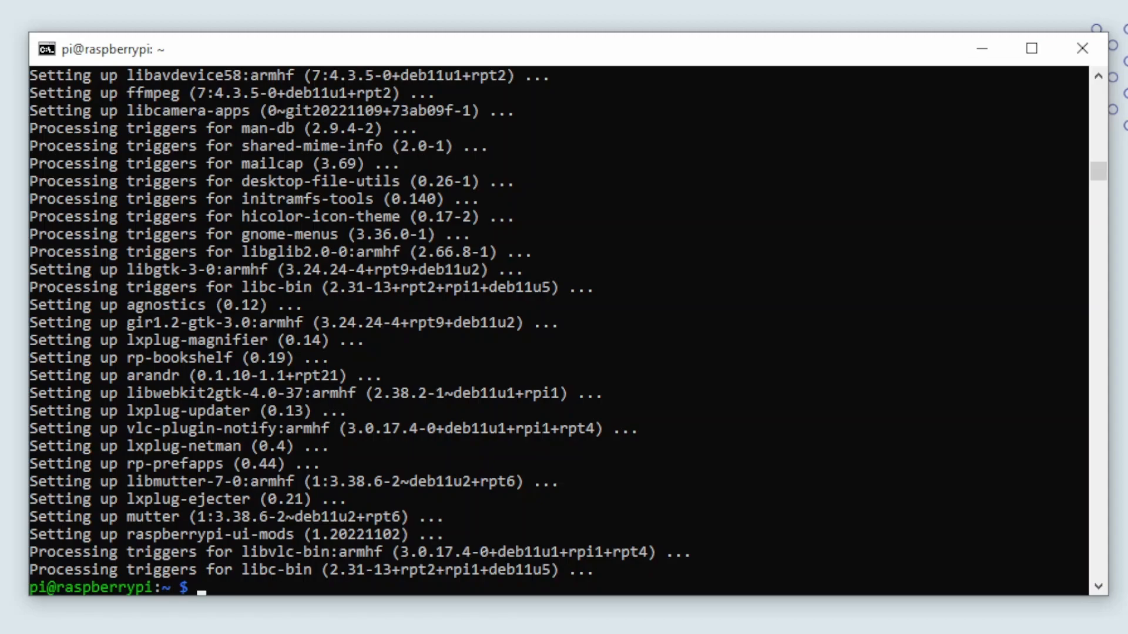
- Enable the VNC Server through sudo raspi-config, then run sudo reboot on the Pi
text(sud)
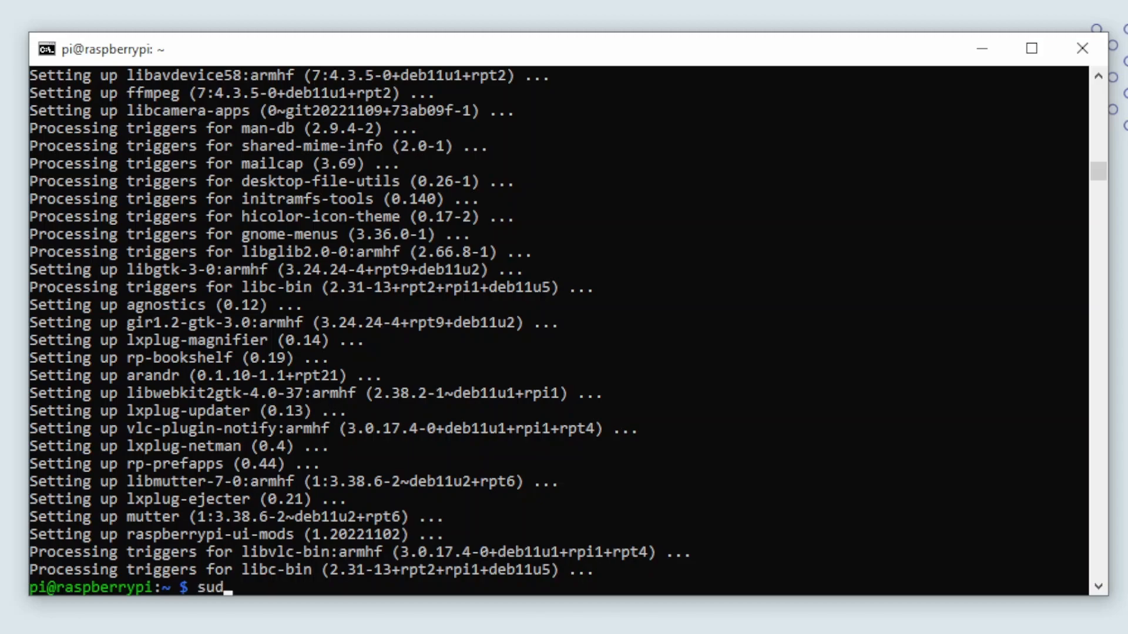
text(o raspi)
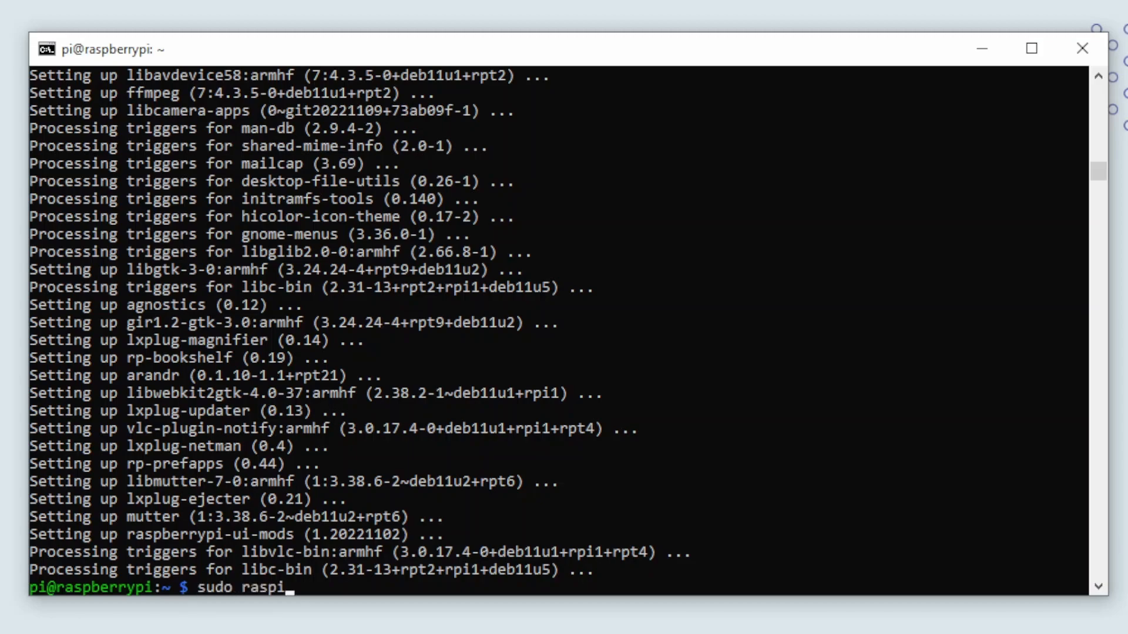
text(-config)
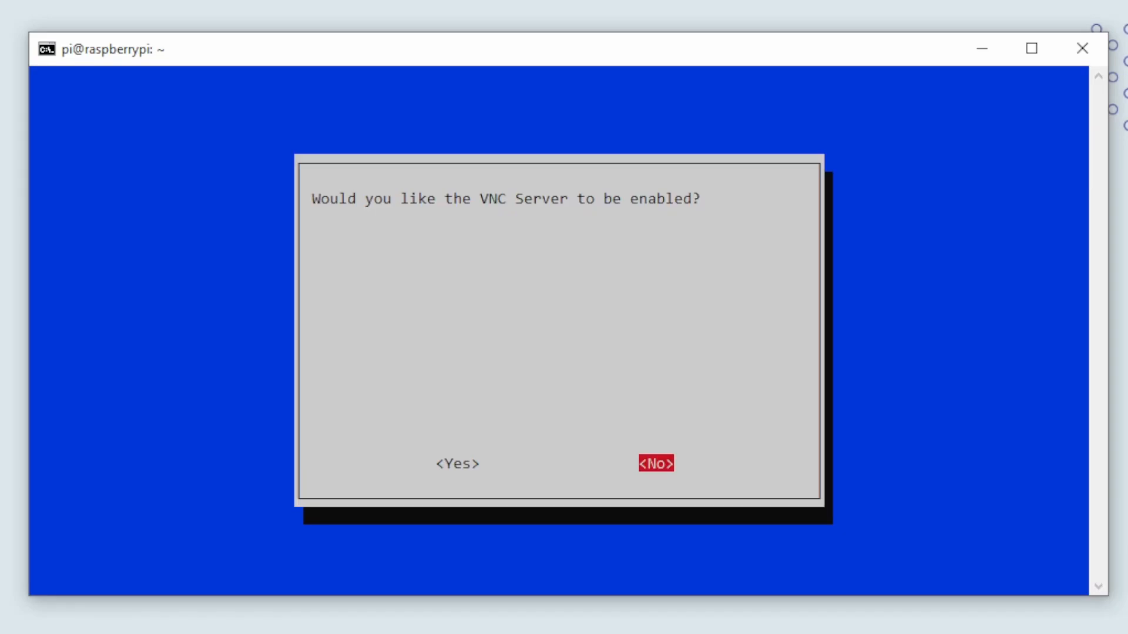
click(456, 463)
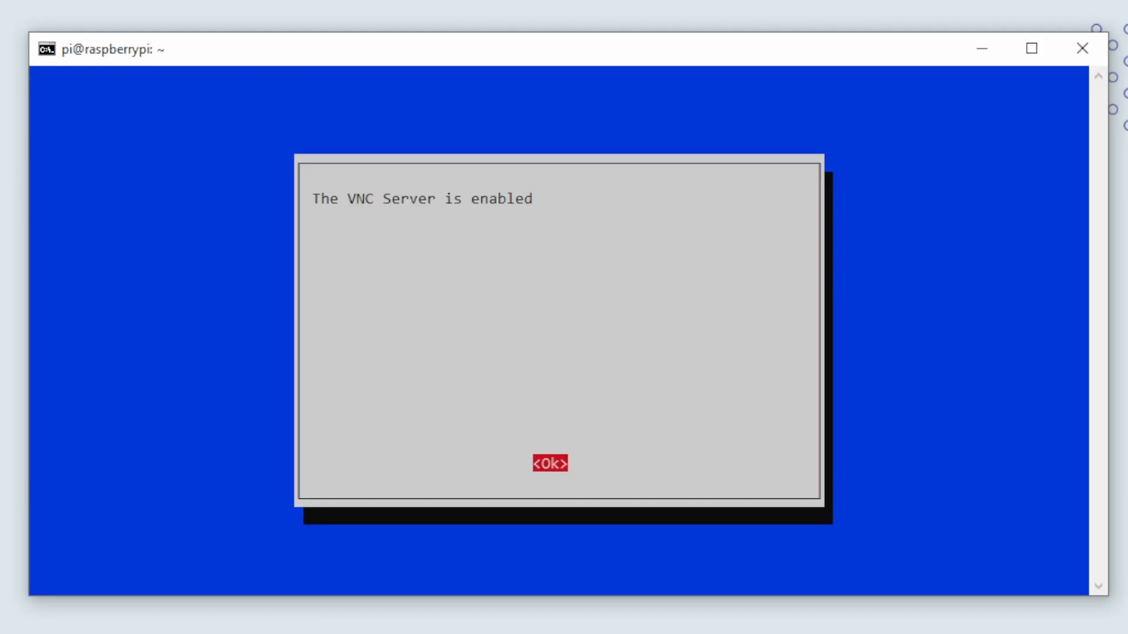
click(549, 462)
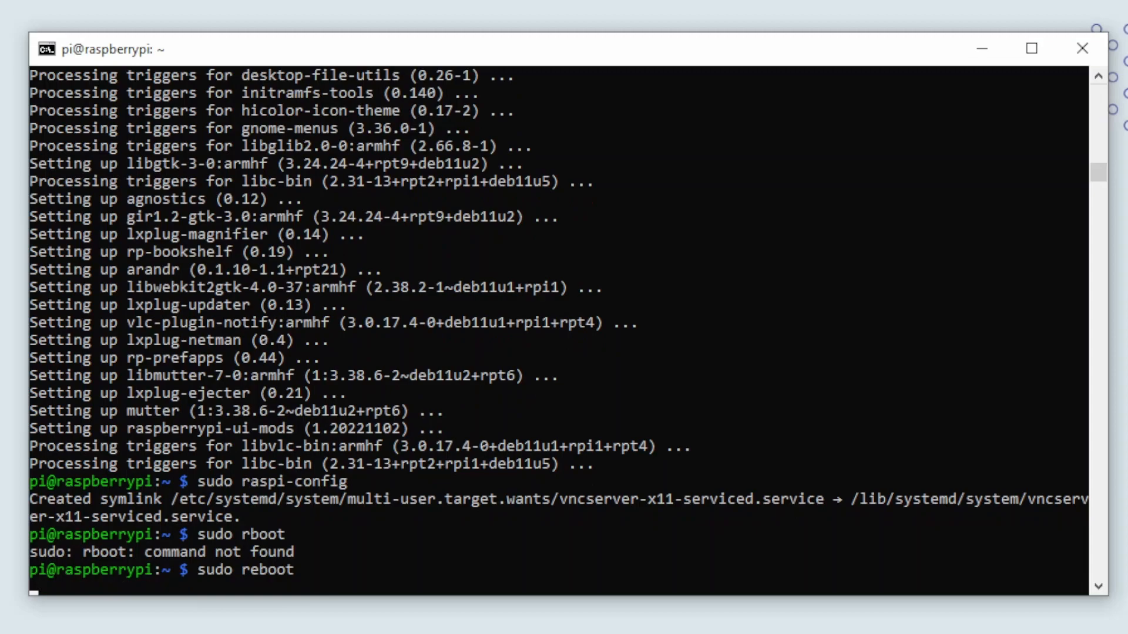
key(Return)
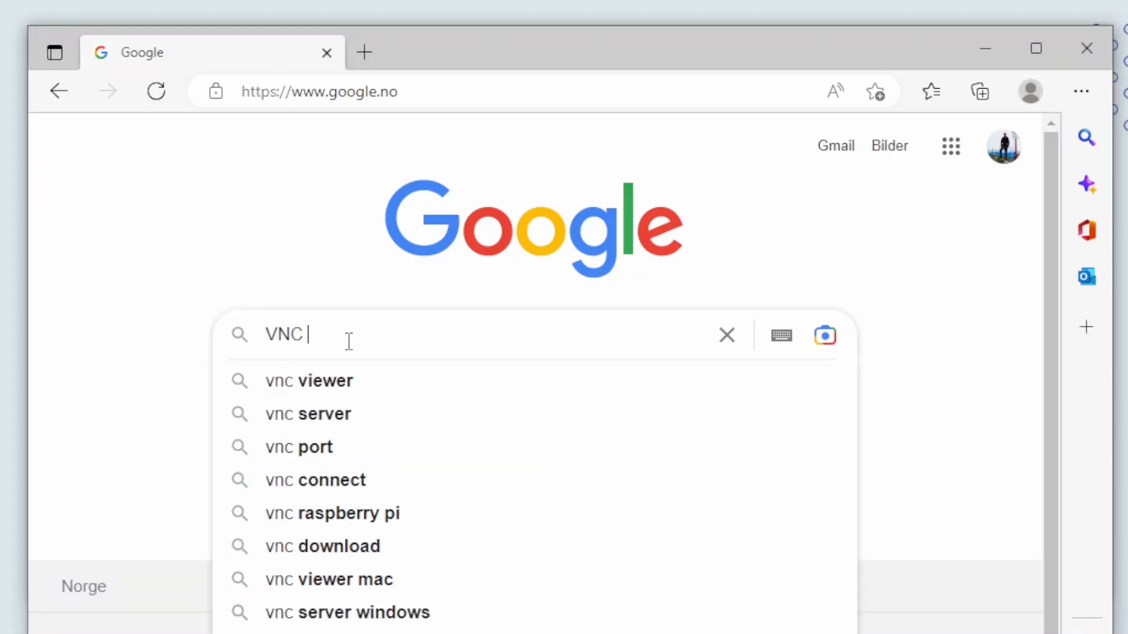
- Download VNC Viewer 6.22.826 from realvnc.com and install it with the license accepted and default features
click(308, 381)
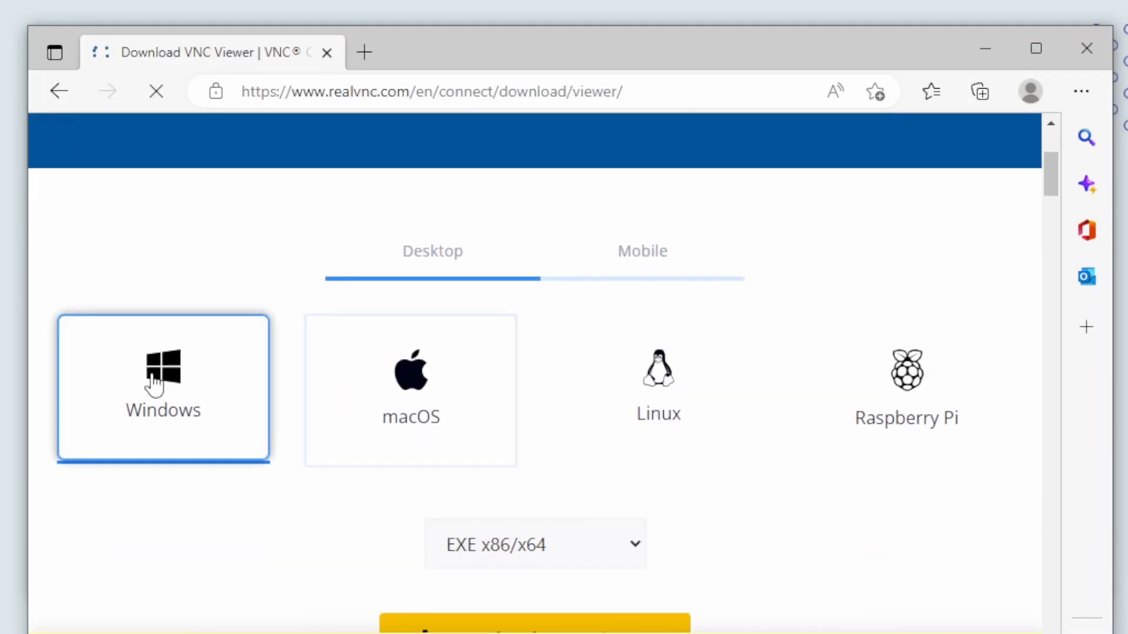
scroll(down, 3)
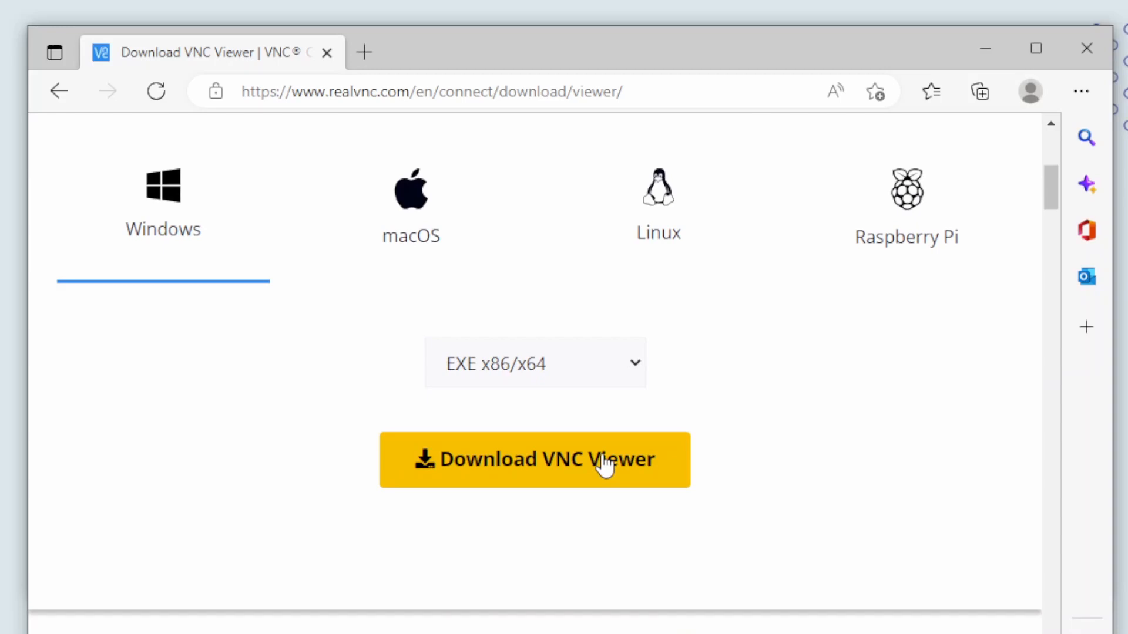
click(534, 460)
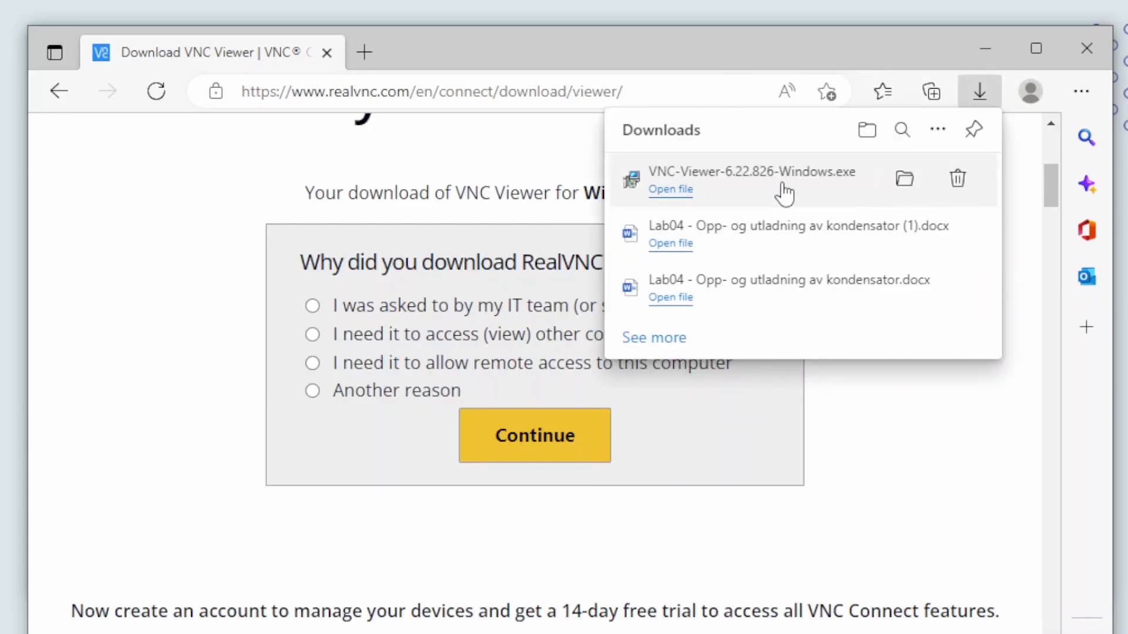
click(670, 189)
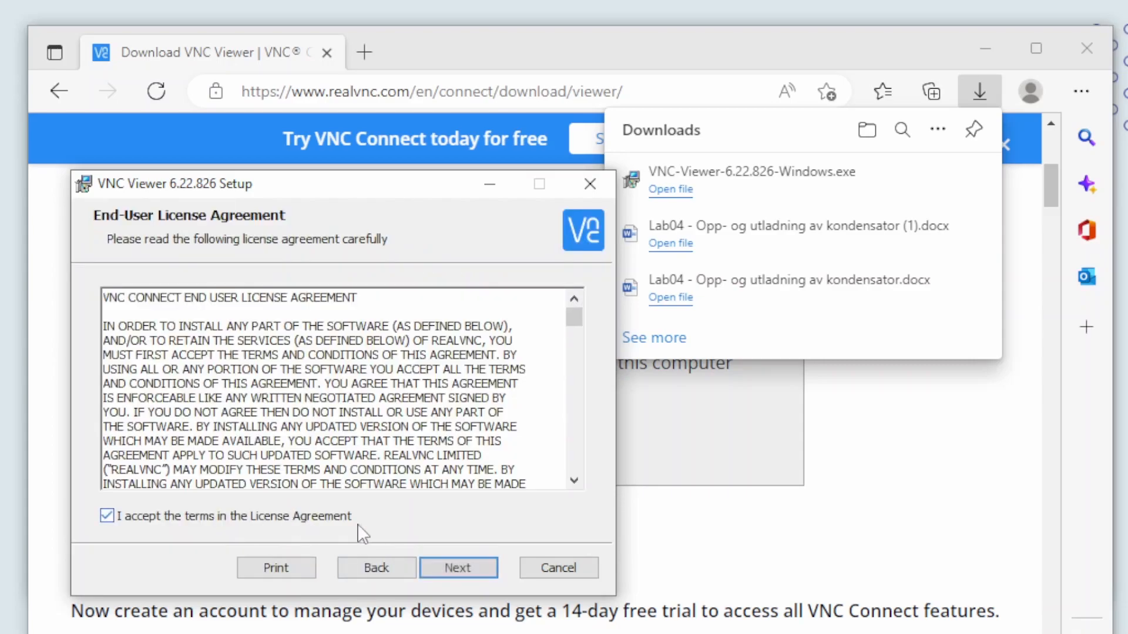
click(458, 568)
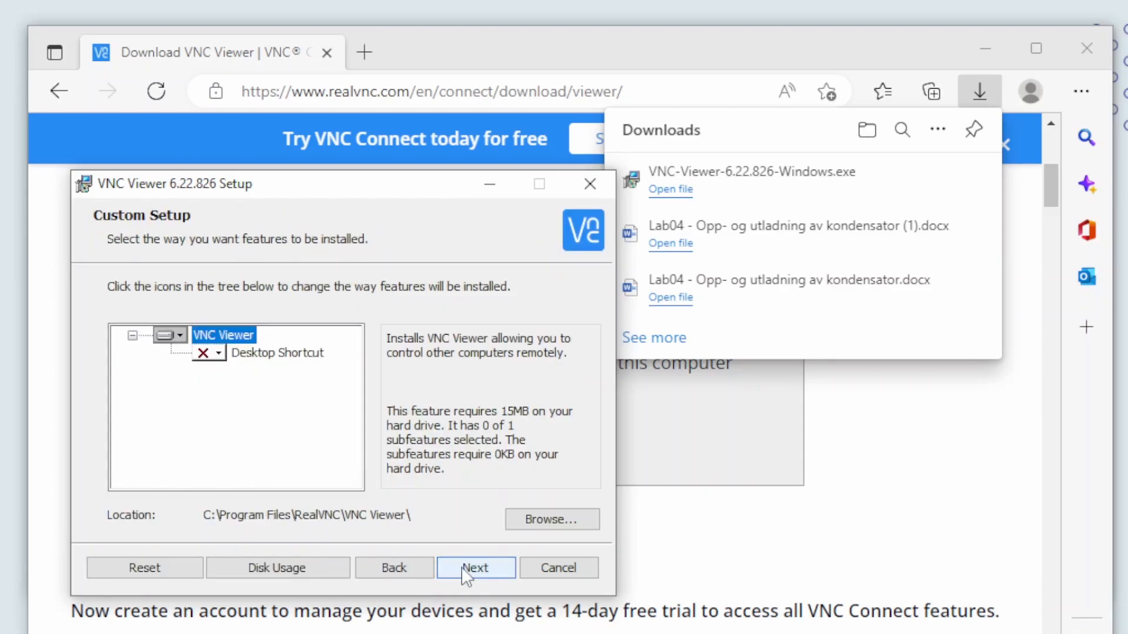
click(475, 567)
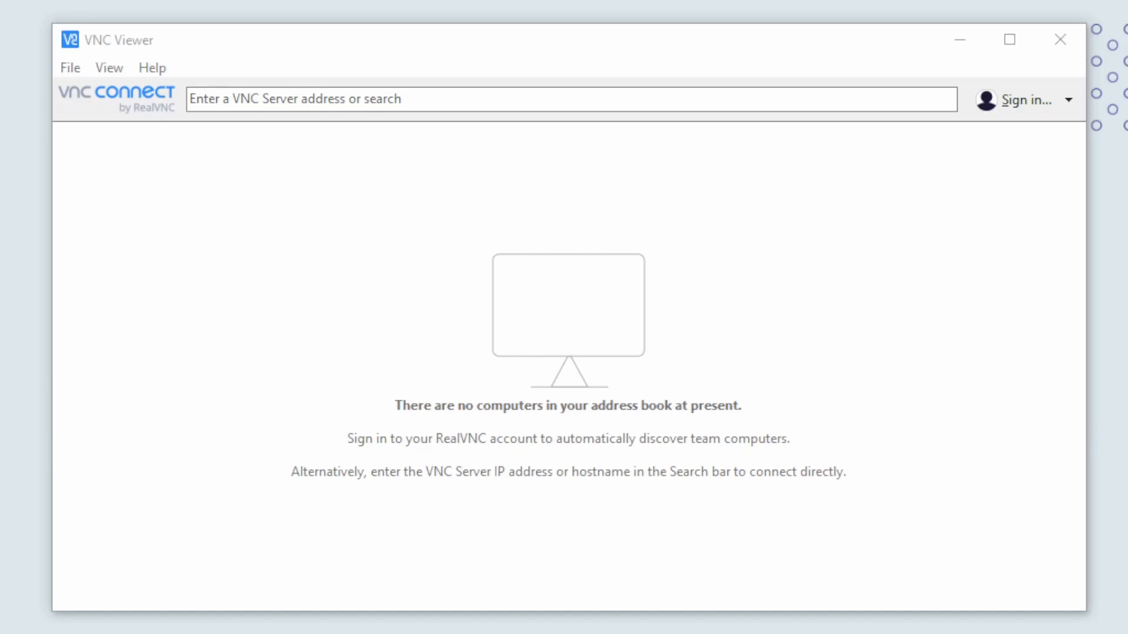
- Connect to raspberrypi.local and trust the unrecognized server on the identity check
text(ra)
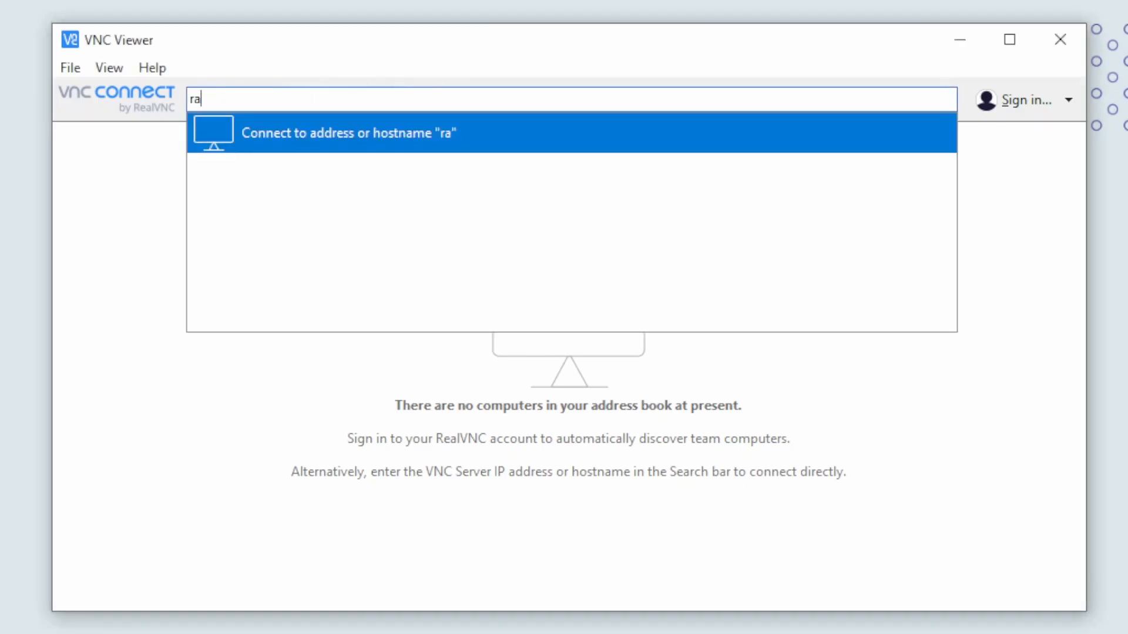
text(spberrypi.loca)
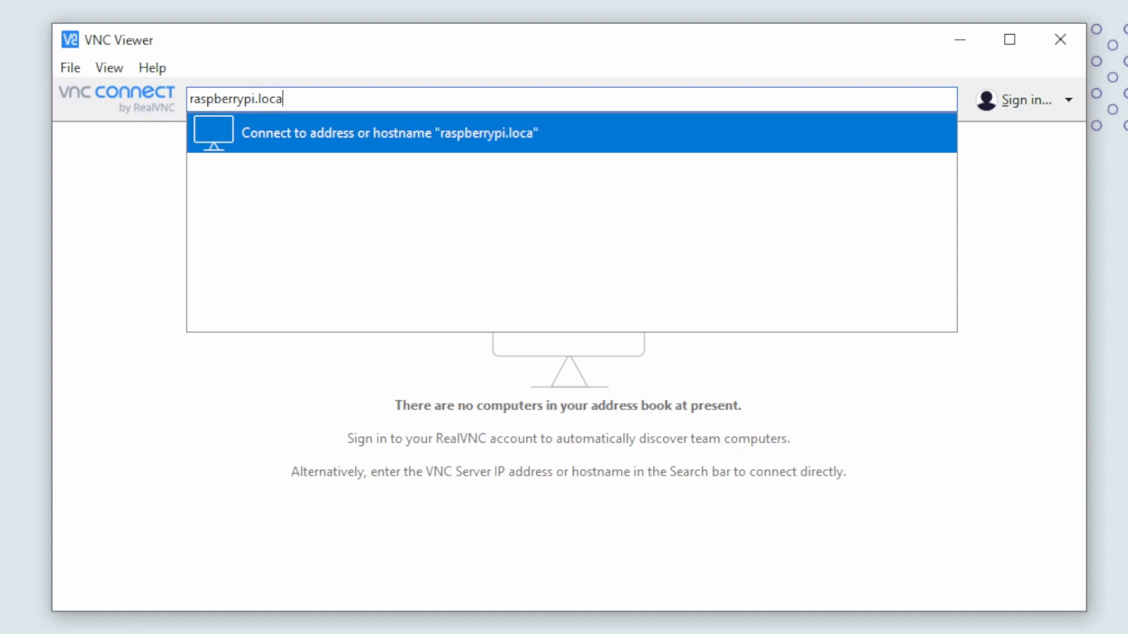
text(l)
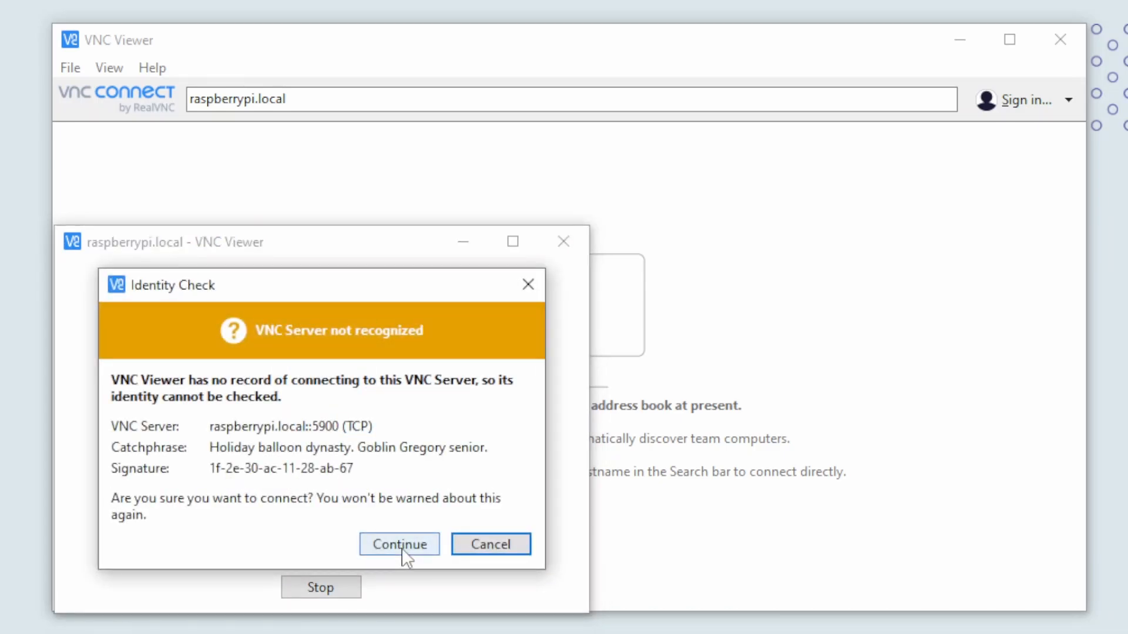
click(398, 543)
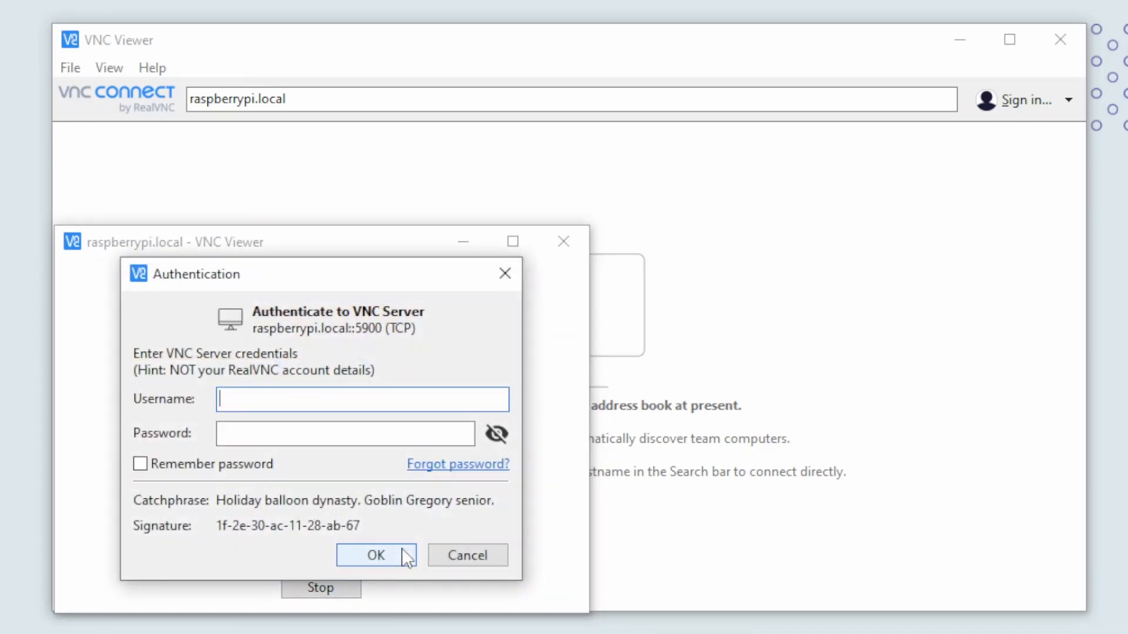
- Log in as user pi with its password to reach the Raspberry Pi desktop
text(pi)
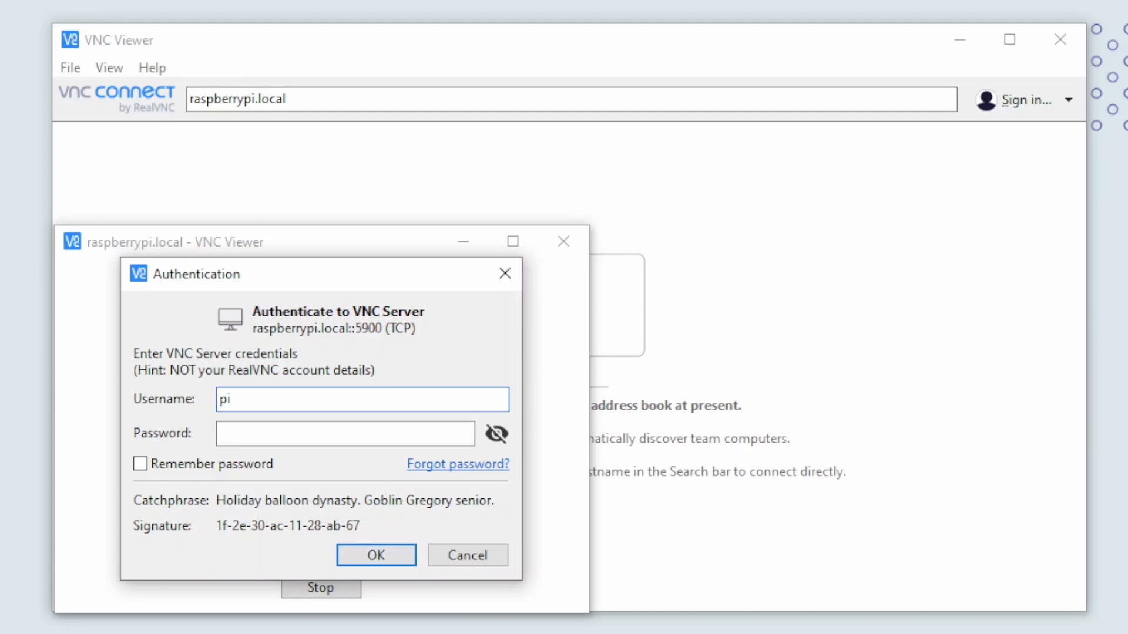
click(344, 433)
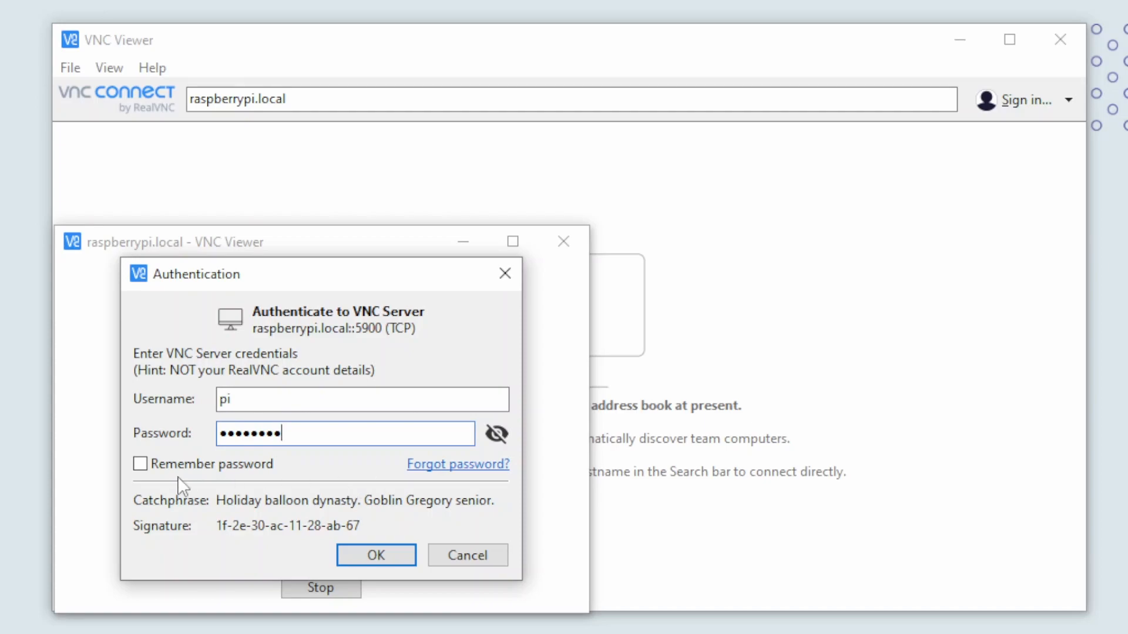
click(375, 555)
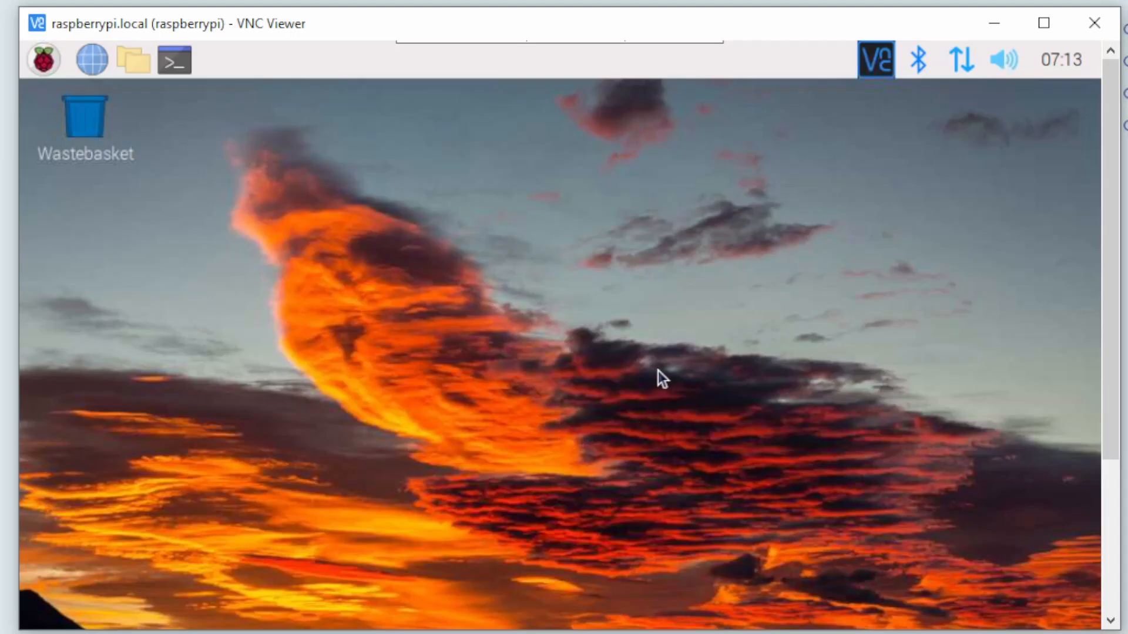
mouse_move(451, 318)
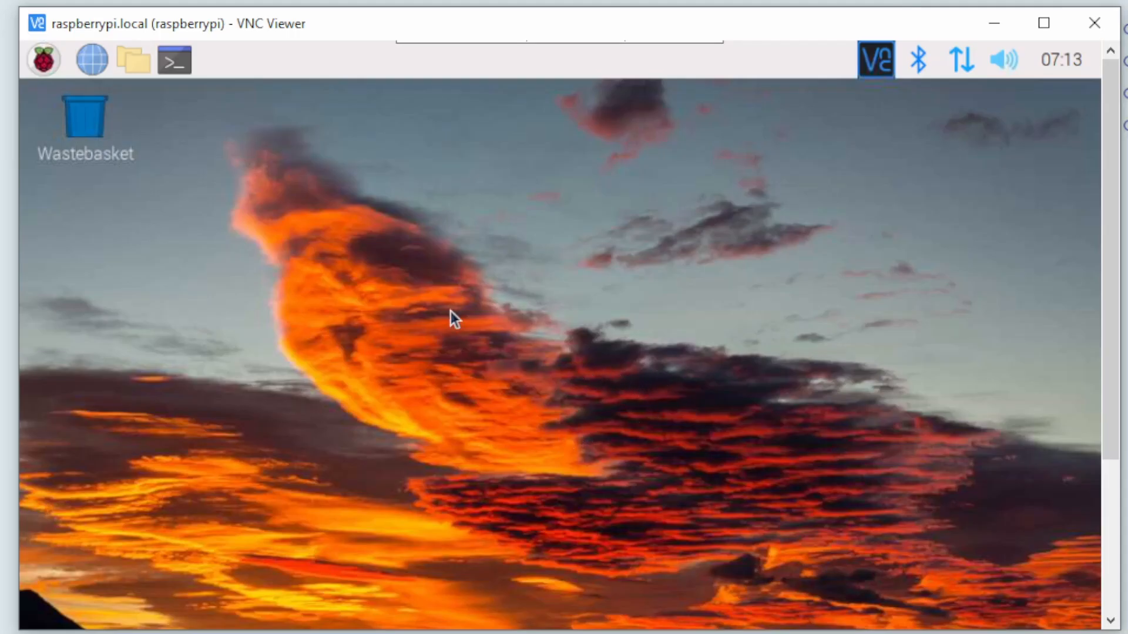
mouse_move(133, 58)
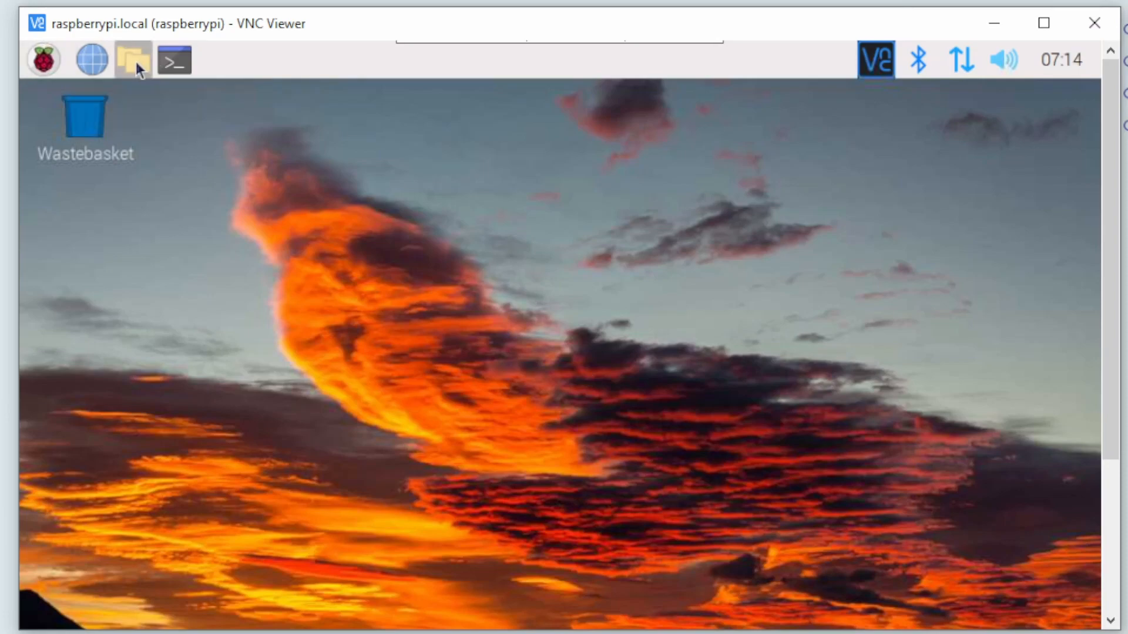
- Browse /home/pi in the Pi's file manager, then the applications menu with Accessories expanded
click(133, 60)
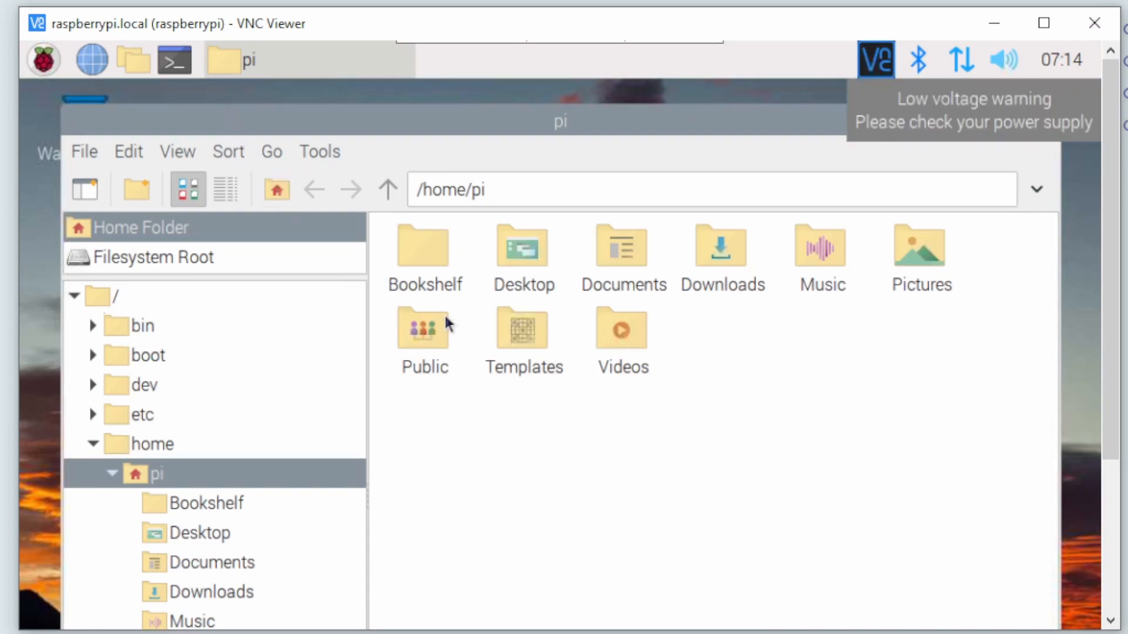
click(423, 248)
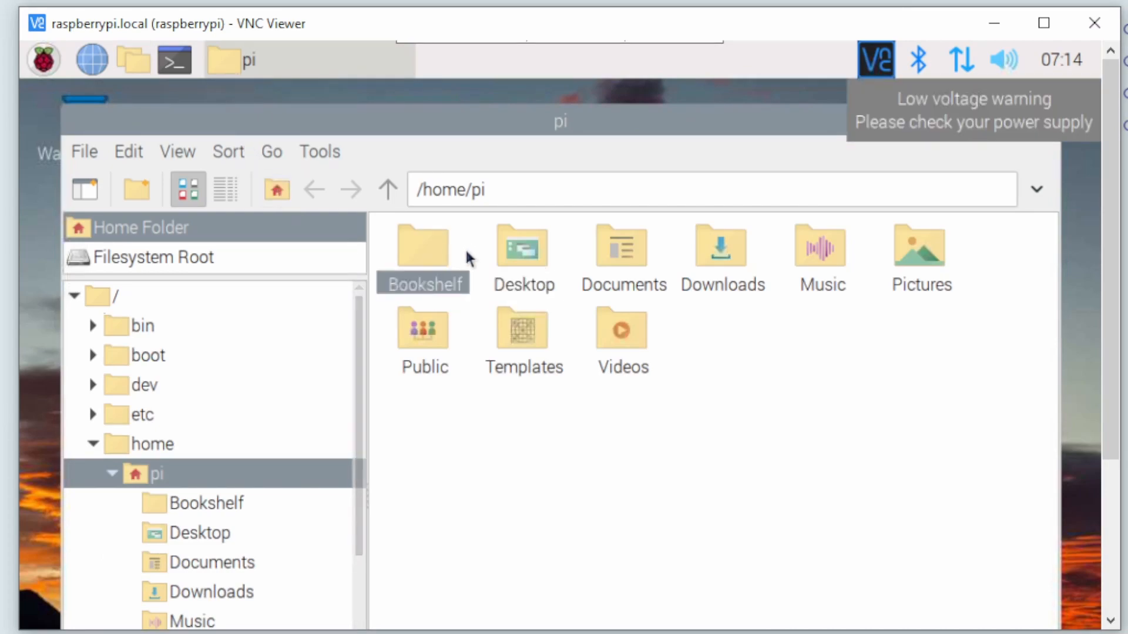
mouse_move(494, 447)
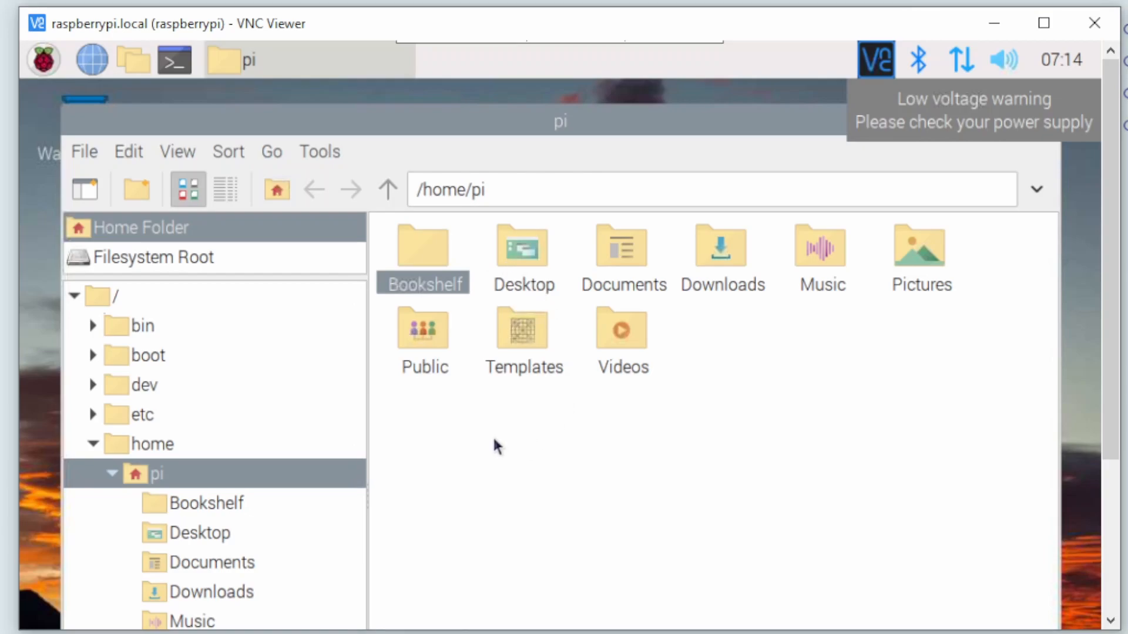
mouse_move(430, 277)
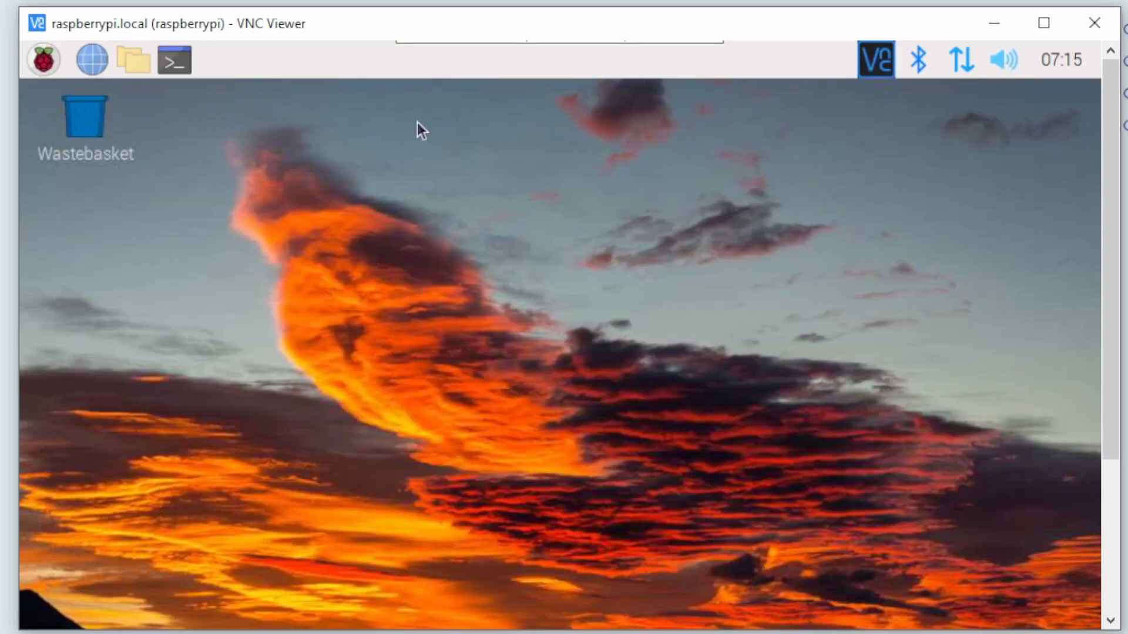
click(43, 60)
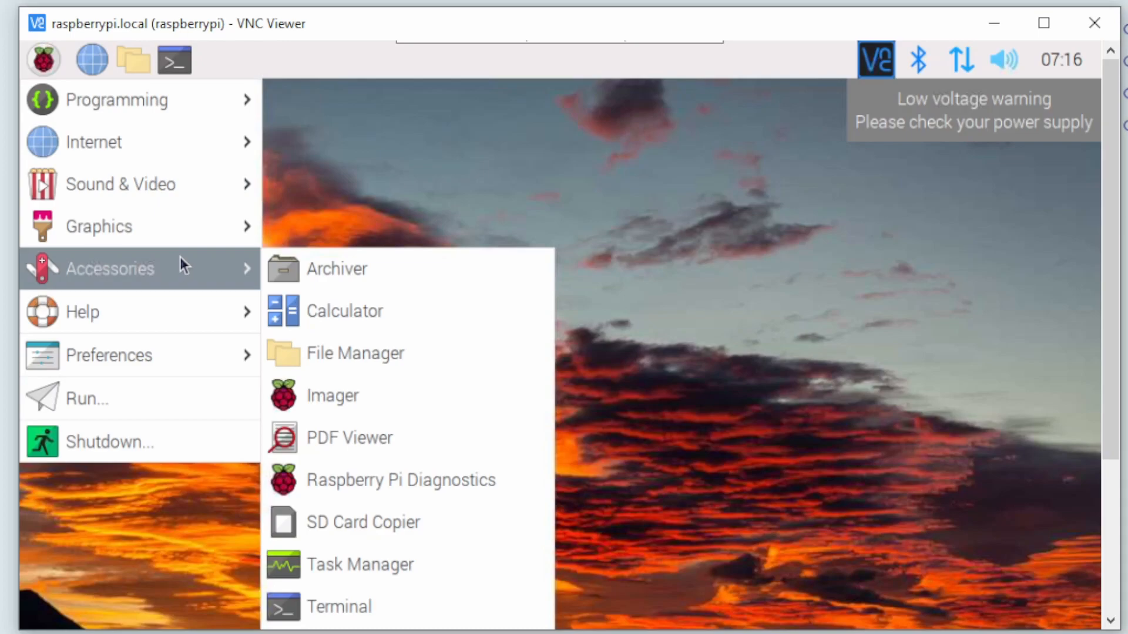
mouse_move(214, 321)
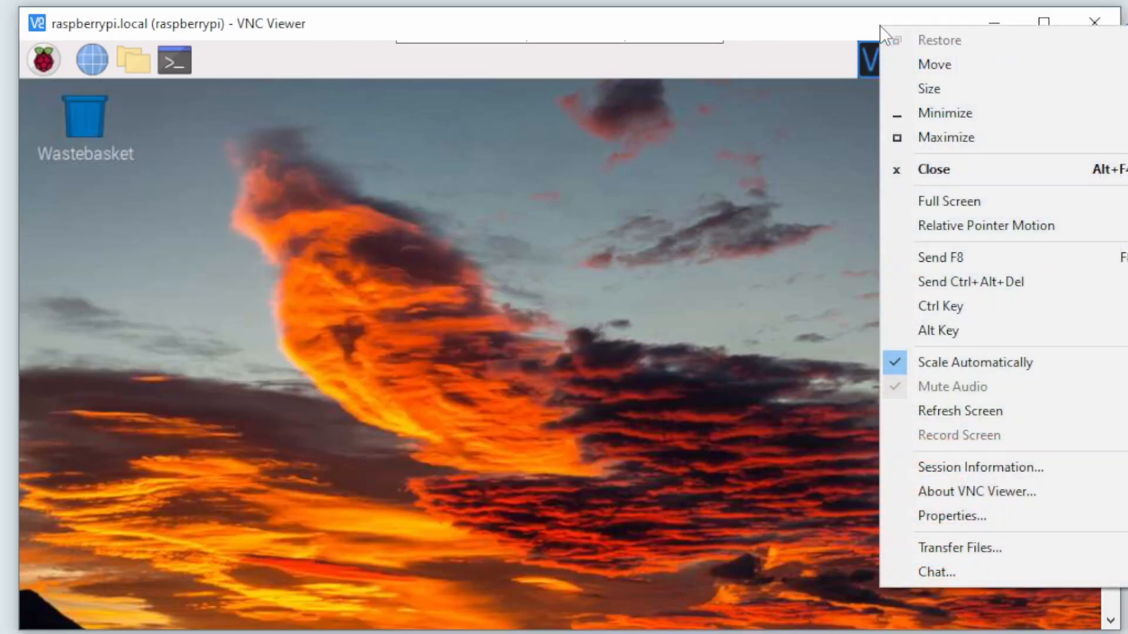
- Send testfile.txt from This PC > Downloads to the Pi desktop and close the File Transfer window
click(959, 548)
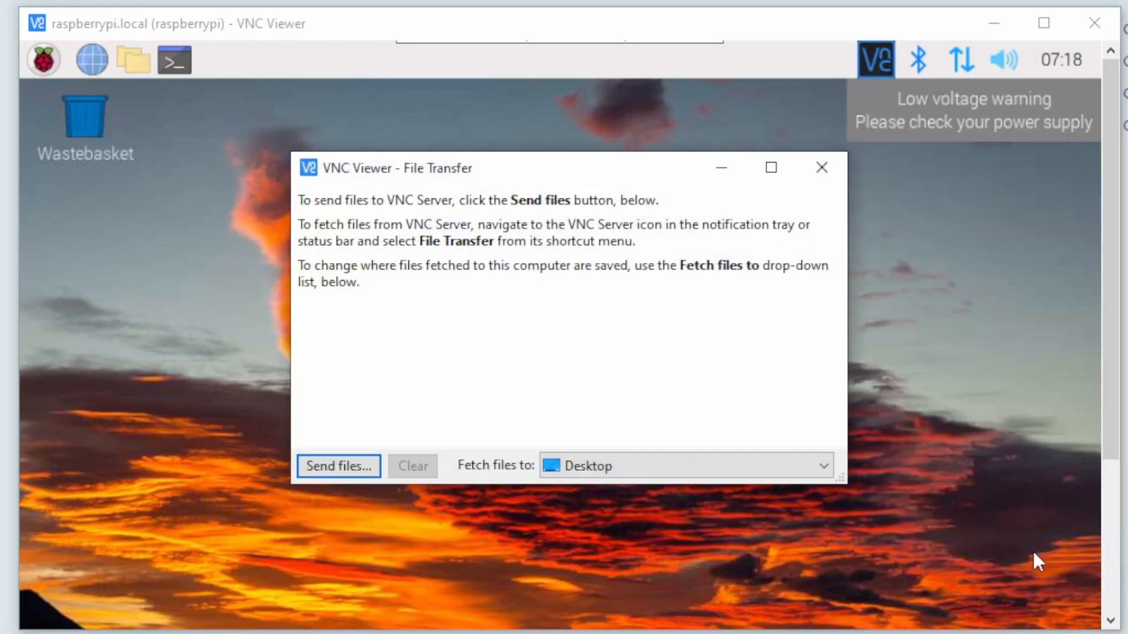
click(337, 466)
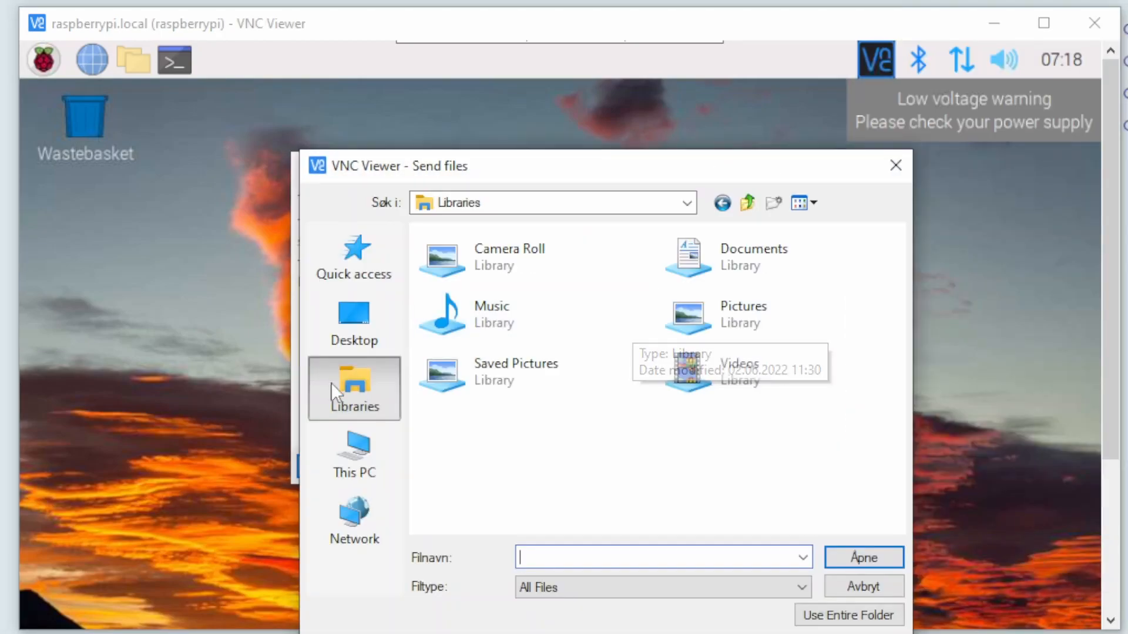
click(354, 453)
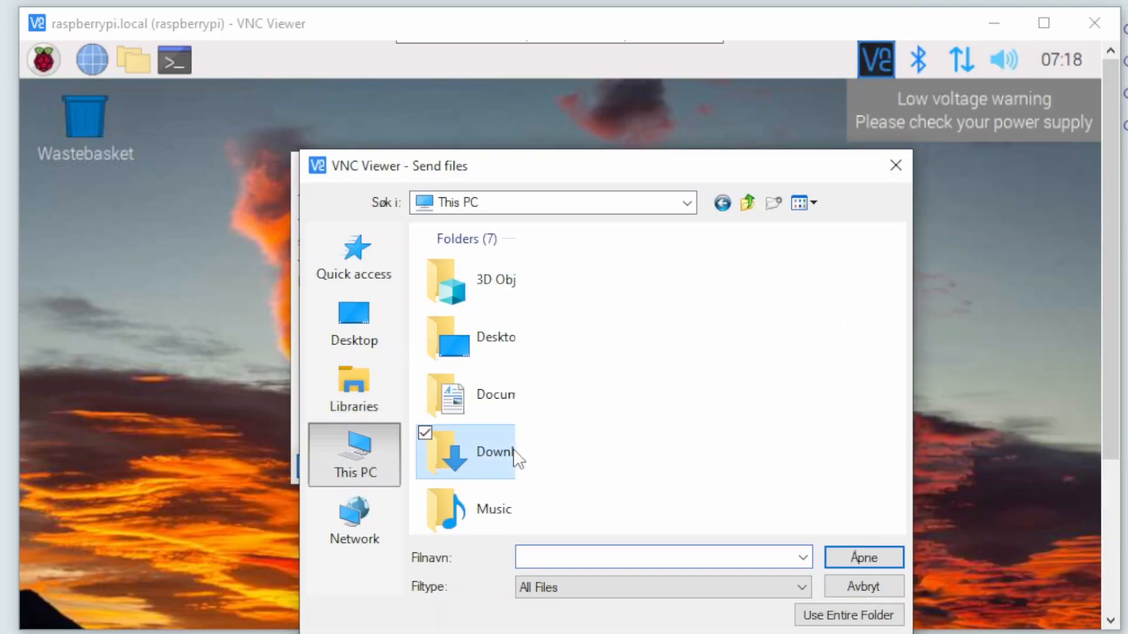
double_click(464, 451)
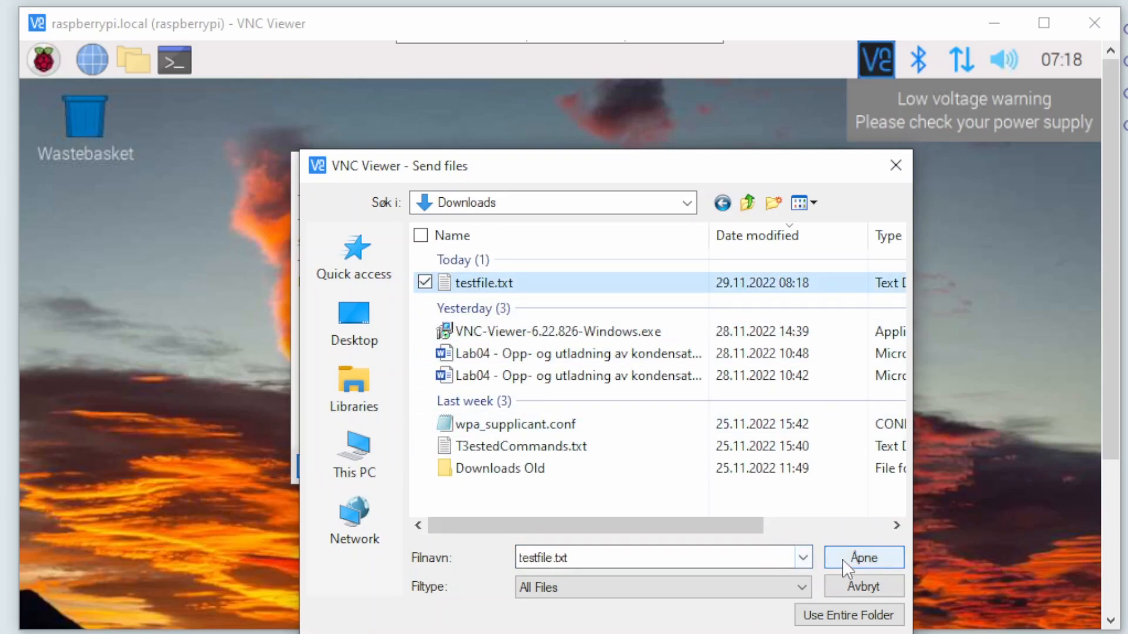
click(862, 557)
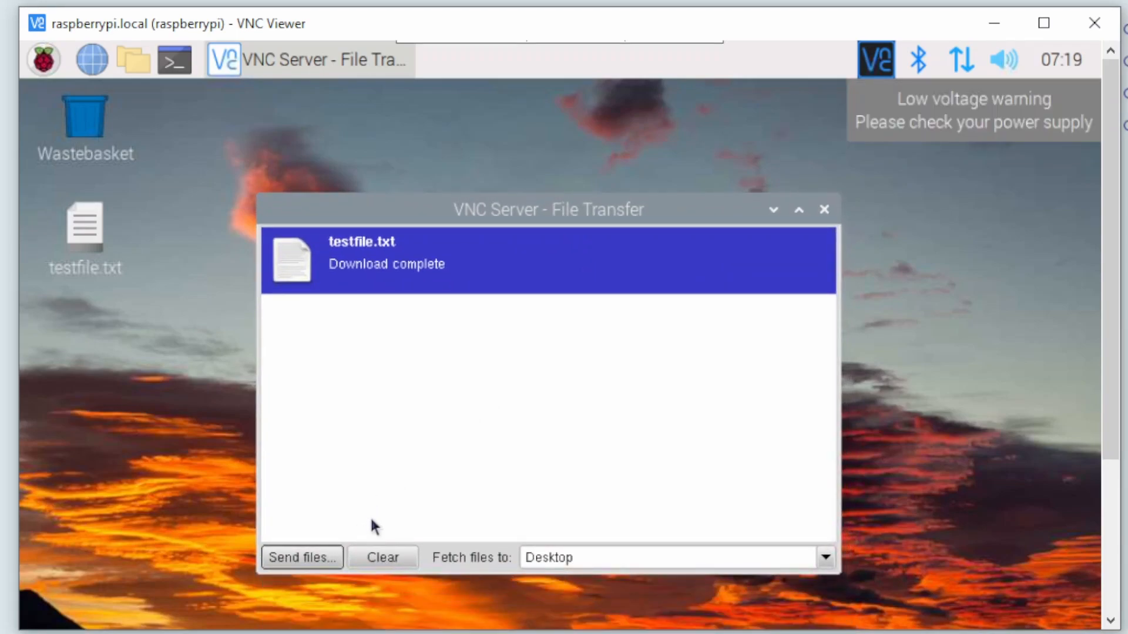
mouse_move(890, 229)
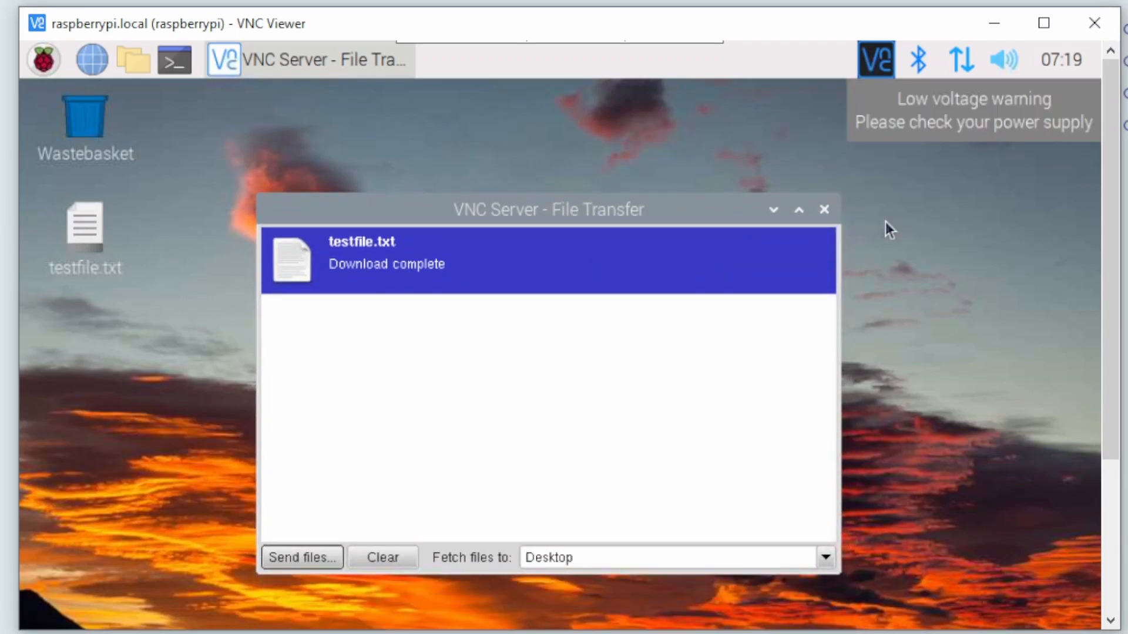
click(824, 210)
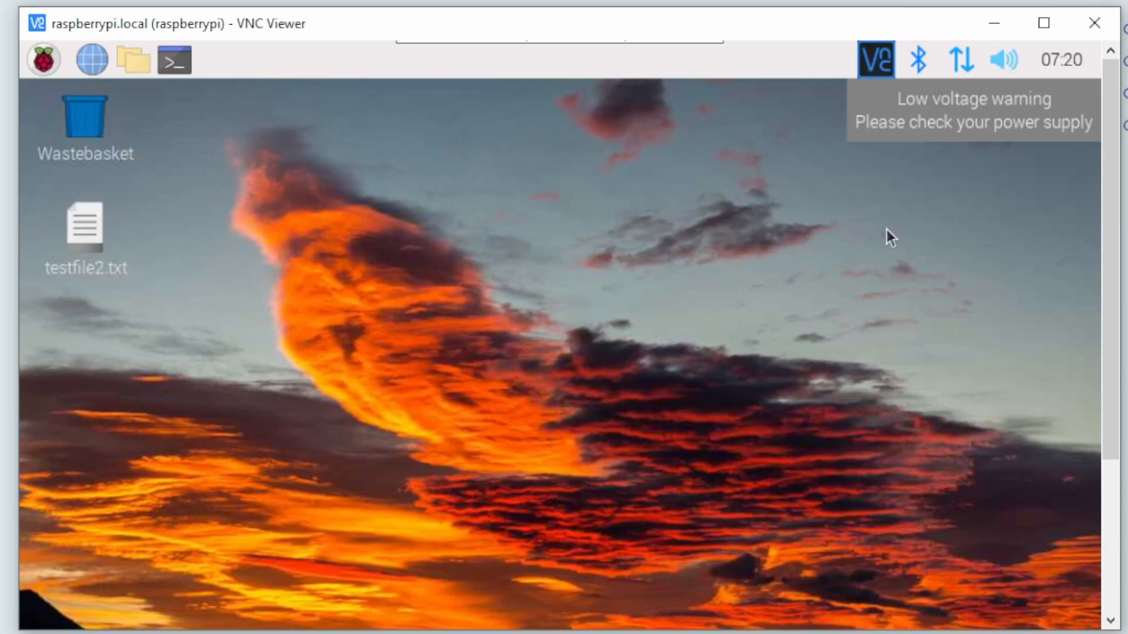
mouse_move(723, 33)
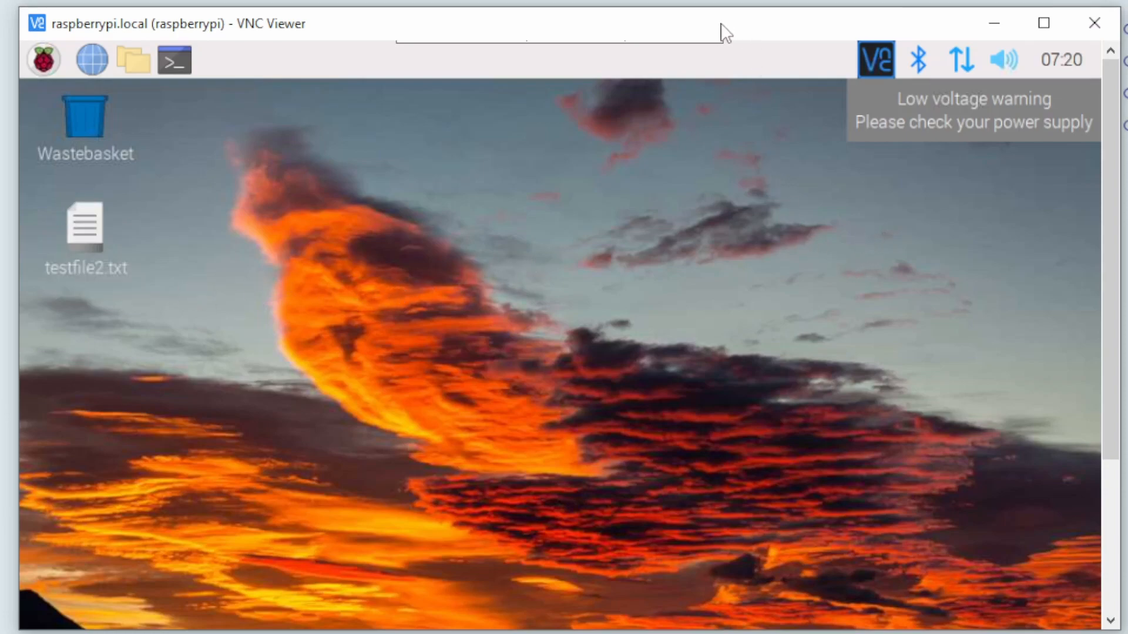
mouse_move(646, 32)
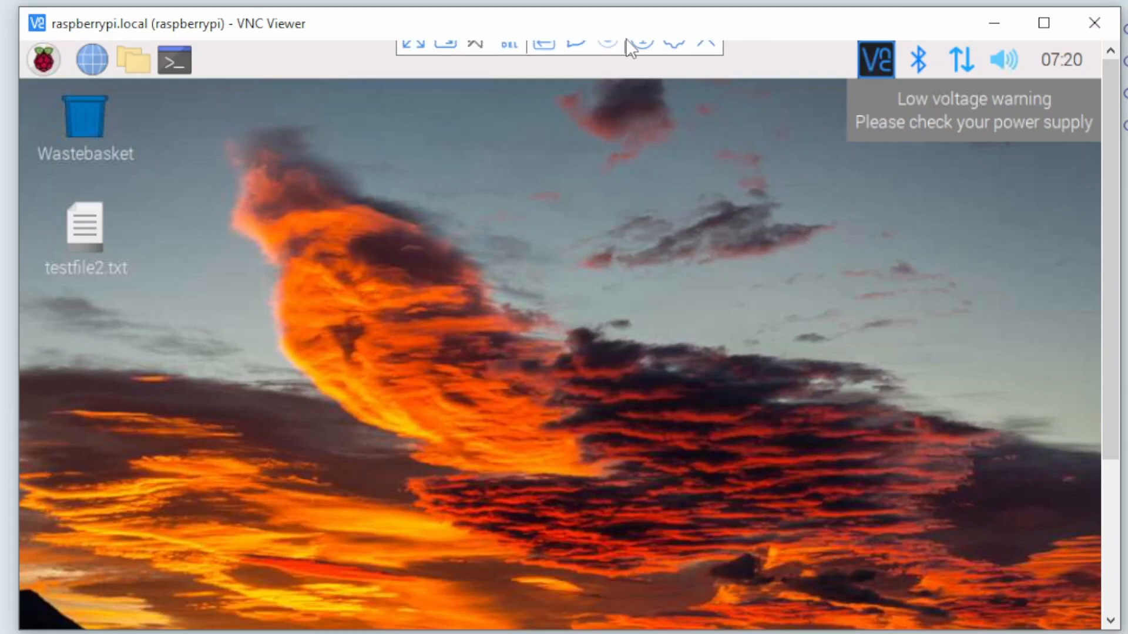
- Disconnect the Raspberry Pi session and confirm, returning to the address book
click(706, 60)
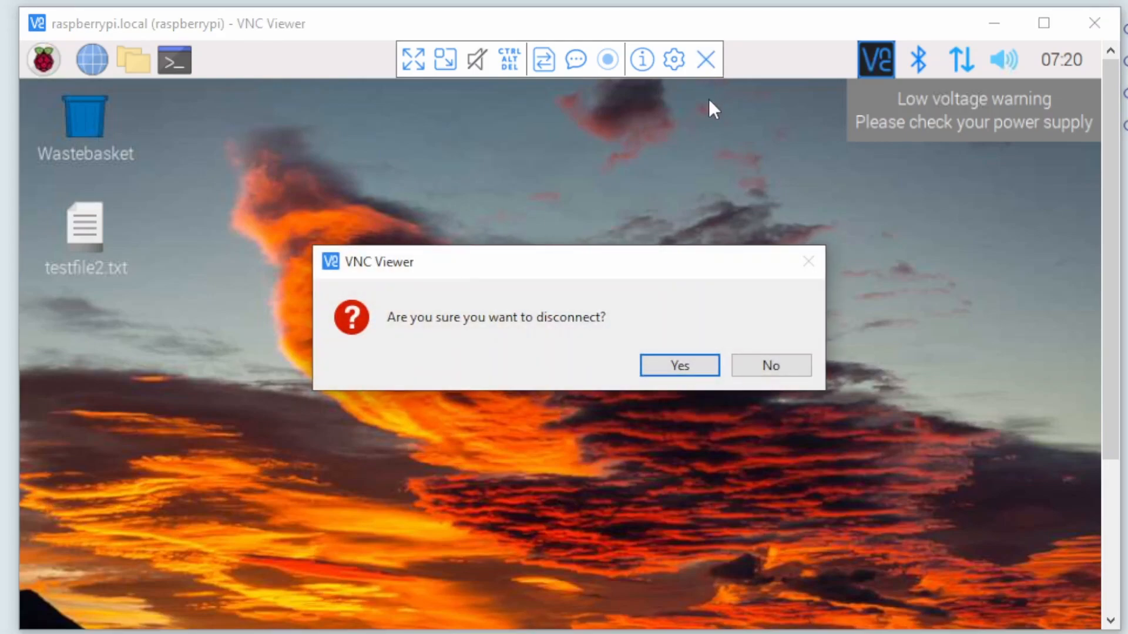
click(676, 364)
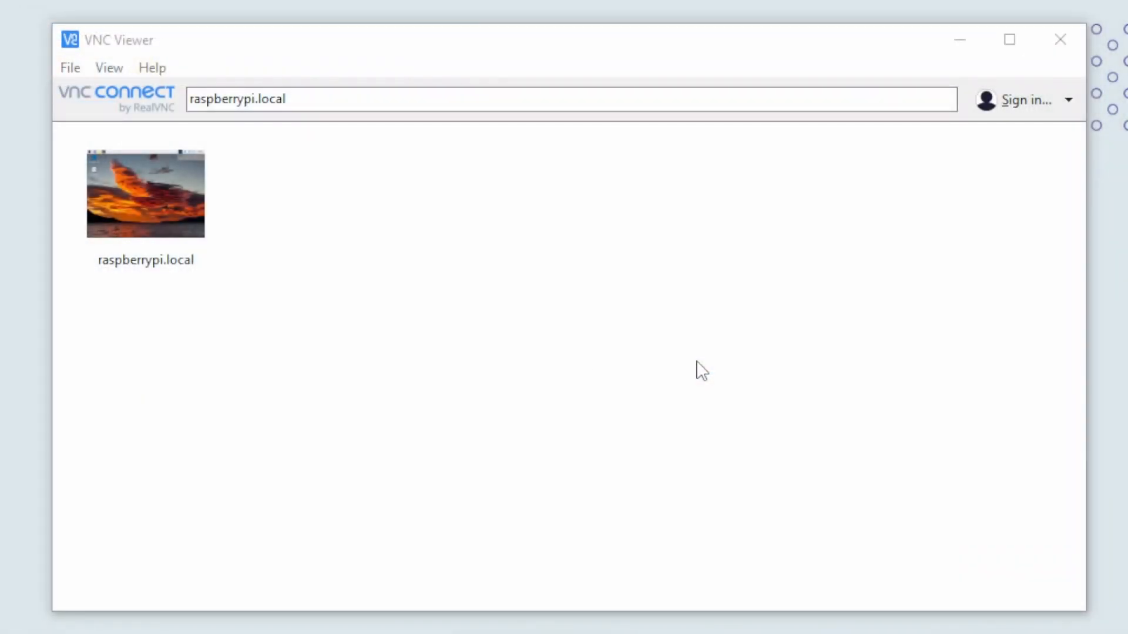